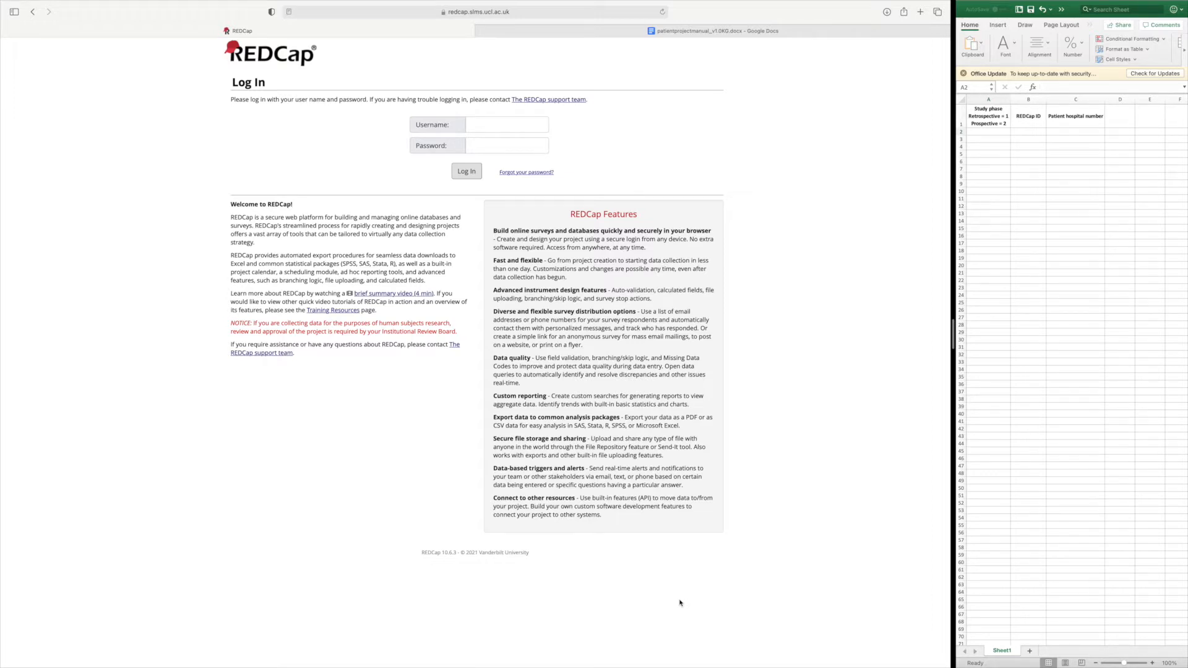
pyautogui.moveTo(811, 369)
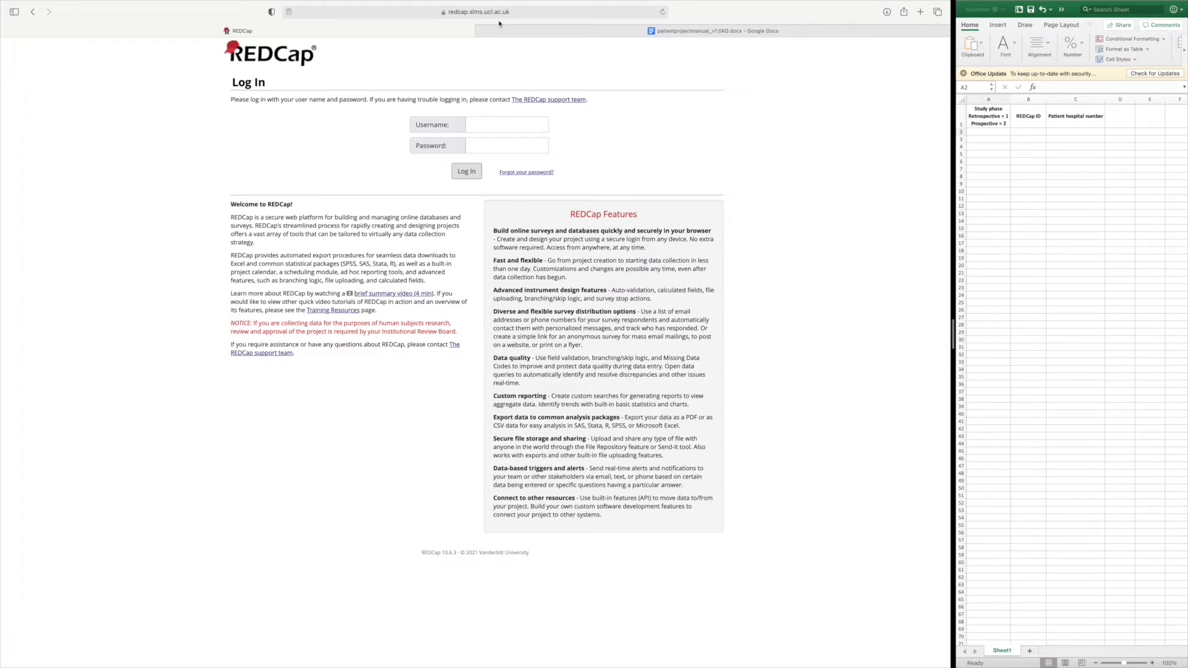
pyautogui.moveTo(481, 92)
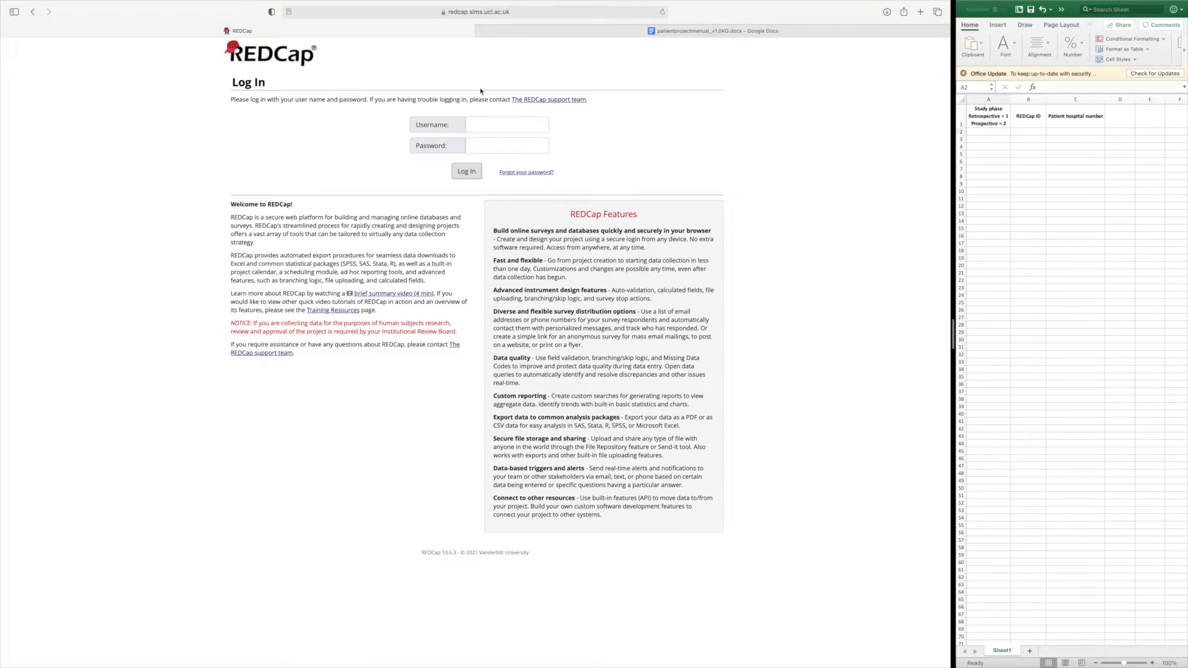
# Step: Log in to REDCap with the saved username and password from autofill
pyautogui.click(507, 124)
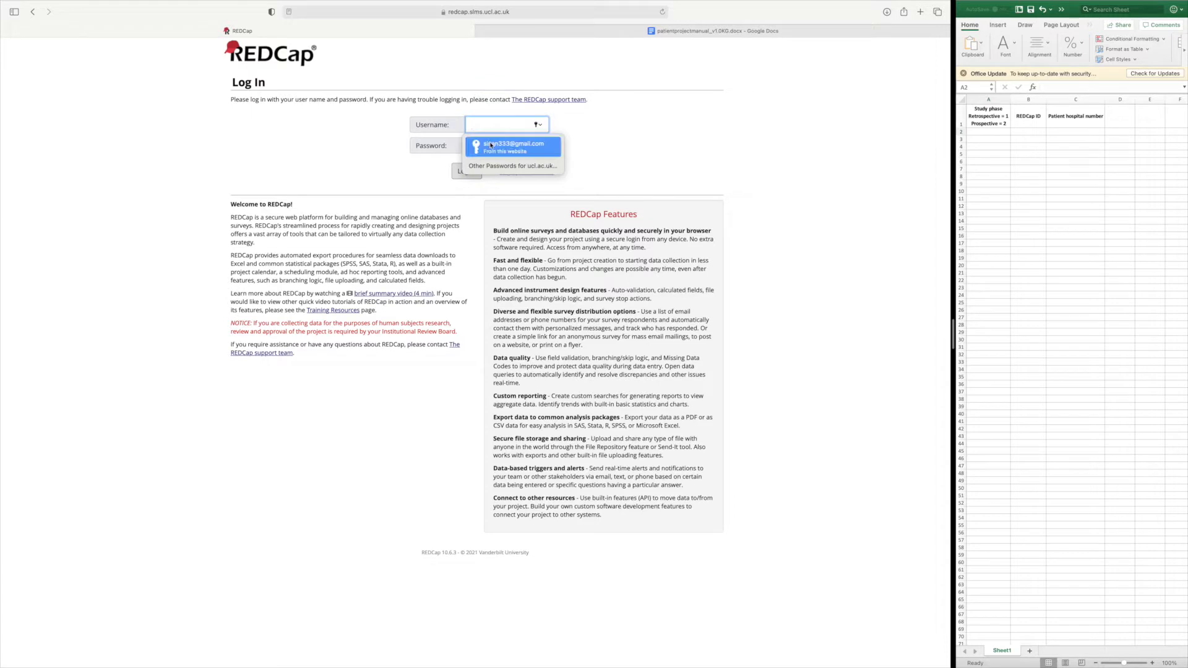
pyautogui.click(512, 146)
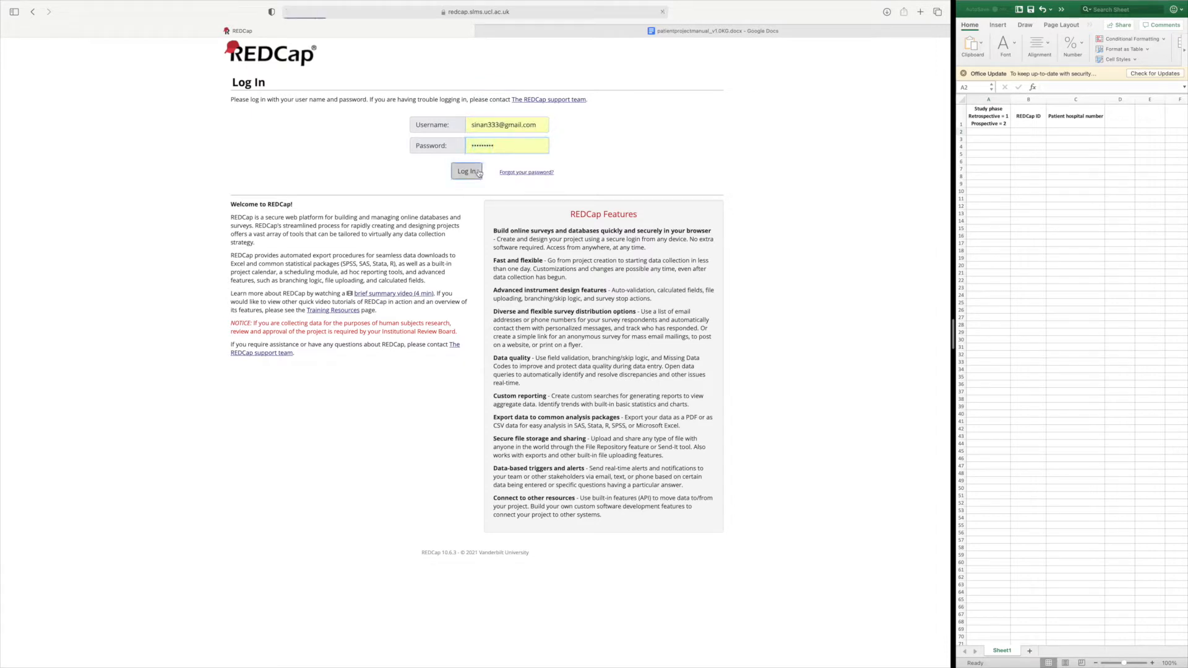
pyautogui.click(467, 170)
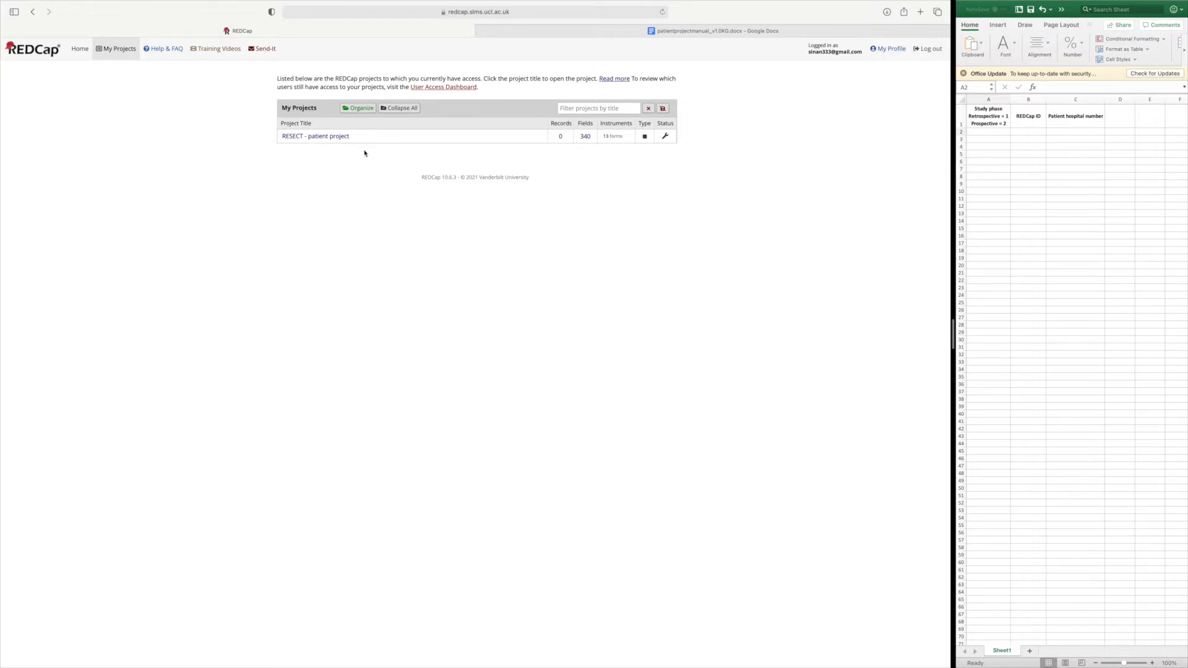
pyautogui.moveTo(354, 152)
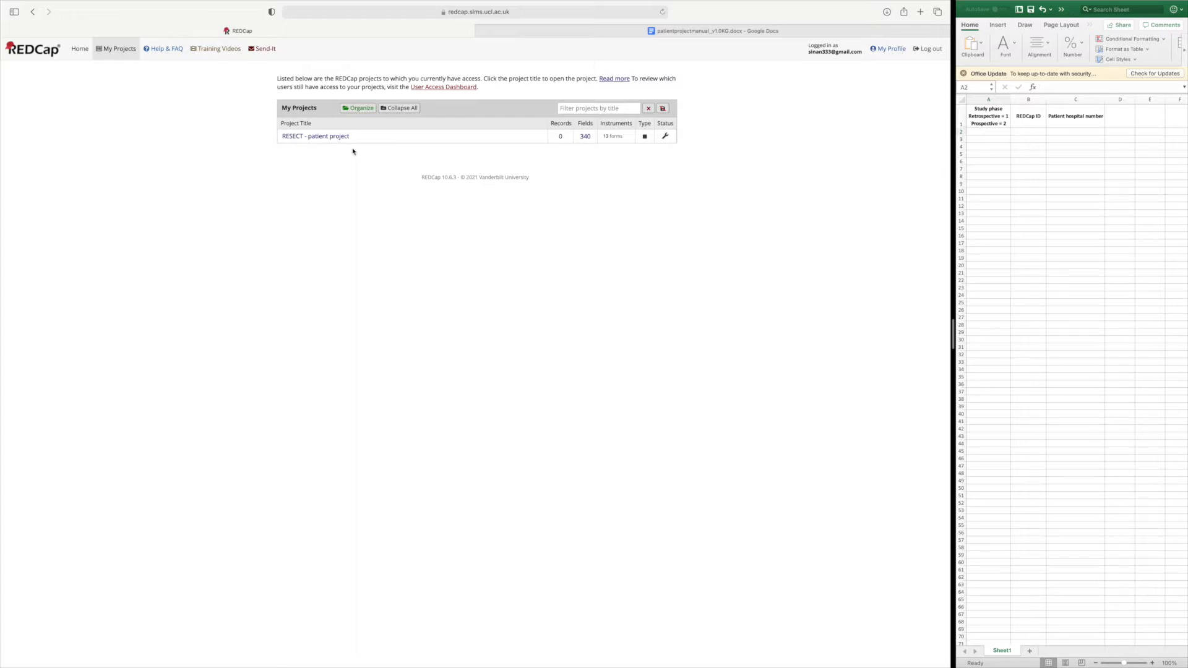
pyautogui.moveTo(369, 150)
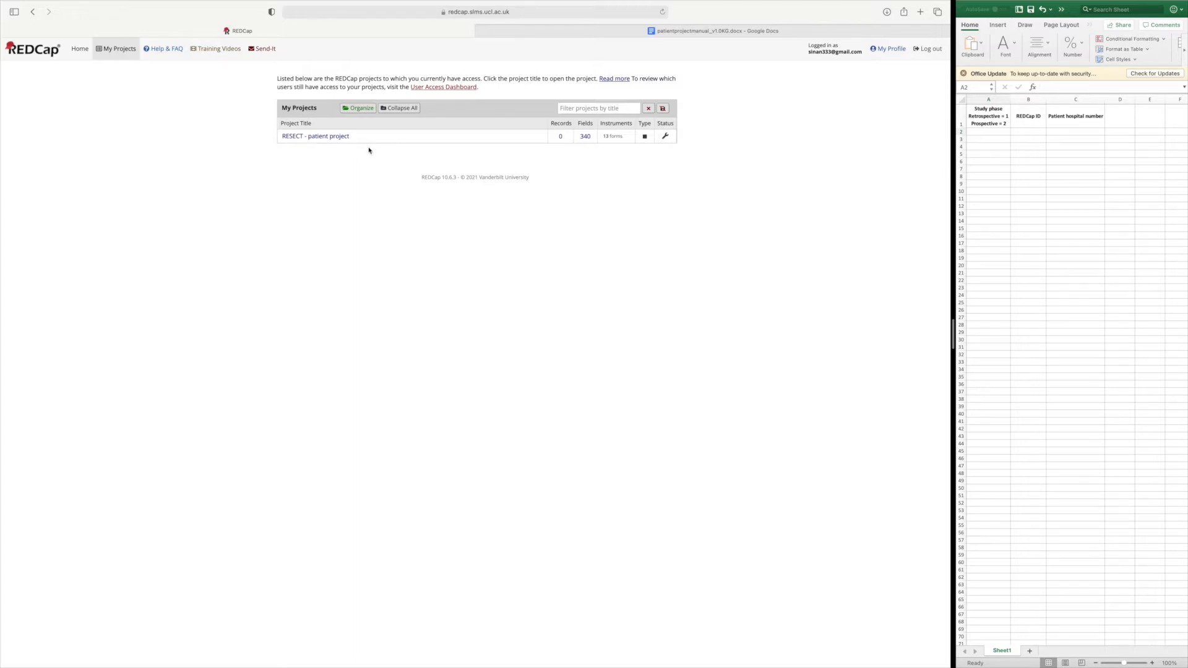
pyautogui.moveTo(349, 151)
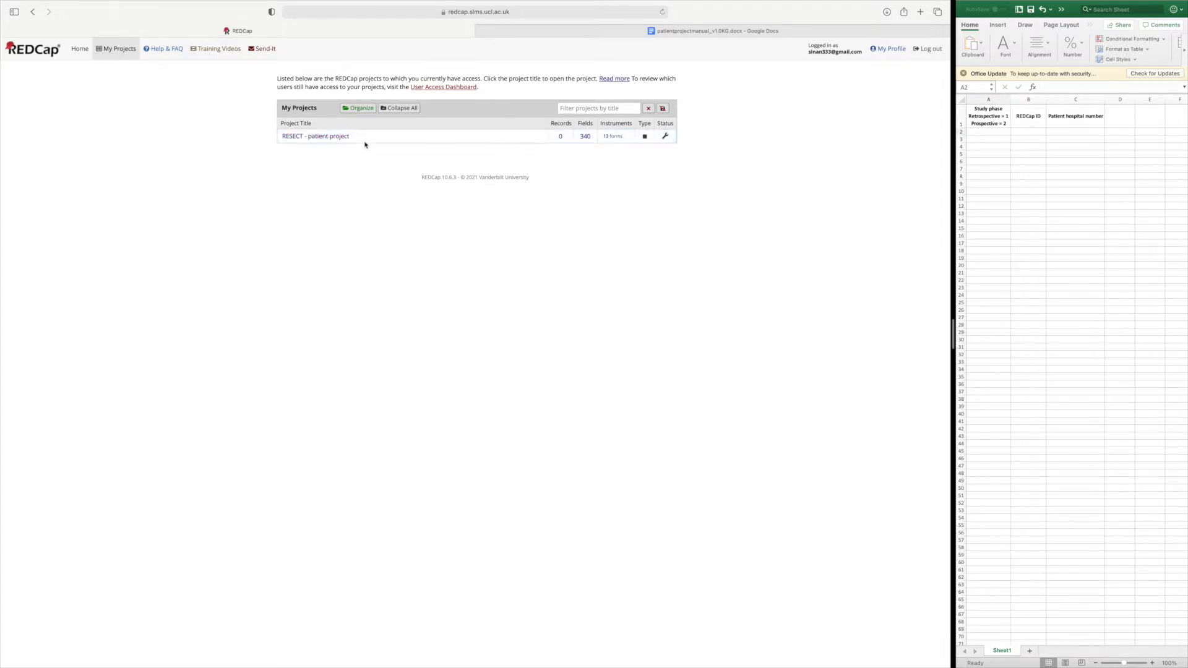
pyautogui.moveTo(353, 150)
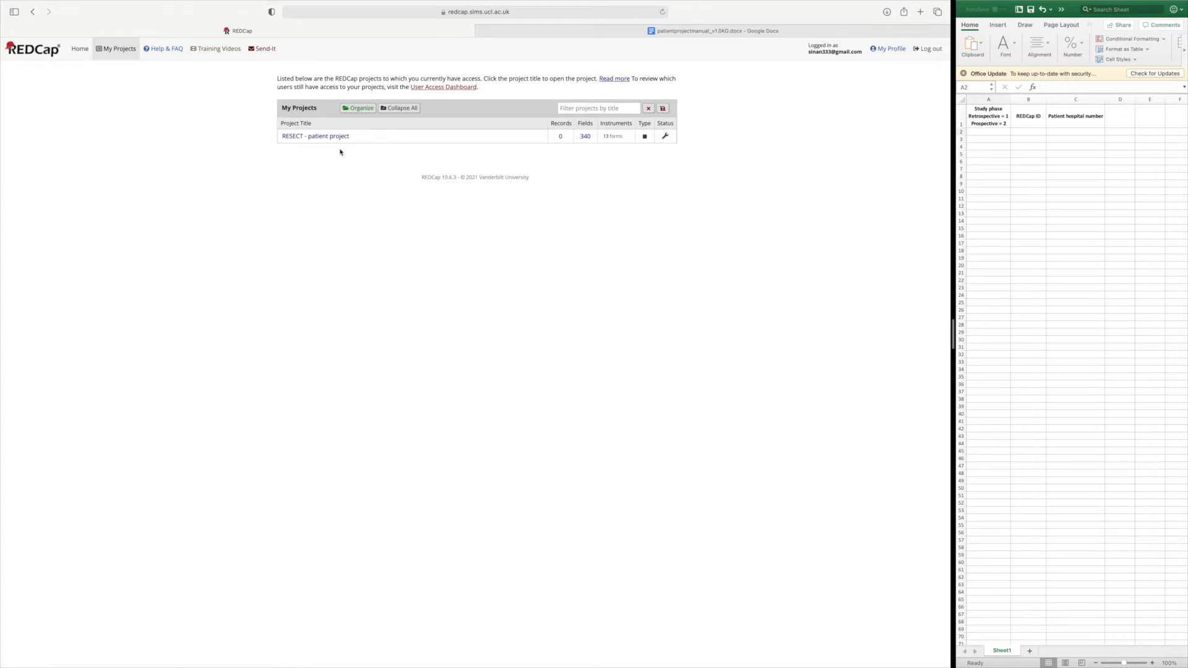
pyautogui.moveTo(298, 150)
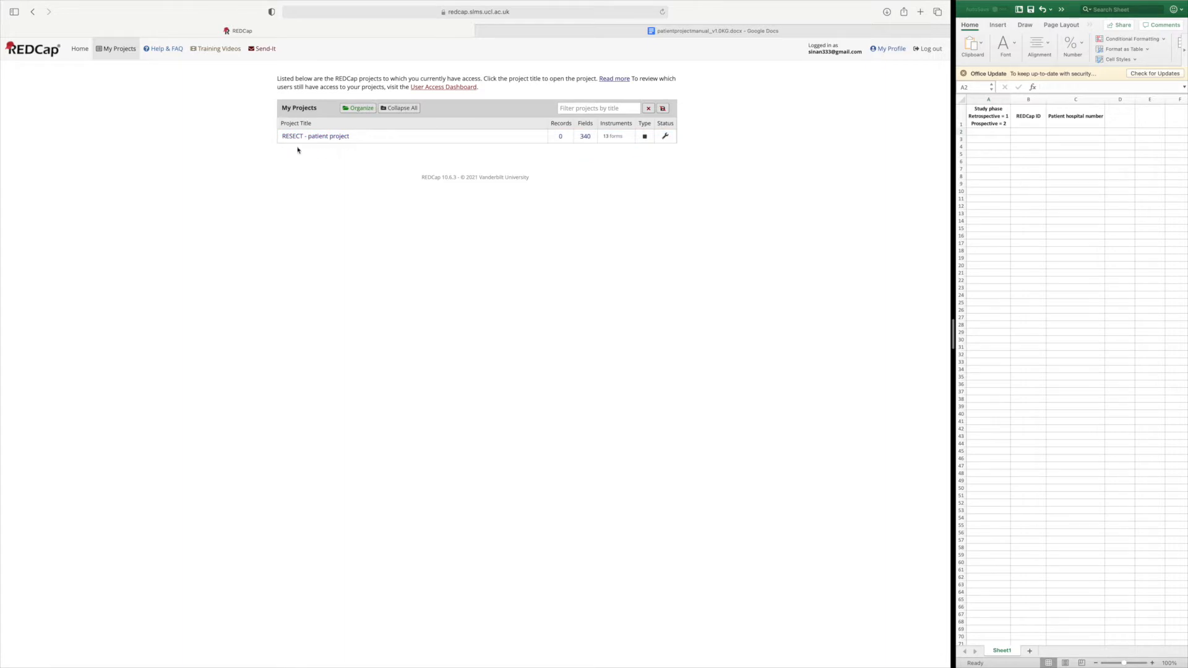
pyautogui.moveTo(342, 152)
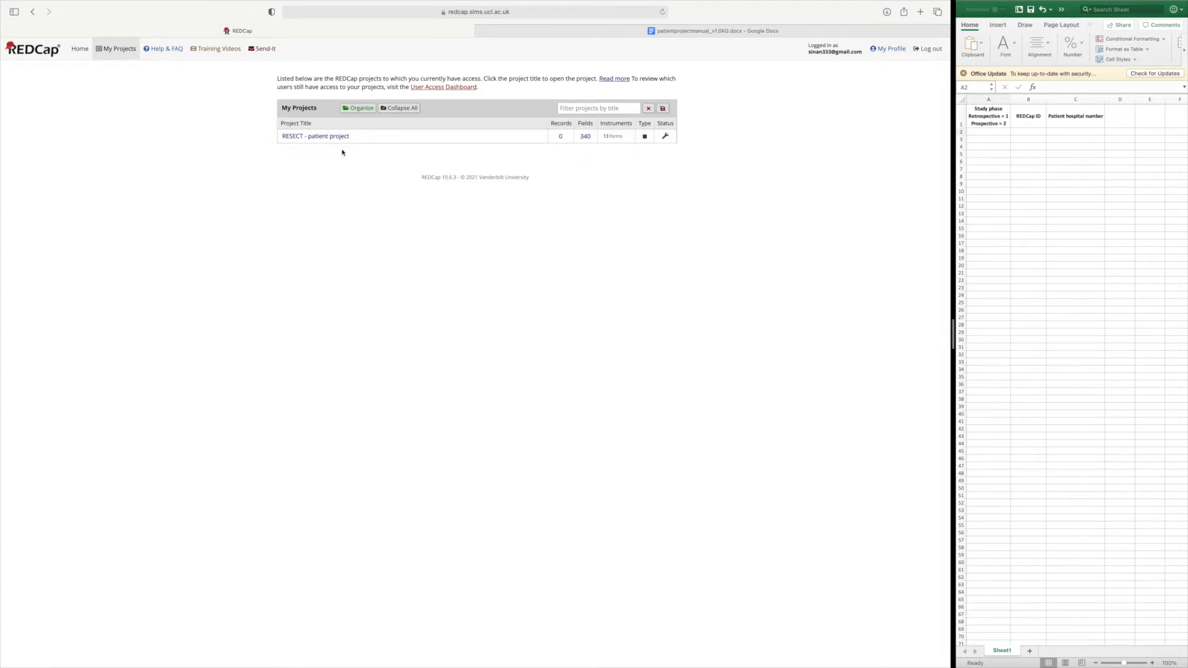
pyautogui.moveTo(385, 154)
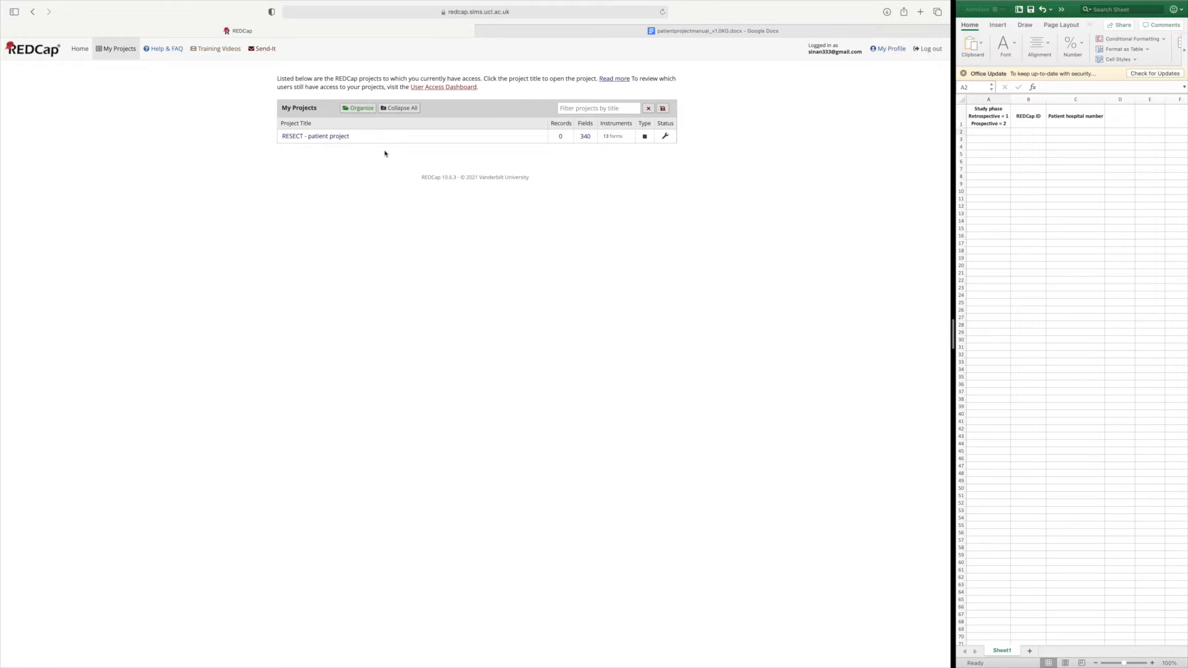
pyautogui.moveTo(394, 155)
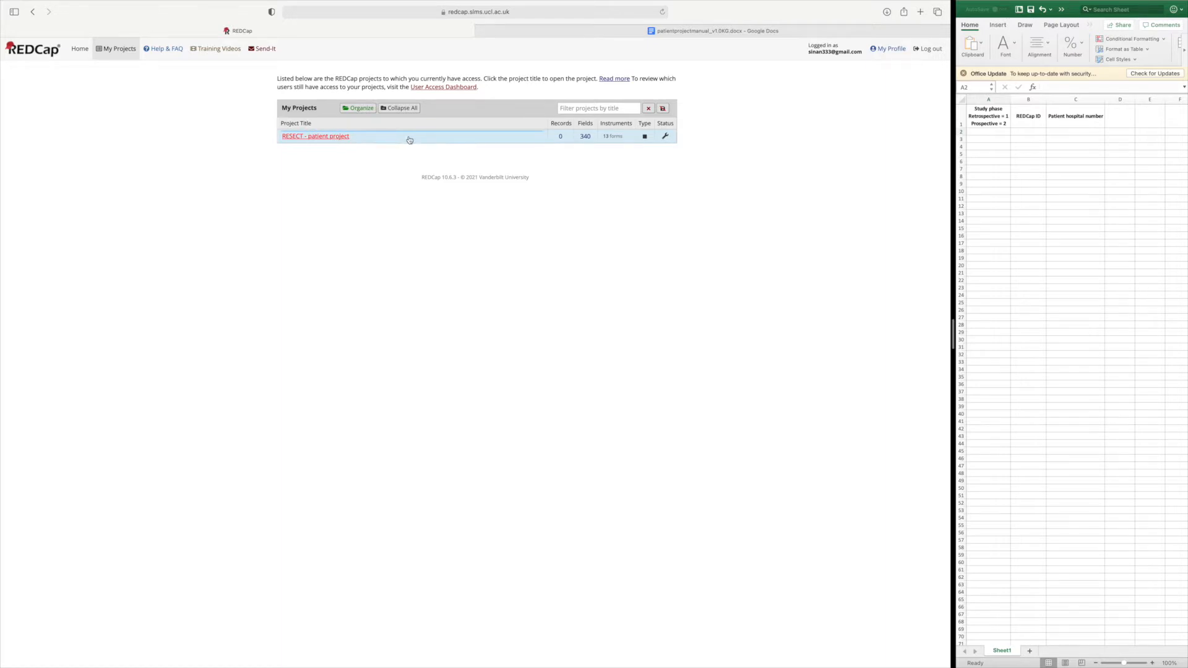
pyautogui.moveTo(551, 140)
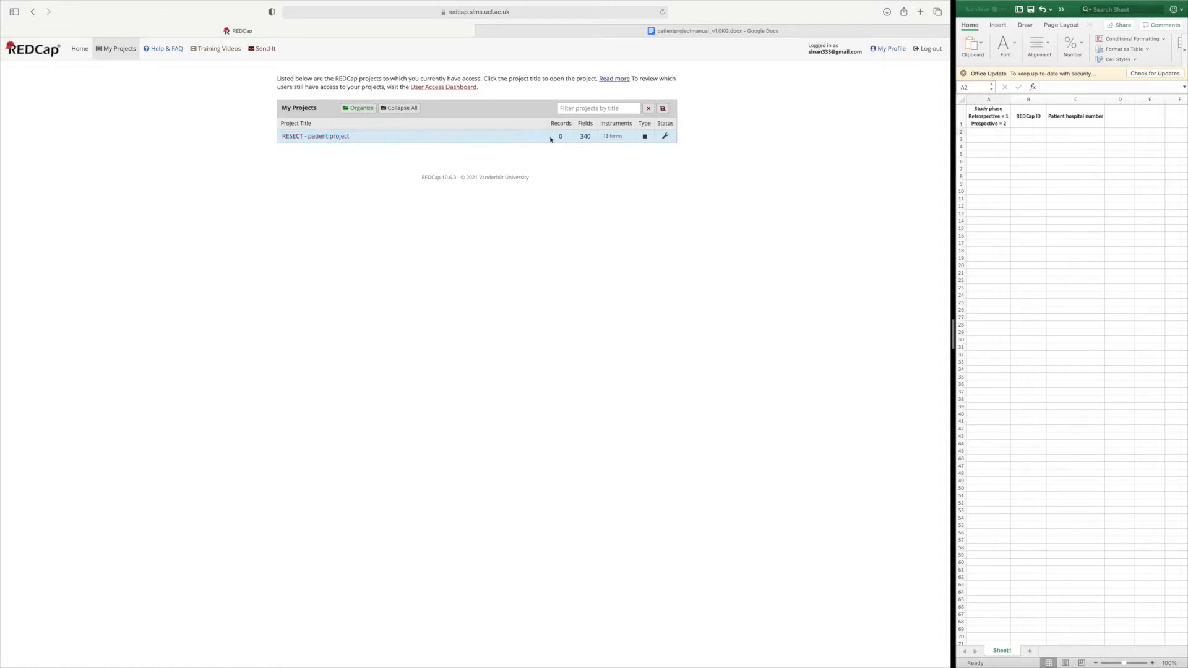
pyautogui.moveTo(559, 145)
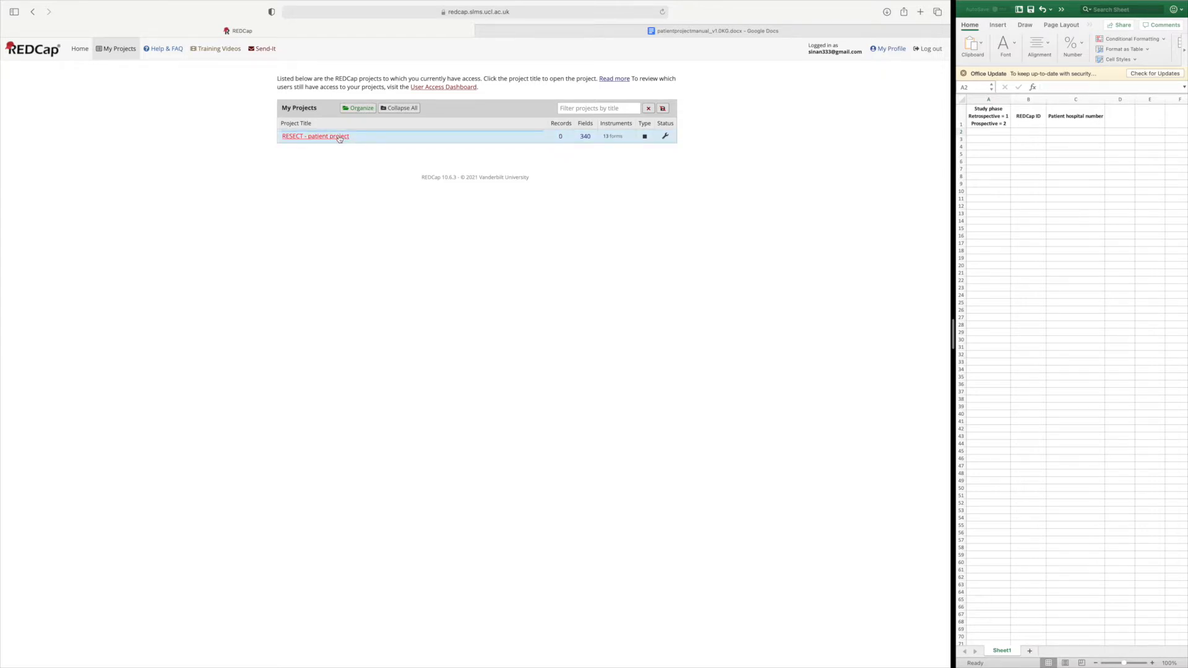
# Step: Open the RESECT - patient project and add new record 3805-1 via Add / Edit Records
pyautogui.click(315, 137)
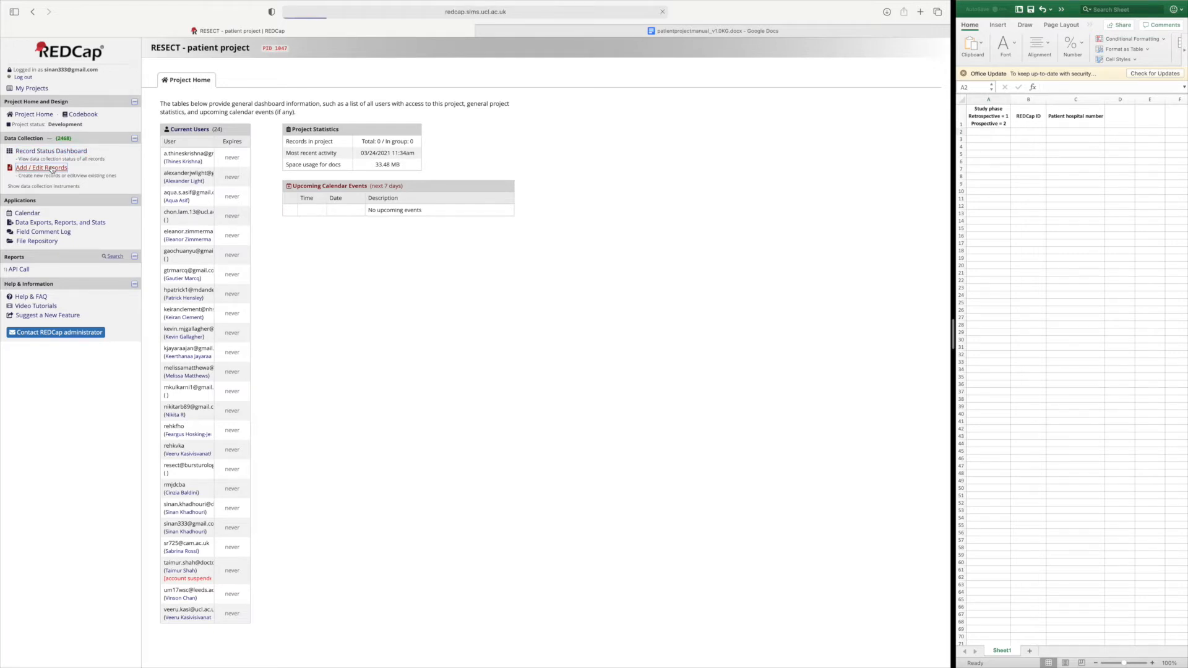
pyautogui.click(42, 167)
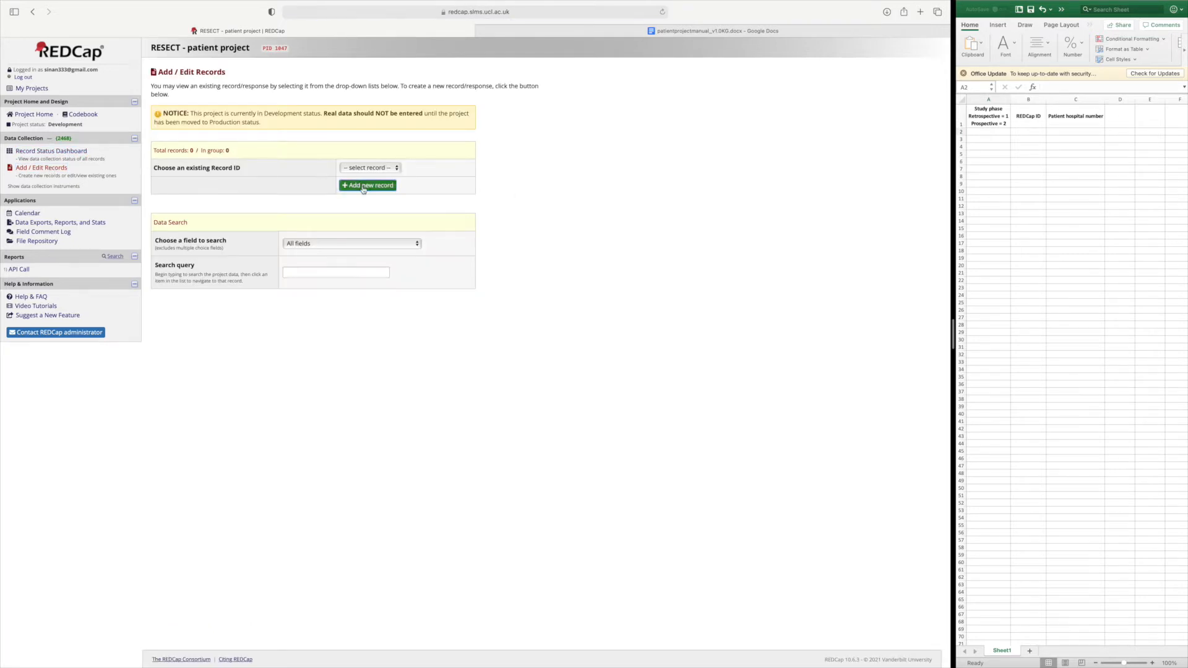
pyautogui.click(367, 186)
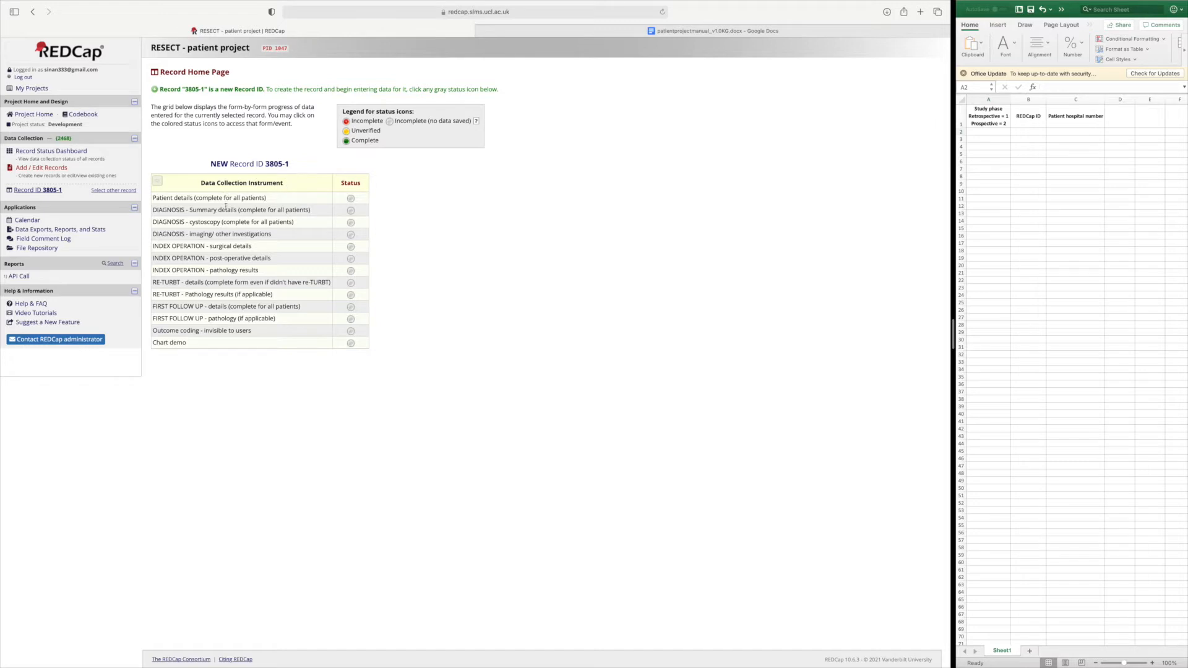
pyautogui.moveTo(232, 349)
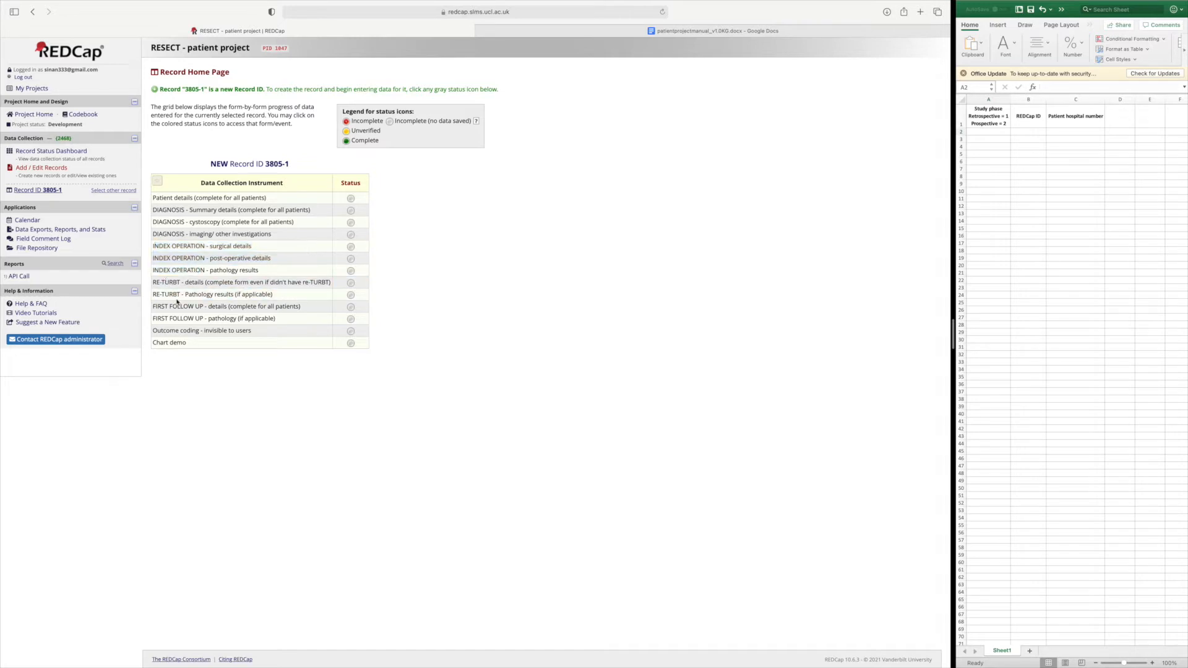
pyautogui.moveTo(182, 306)
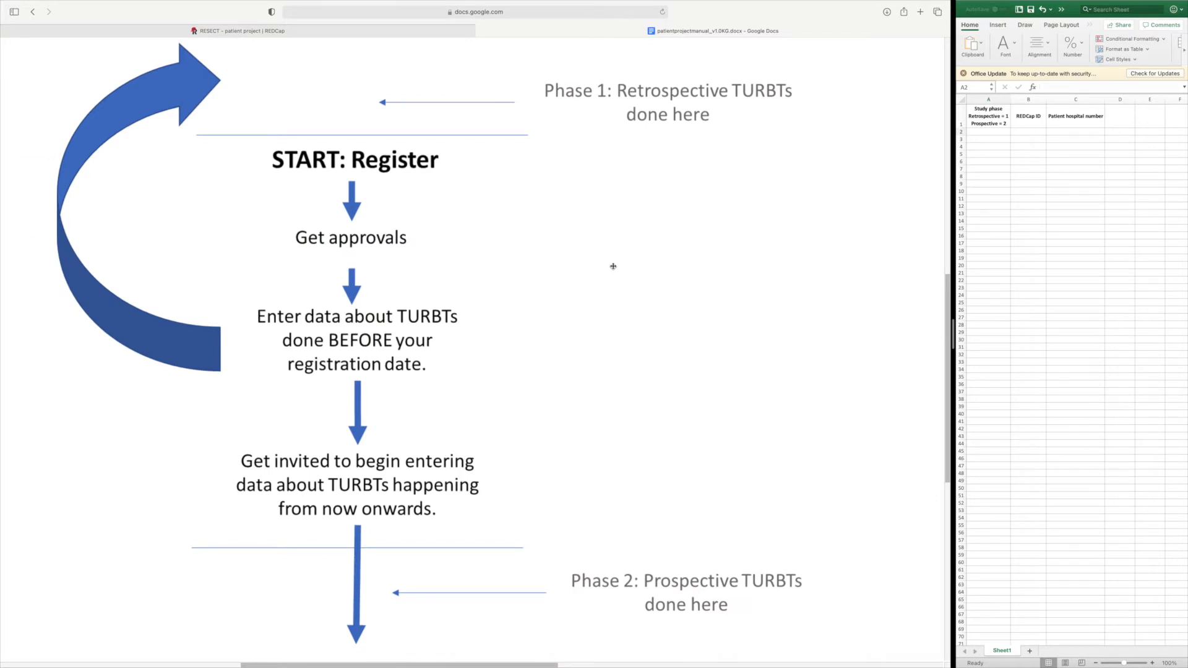
pyautogui.moveTo(580, 485)
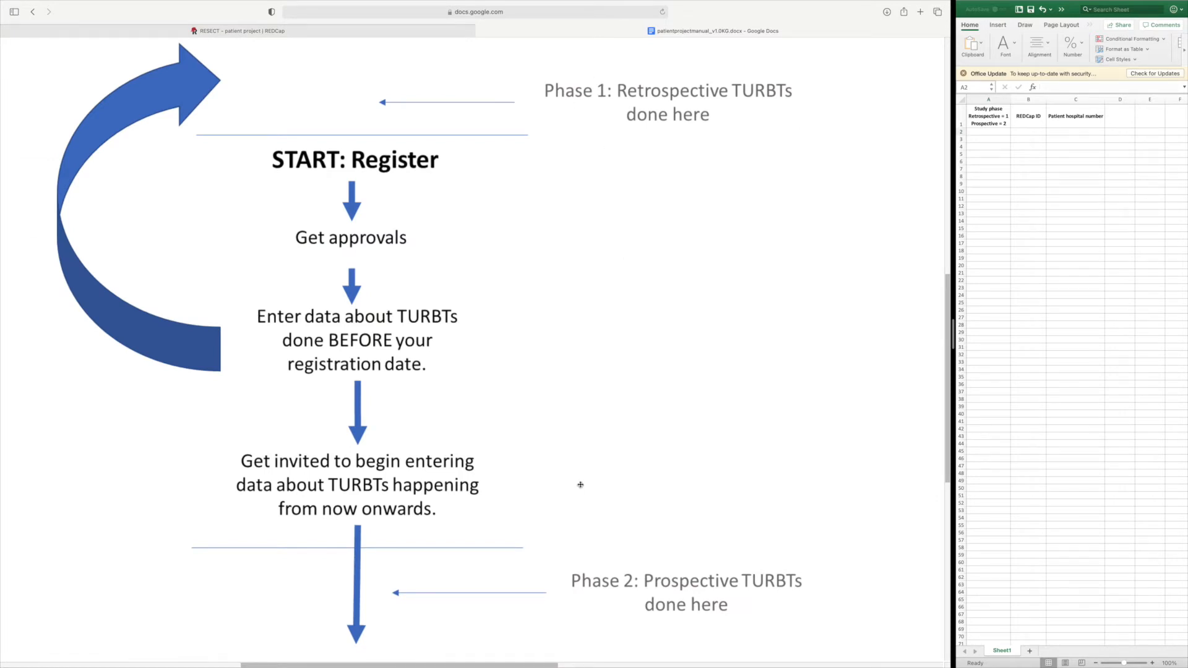
pyautogui.moveTo(774, 372)
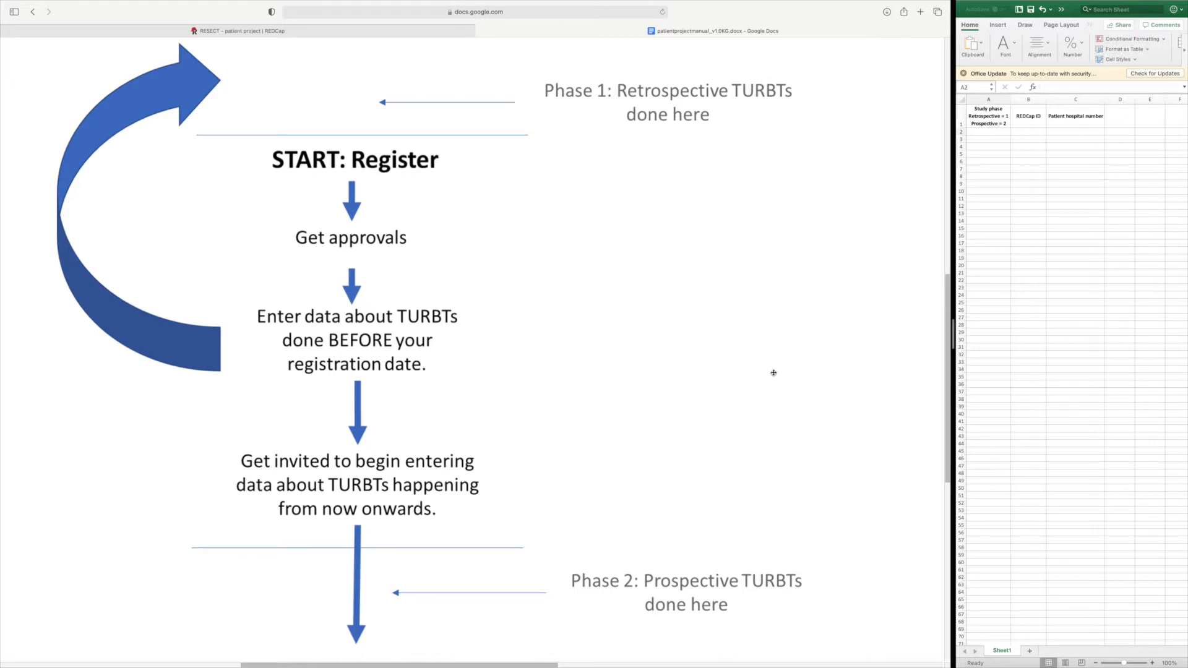
pyautogui.moveTo(826, 152)
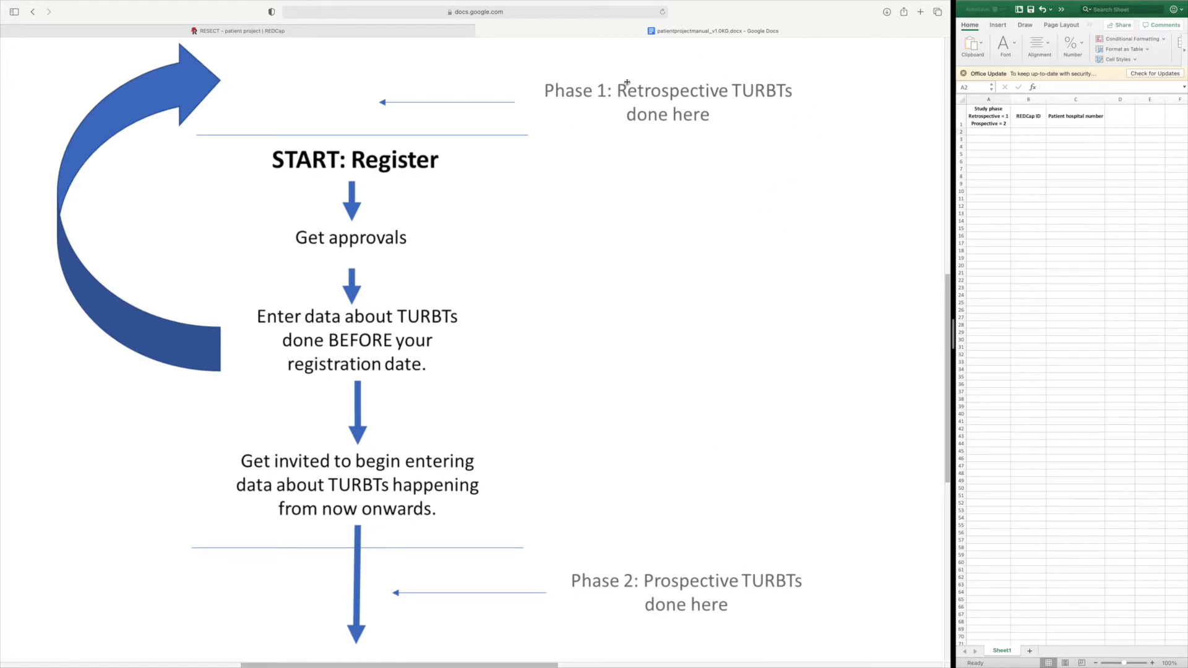
pyautogui.moveTo(796, 111)
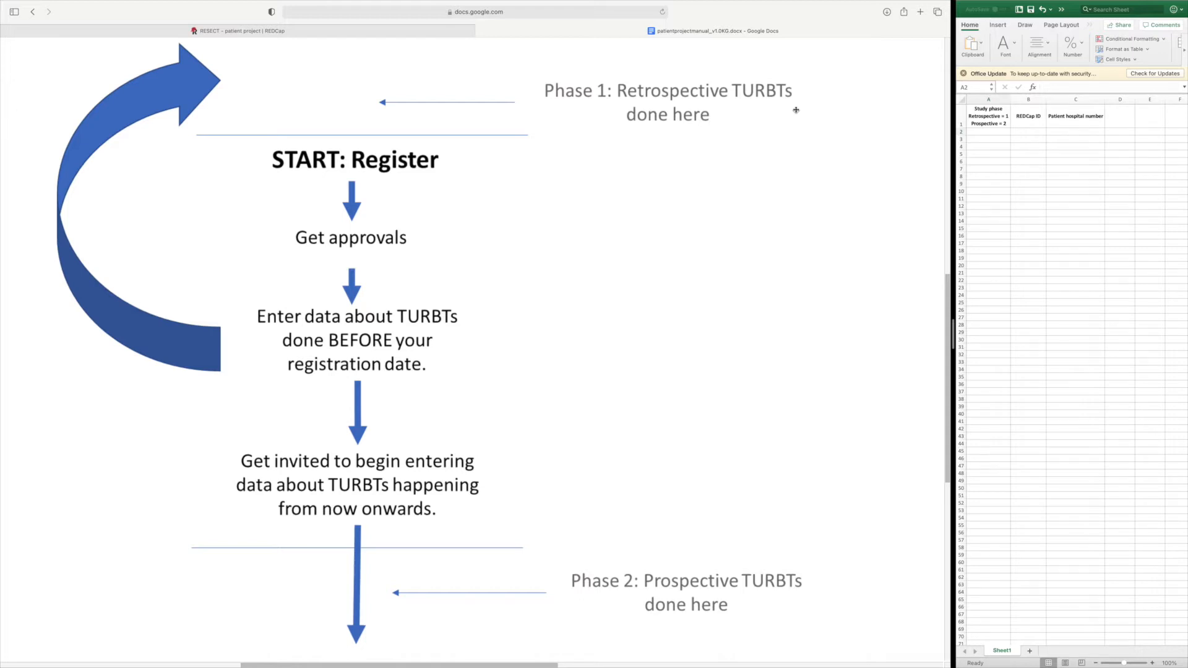
pyautogui.moveTo(683, 149)
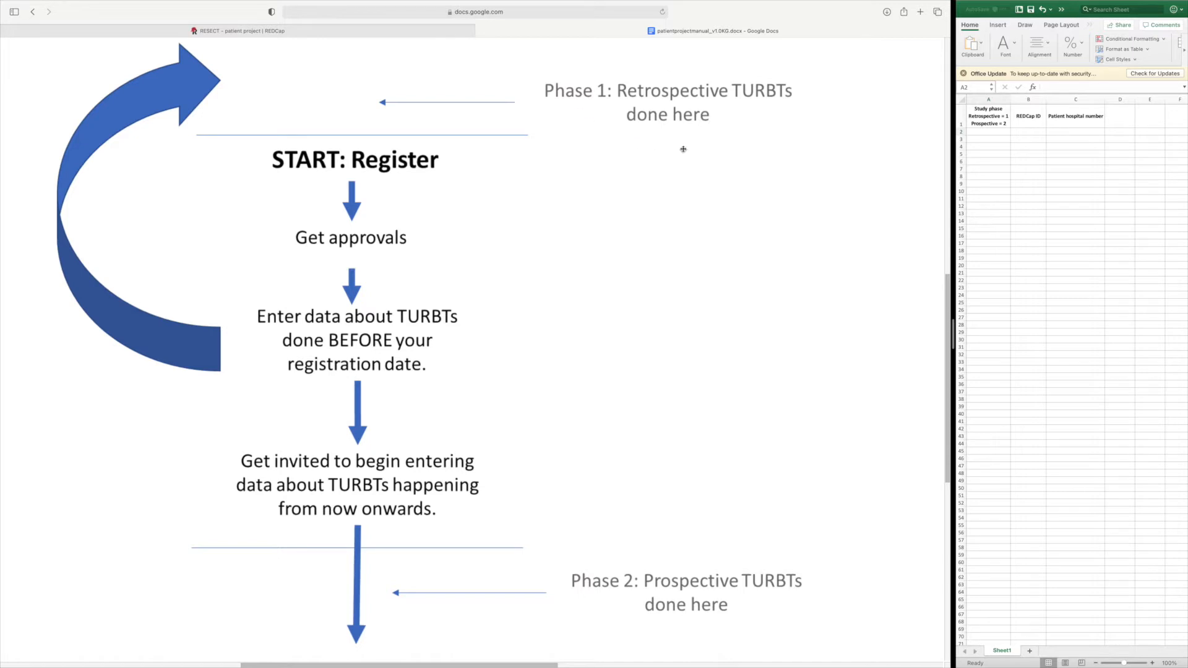
pyautogui.moveTo(697, 147)
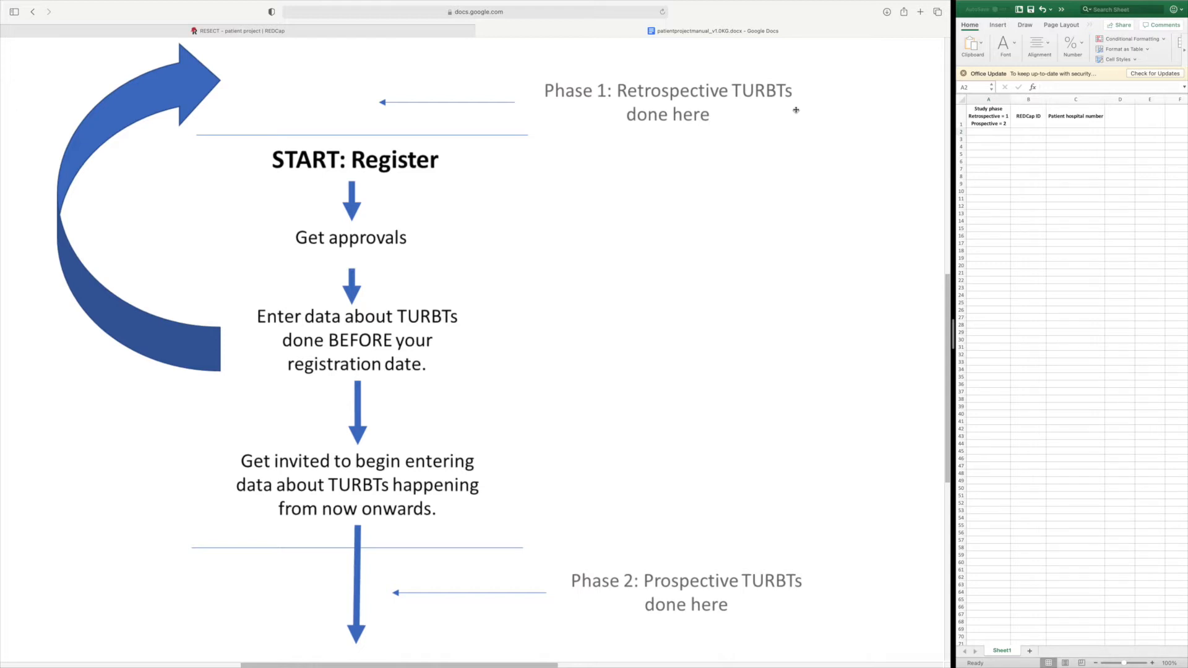
pyautogui.moveTo(696, 147)
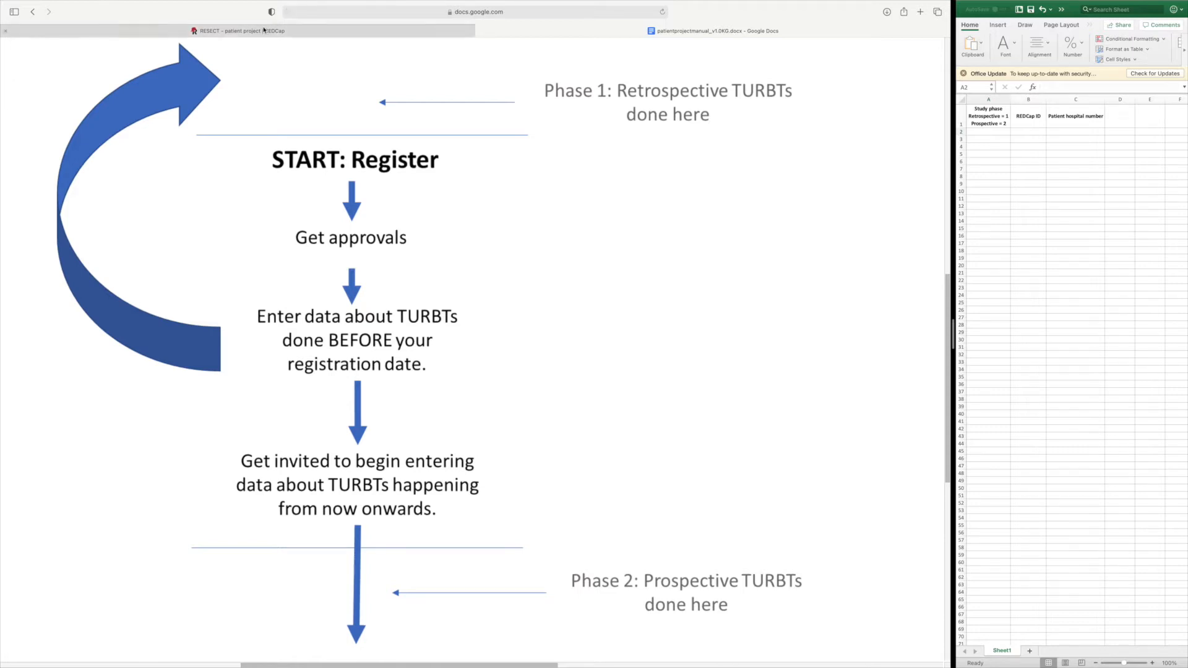
# Step: Switch back to the REDCap tab showing record 3805-1's home page
pyautogui.click(245, 31)
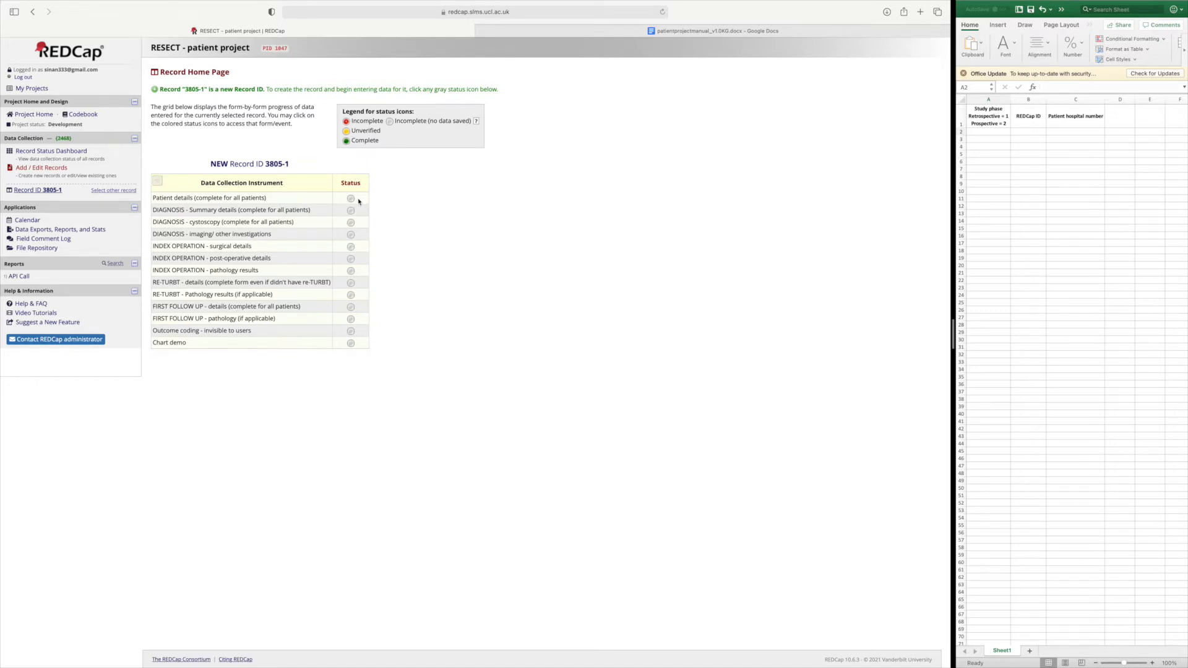
pyautogui.moveTo(379, 232)
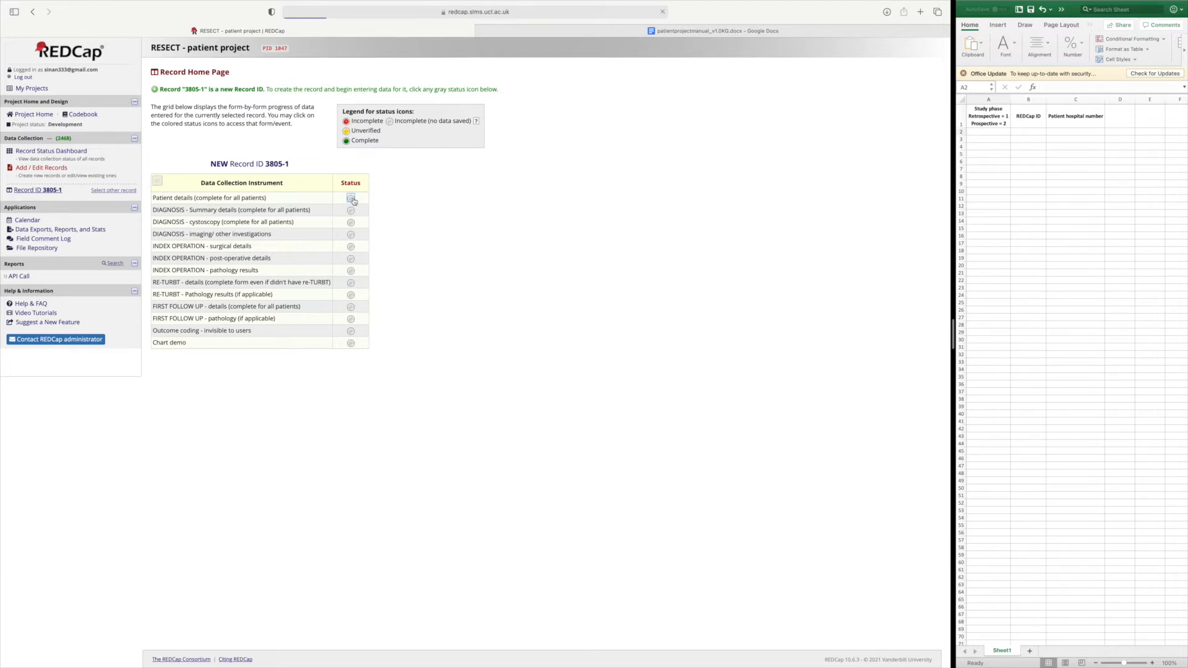
pyautogui.click(351, 198)
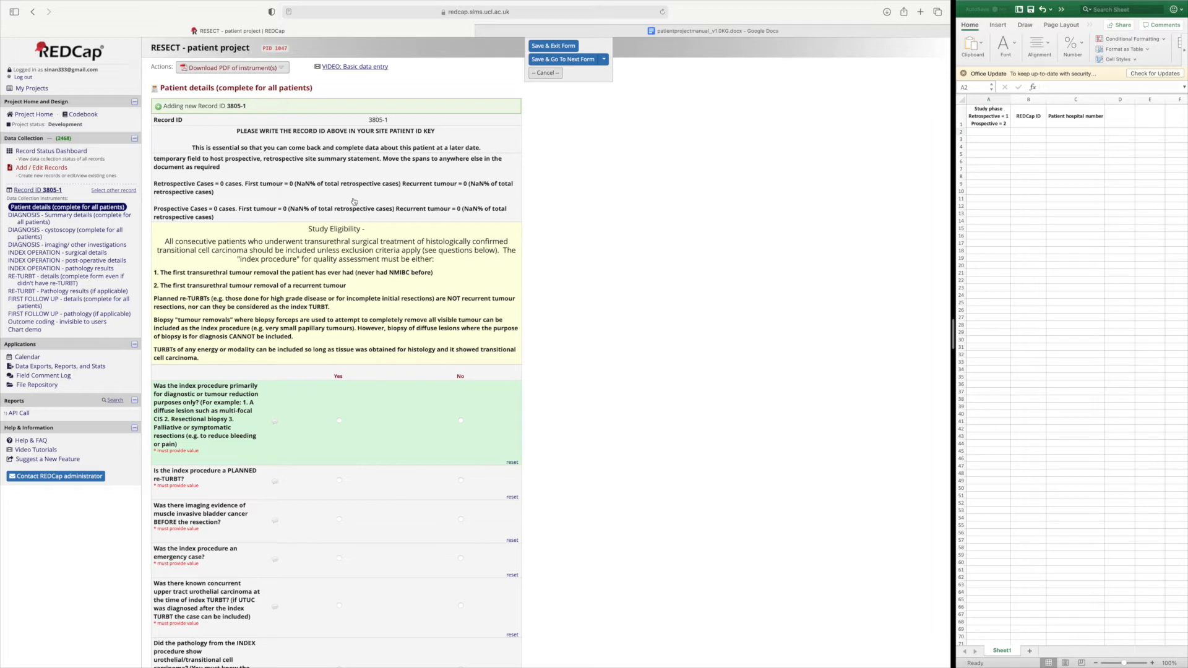
pyautogui.moveTo(294, 199)
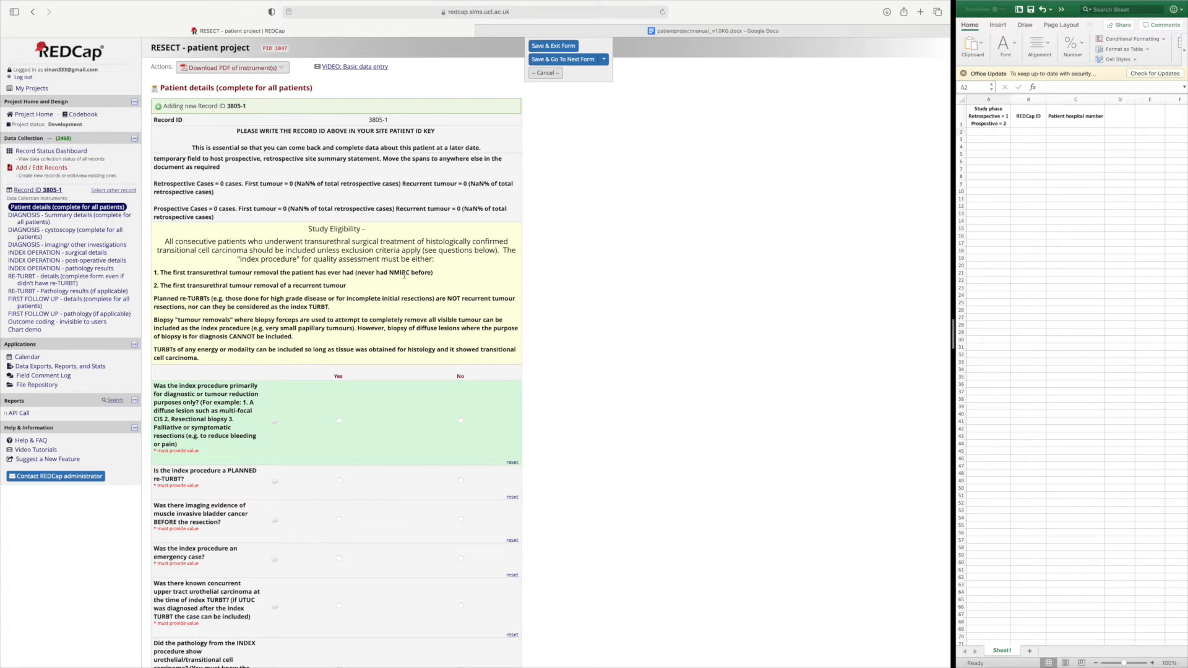
pyautogui.scroll(-3)
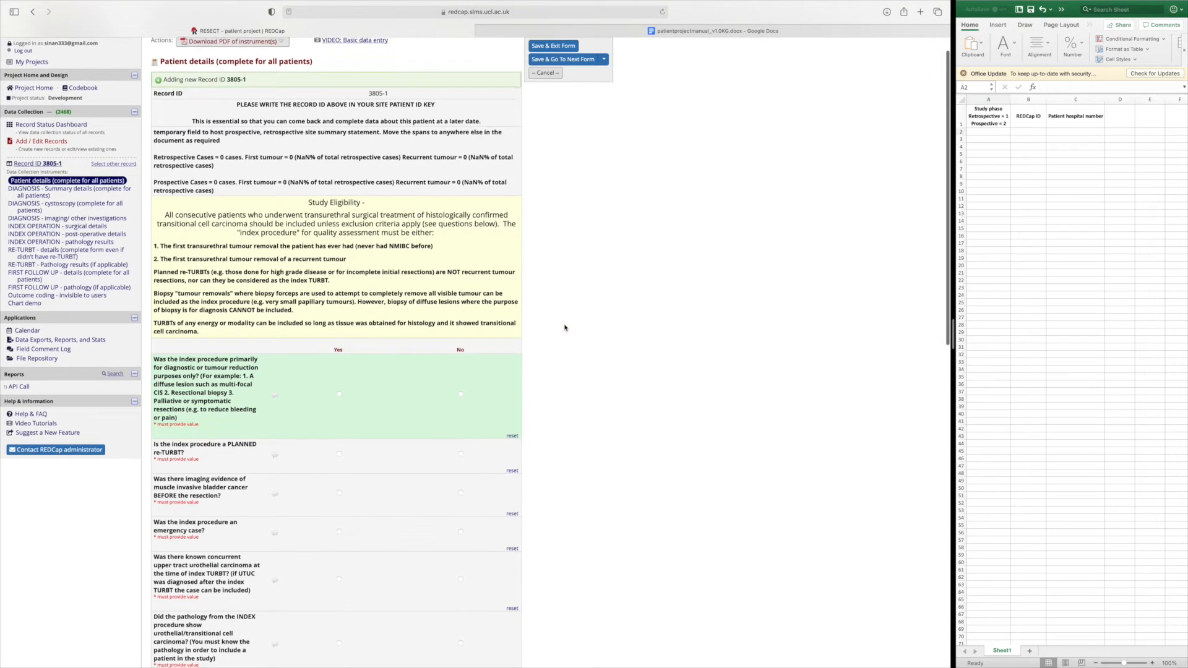
pyautogui.scroll(-3)
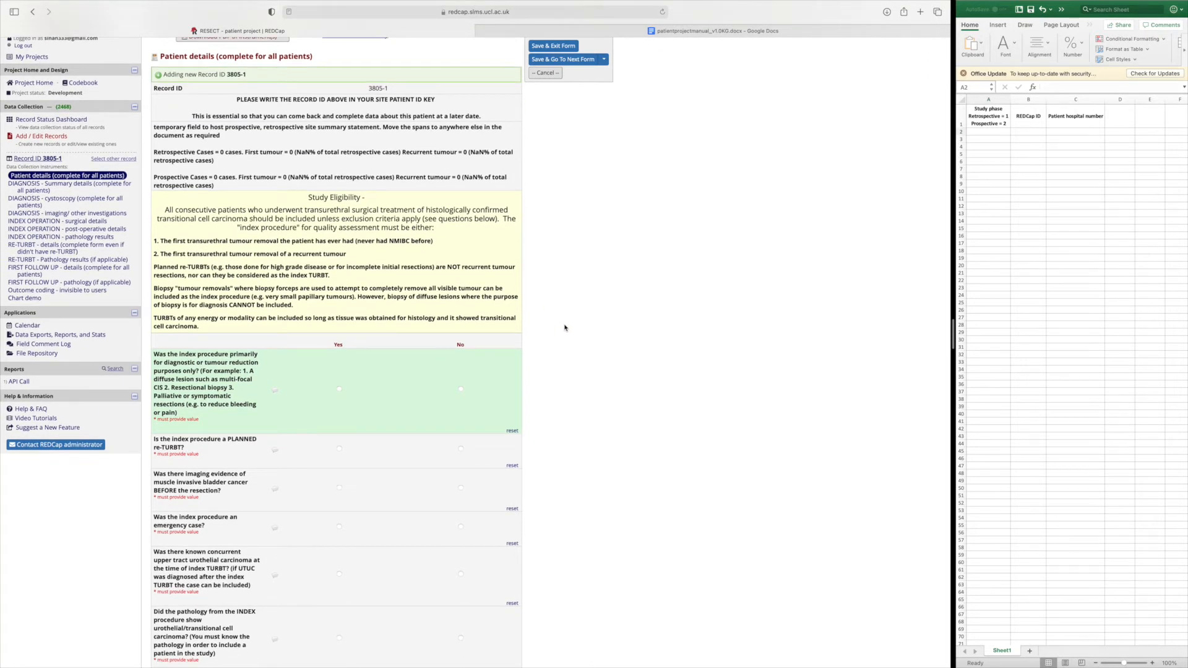
pyautogui.moveTo(546, 297)
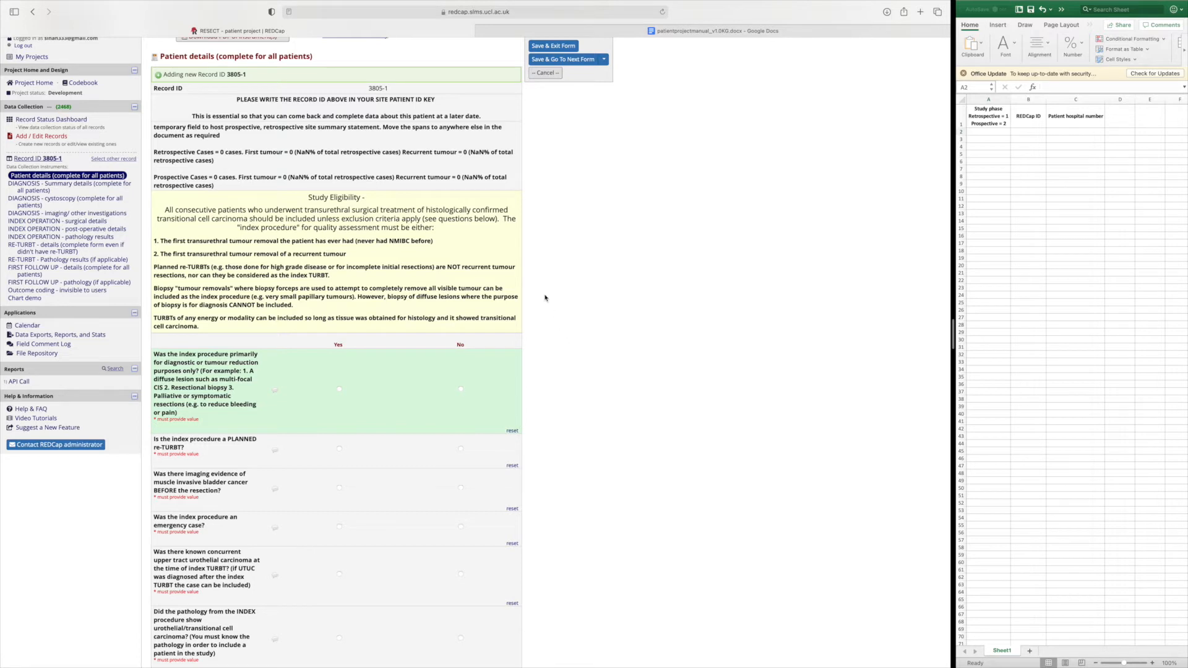
pyautogui.moveTo(227, 188)
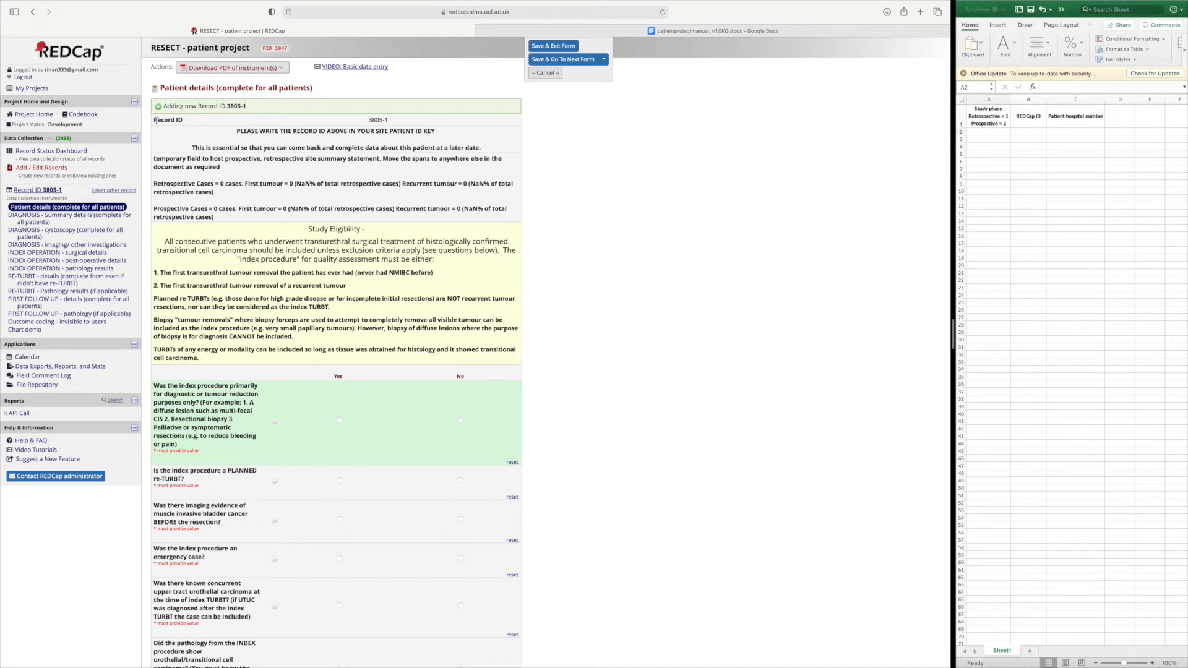
# Step: Select Excel cell B2, then highlight record ID 3805-1 in REDCap for copying
pyautogui.click(376, 119)
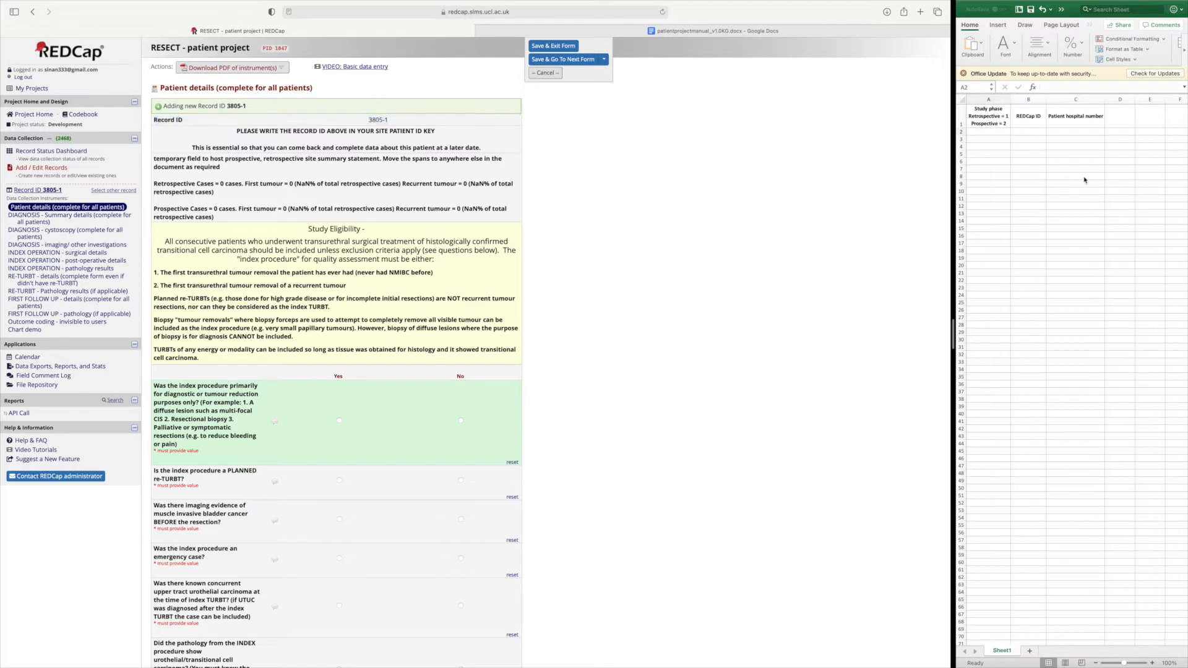
pyautogui.moveTo(1038, 190)
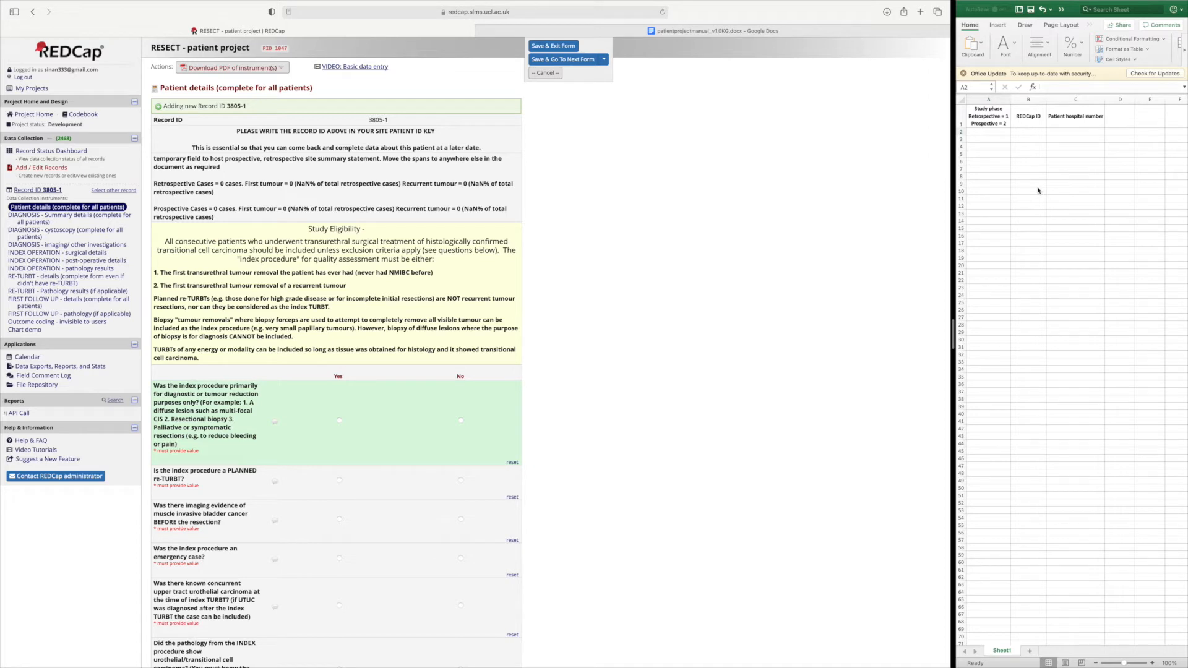
pyautogui.moveTo(1120, 226)
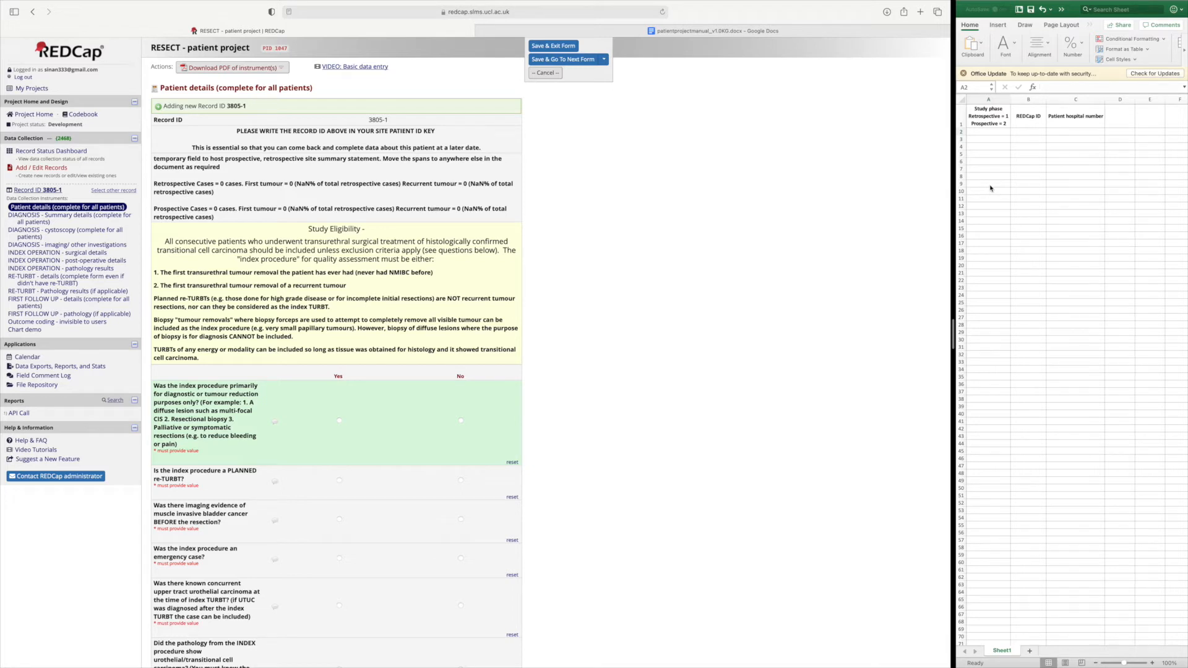
pyautogui.moveTo(1035, 172)
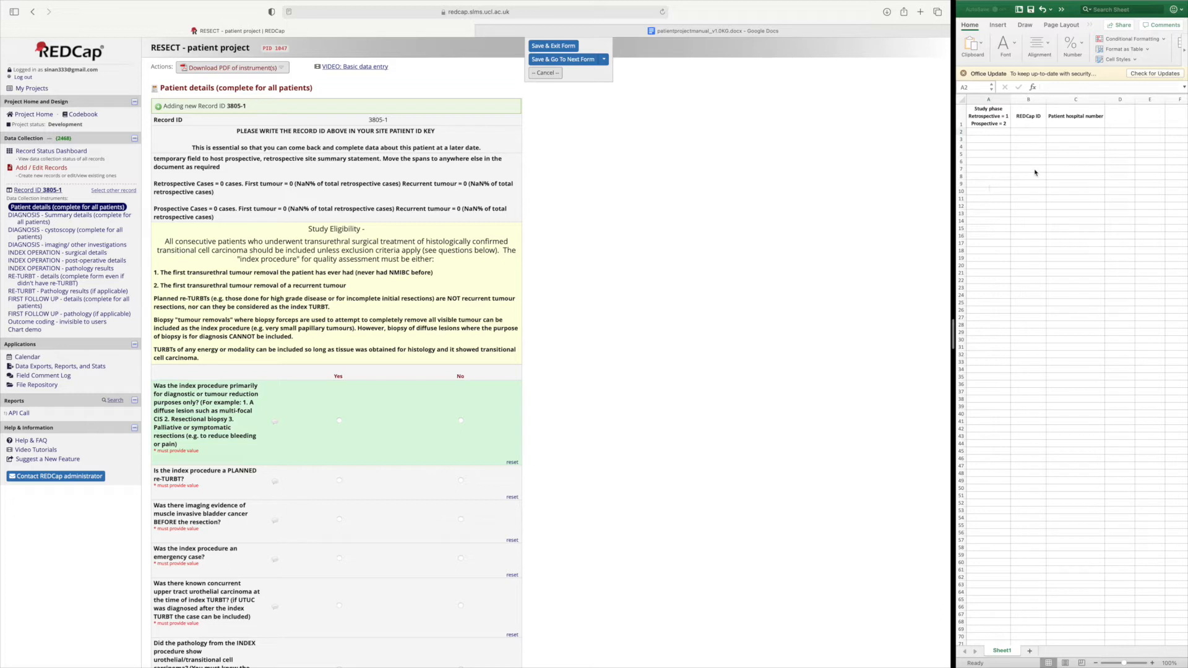
pyautogui.moveTo(1008, 169)
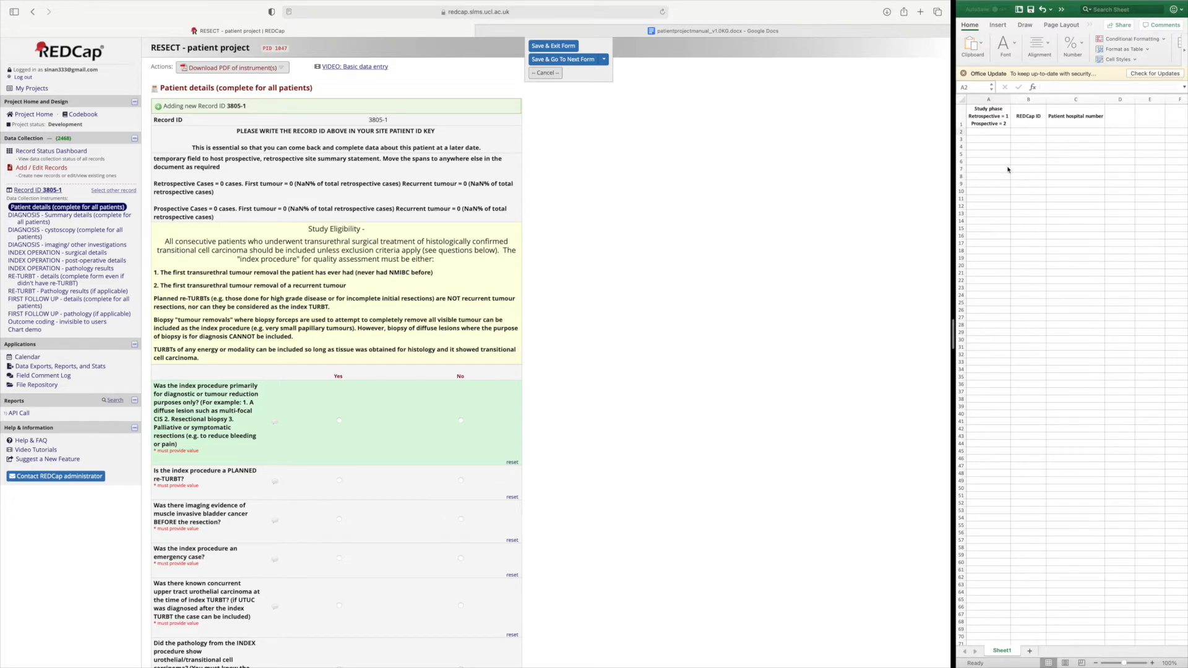
pyautogui.moveTo(1017, 162)
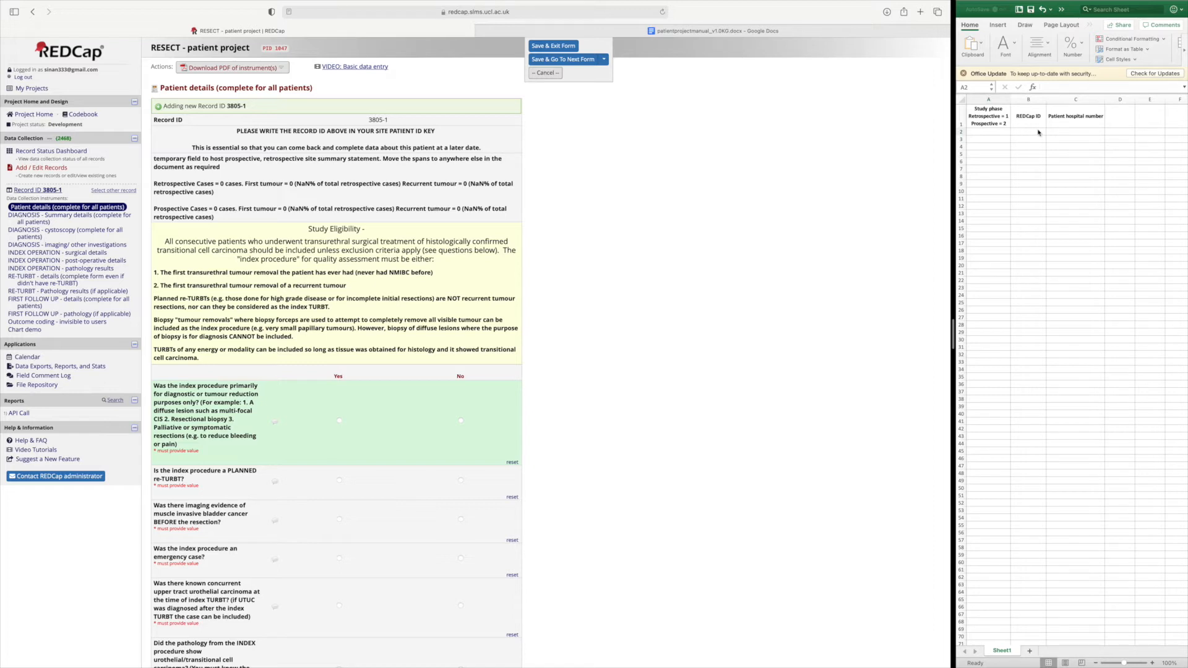
pyautogui.click(1027, 131)
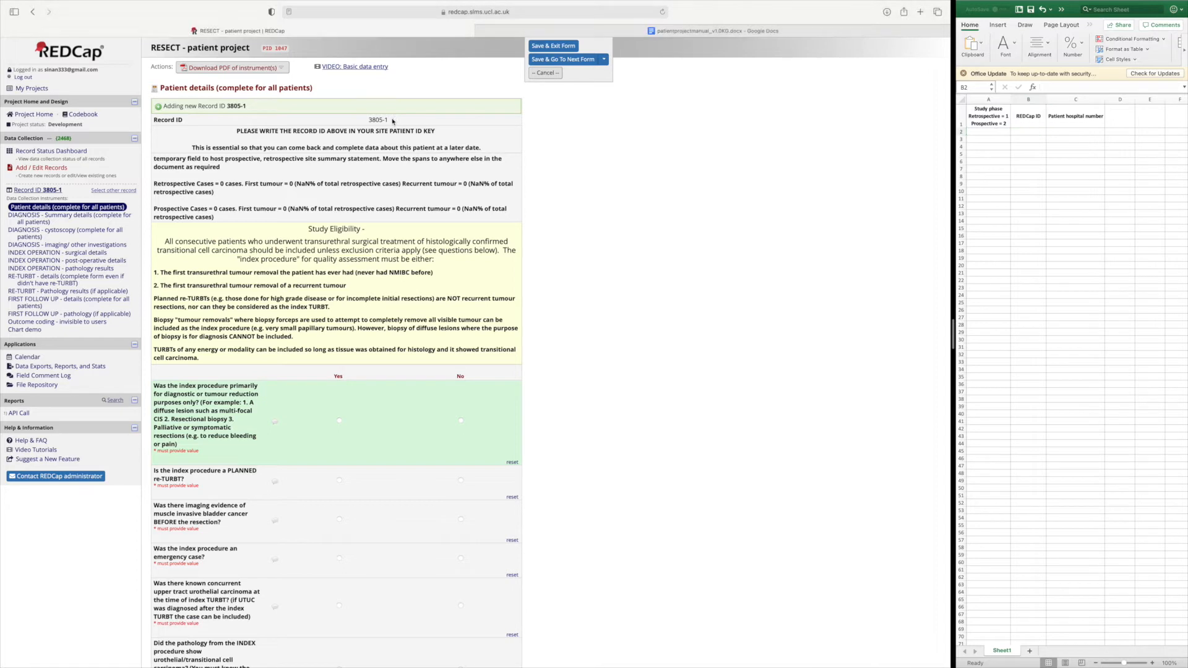
pyautogui.doubleClick(377, 120)
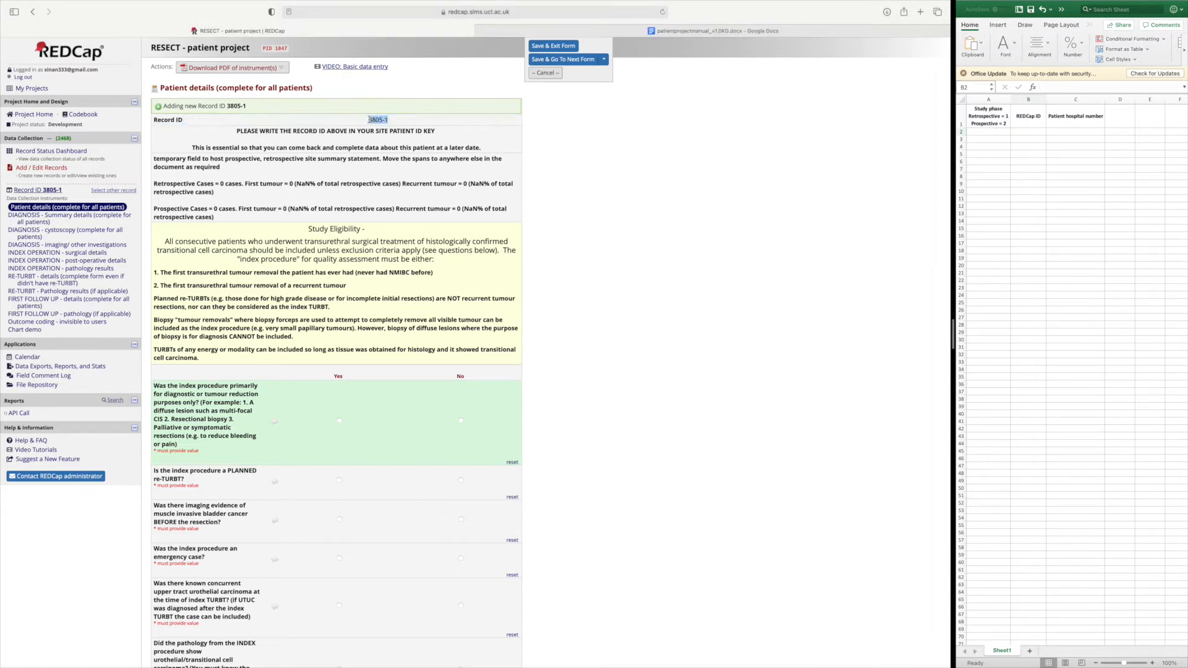
pyautogui.rightClick(377, 120)
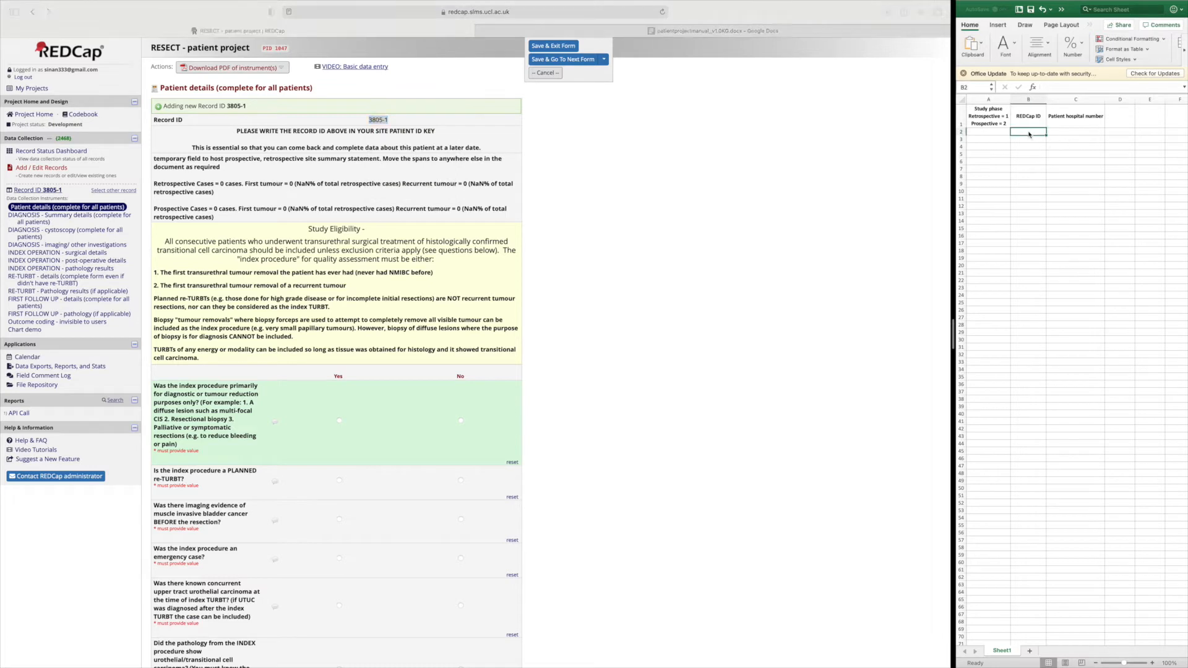
# Step: Paste record ID 3805-1 into B2 and enter hospital number 12345678 in C2
pyautogui.rightClick(1028, 131)
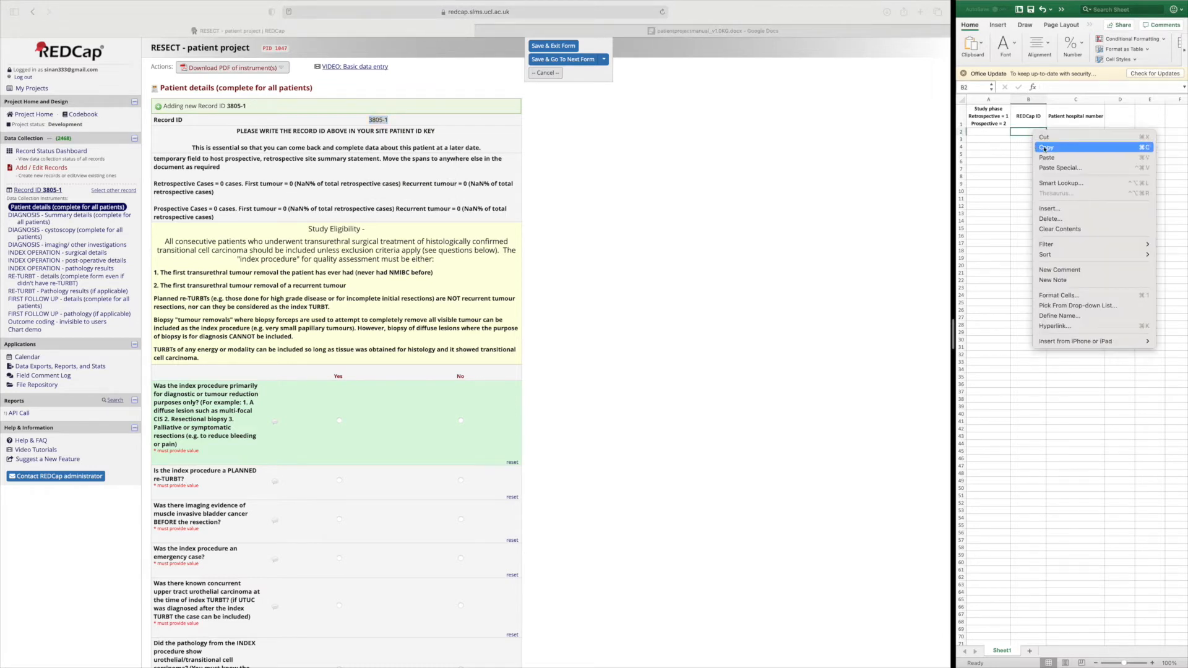
pyautogui.click(1047, 148)
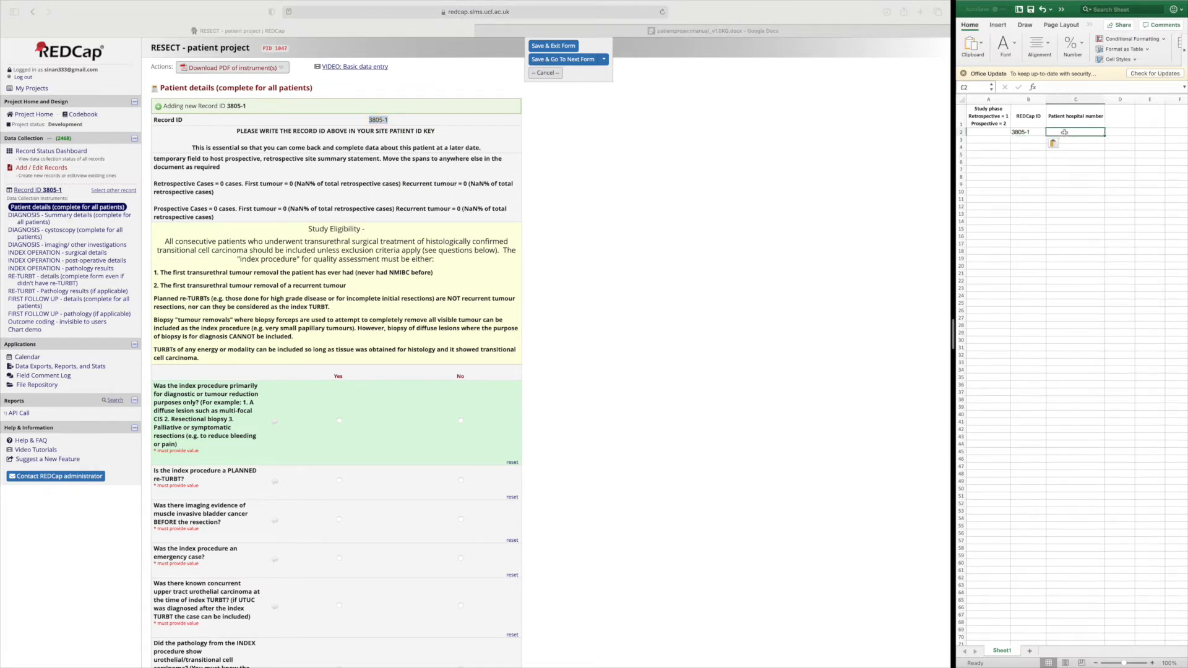
pyautogui.write('12345678')
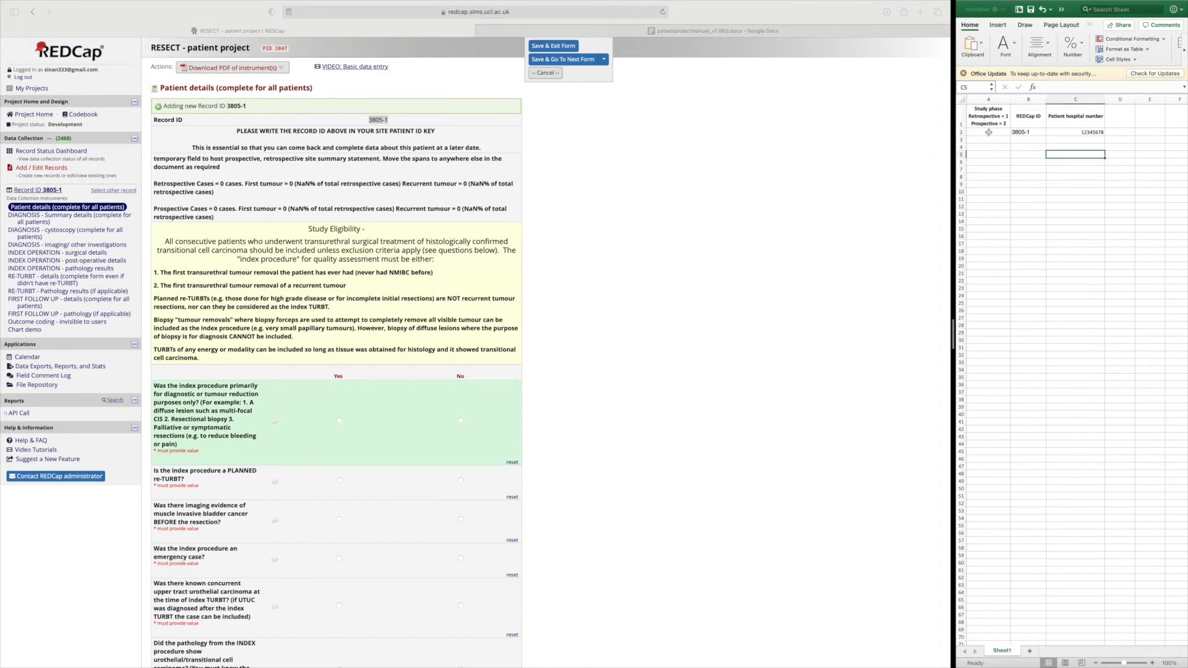
# Step: Enter study phase 1 in cell A2 and save the workbook
pyautogui.click(988, 131)
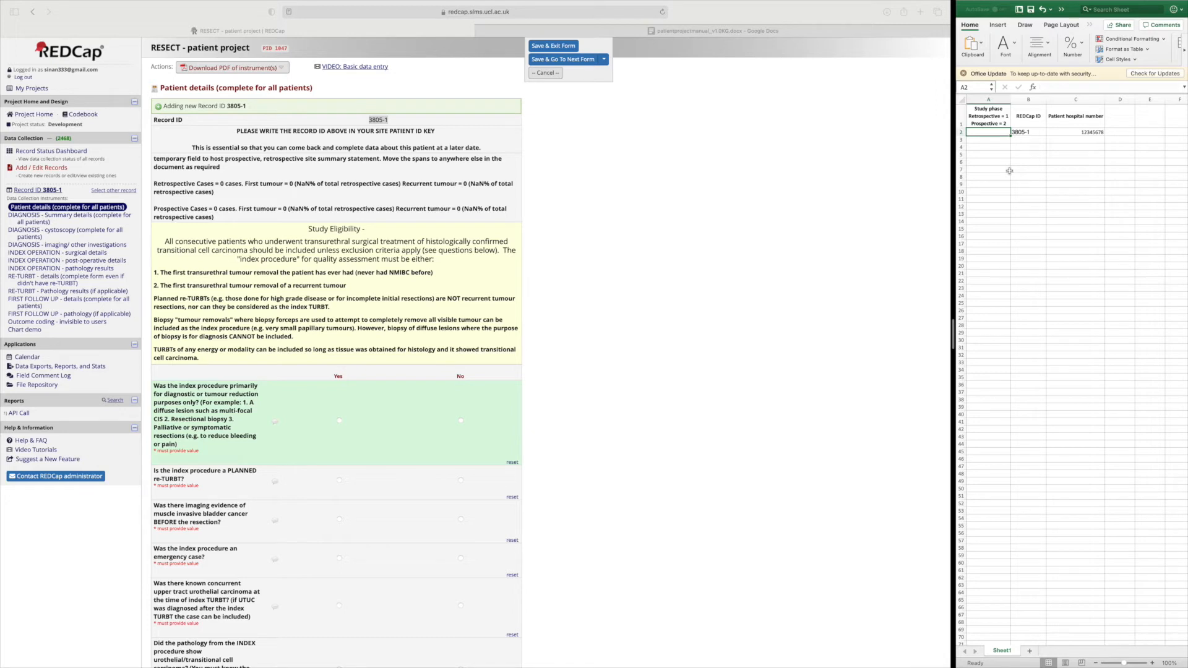
pyautogui.write('1')
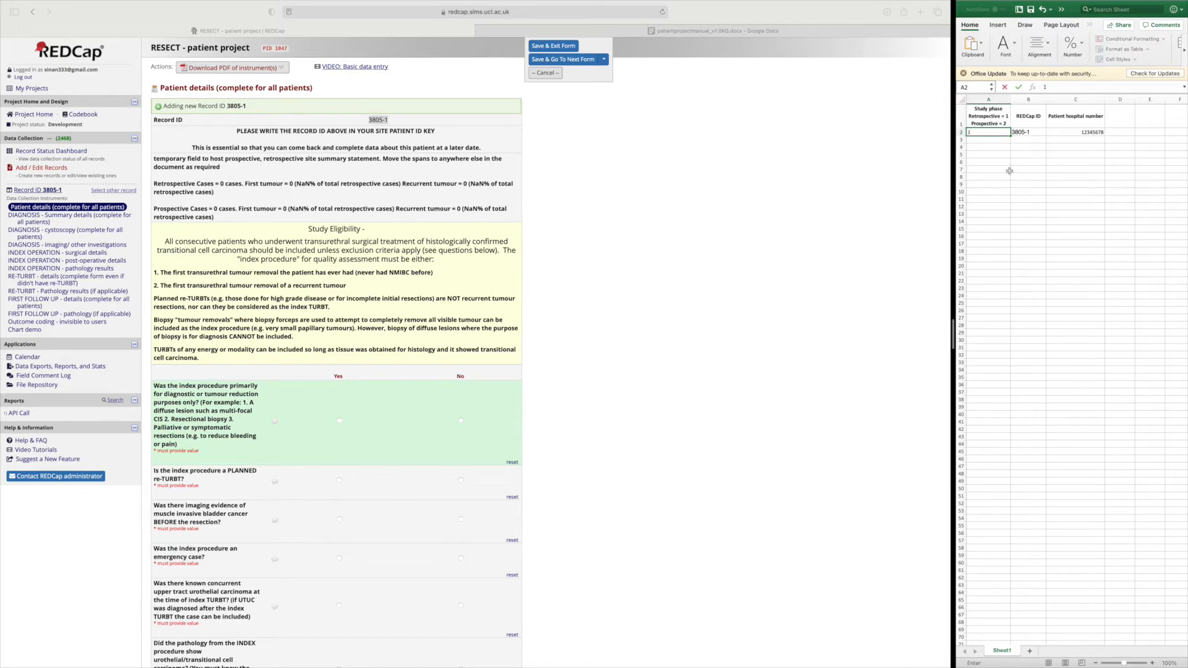
pyautogui.click(987, 139)
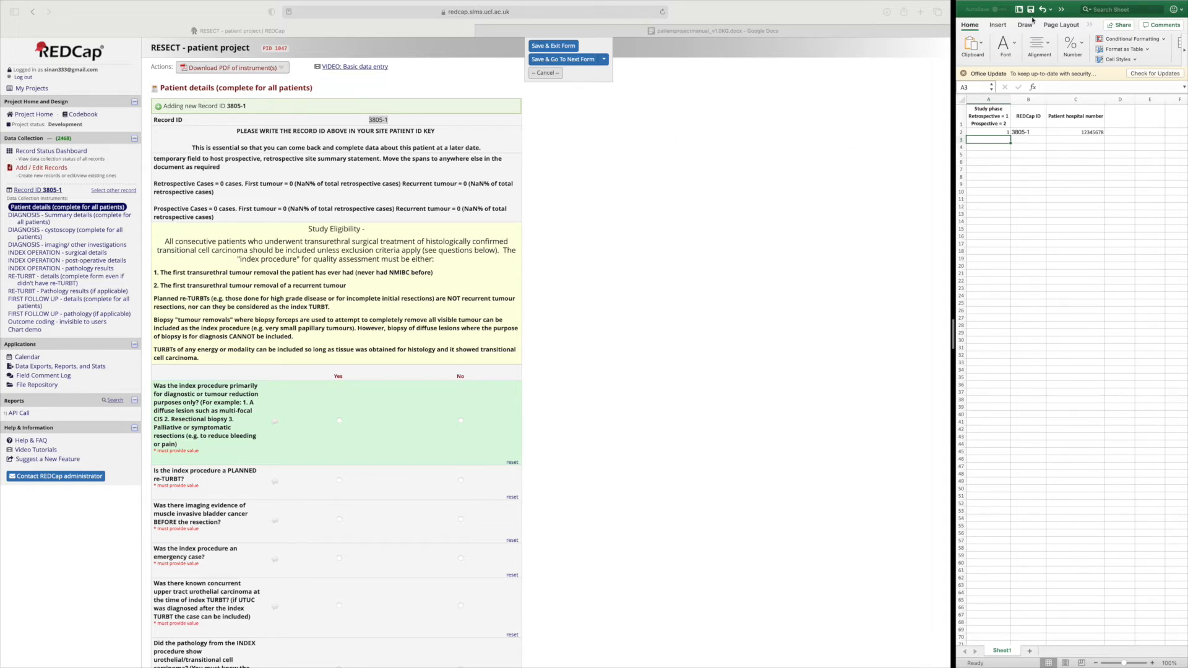
pyautogui.click(1071, 198)
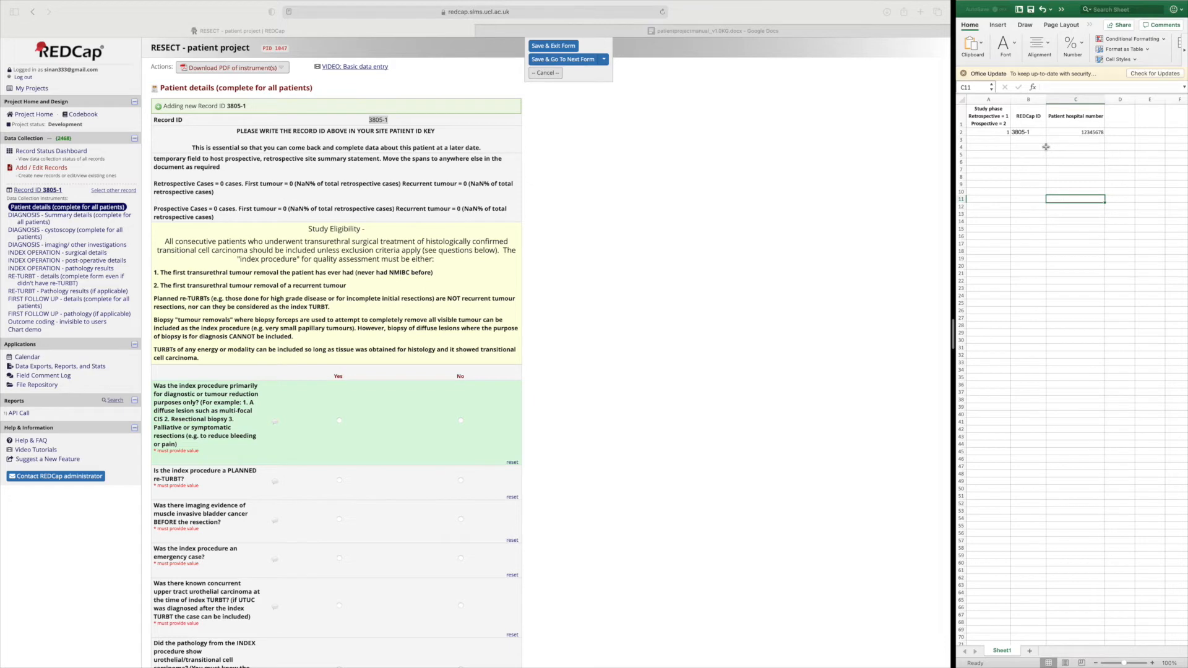
pyautogui.scroll(-3)
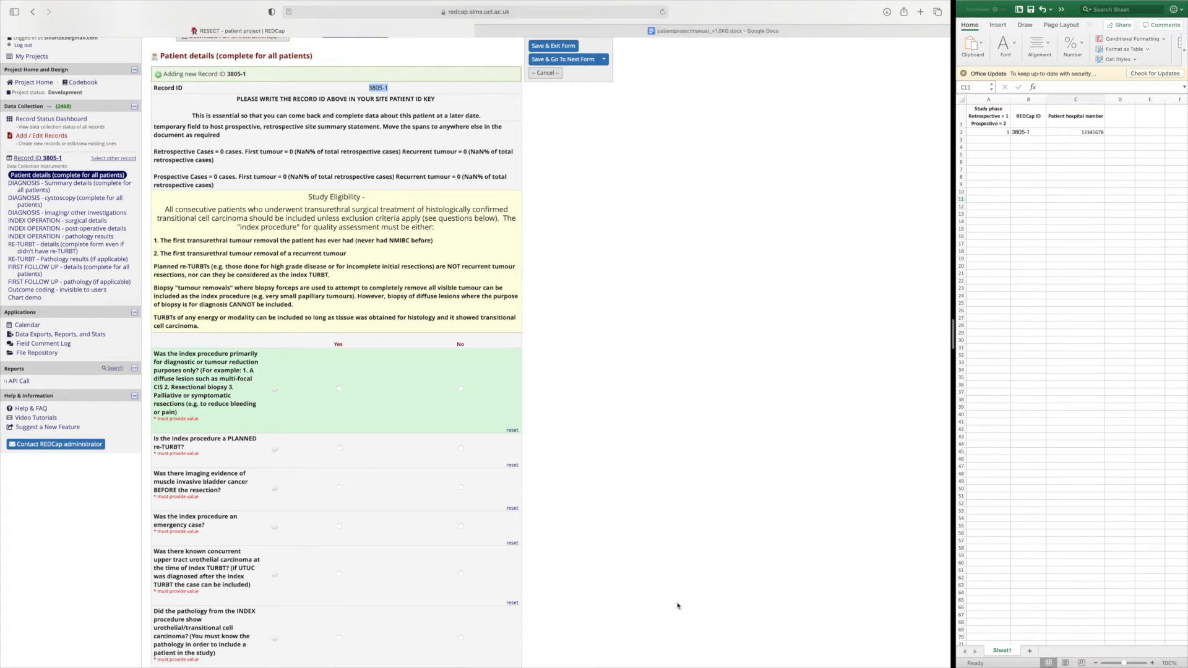
pyautogui.scroll(-3)
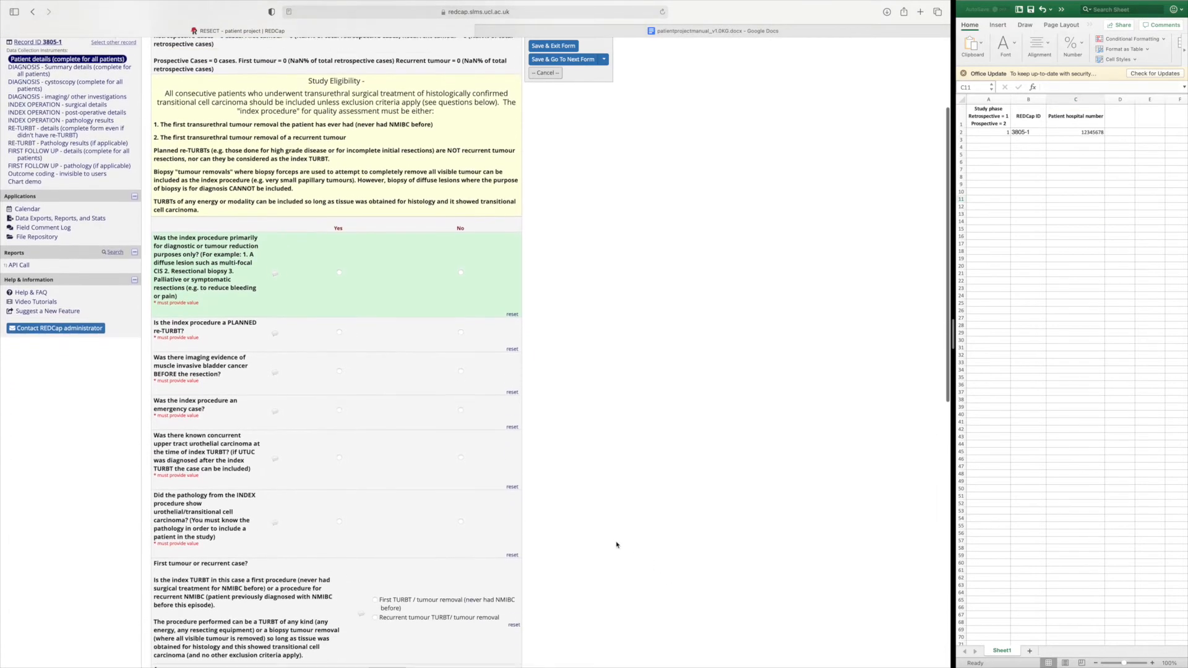
pyautogui.scroll(-3)
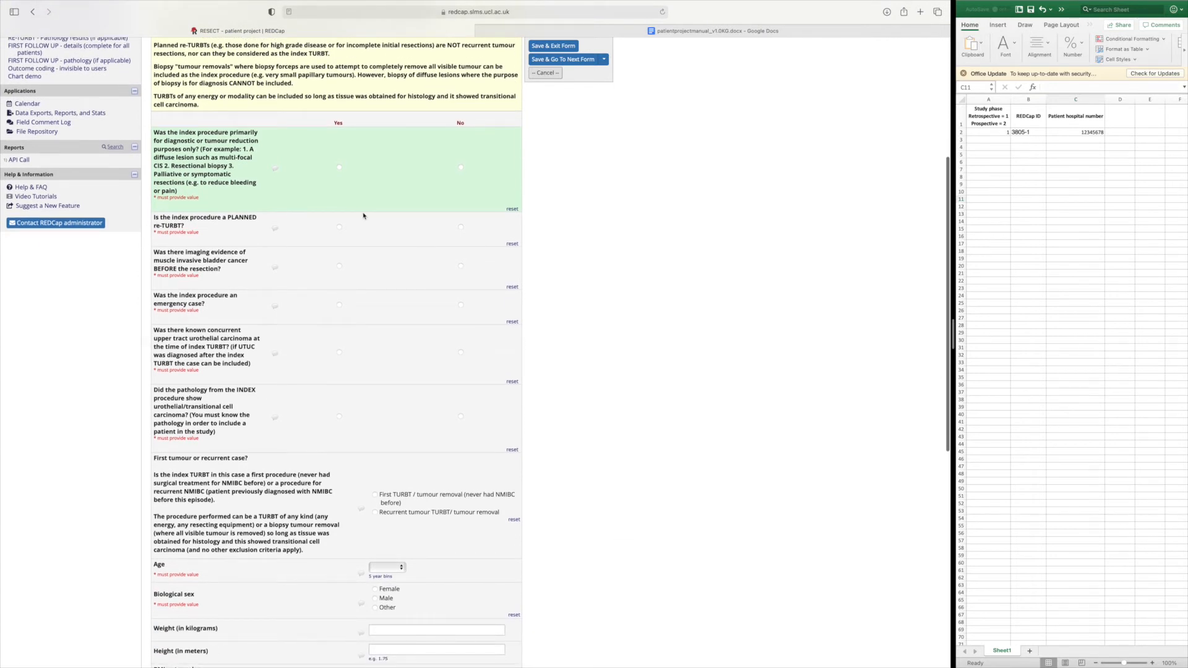
pyautogui.moveTo(371, 401)
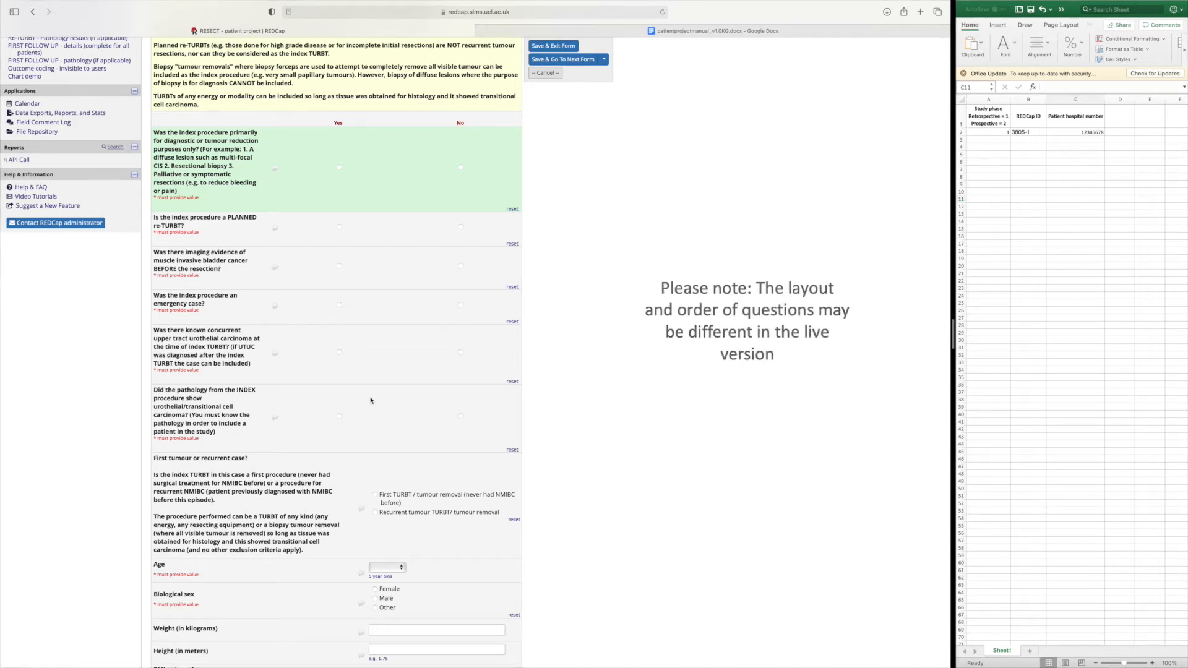
pyautogui.moveTo(300, 221)
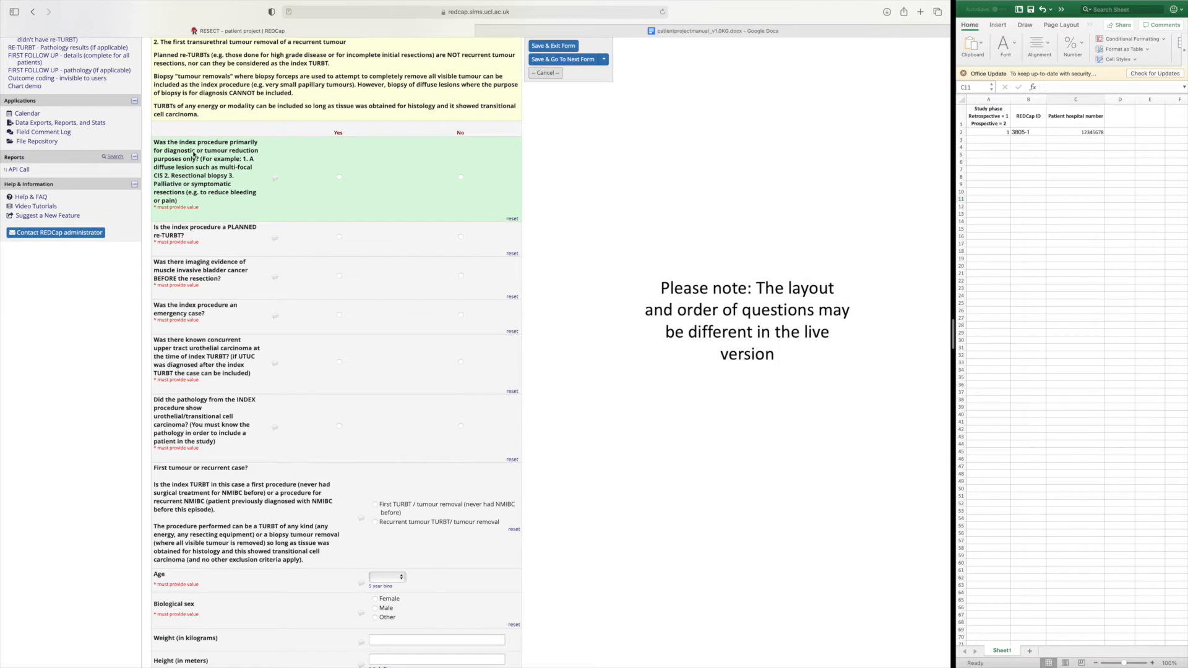
pyautogui.moveTo(214, 161)
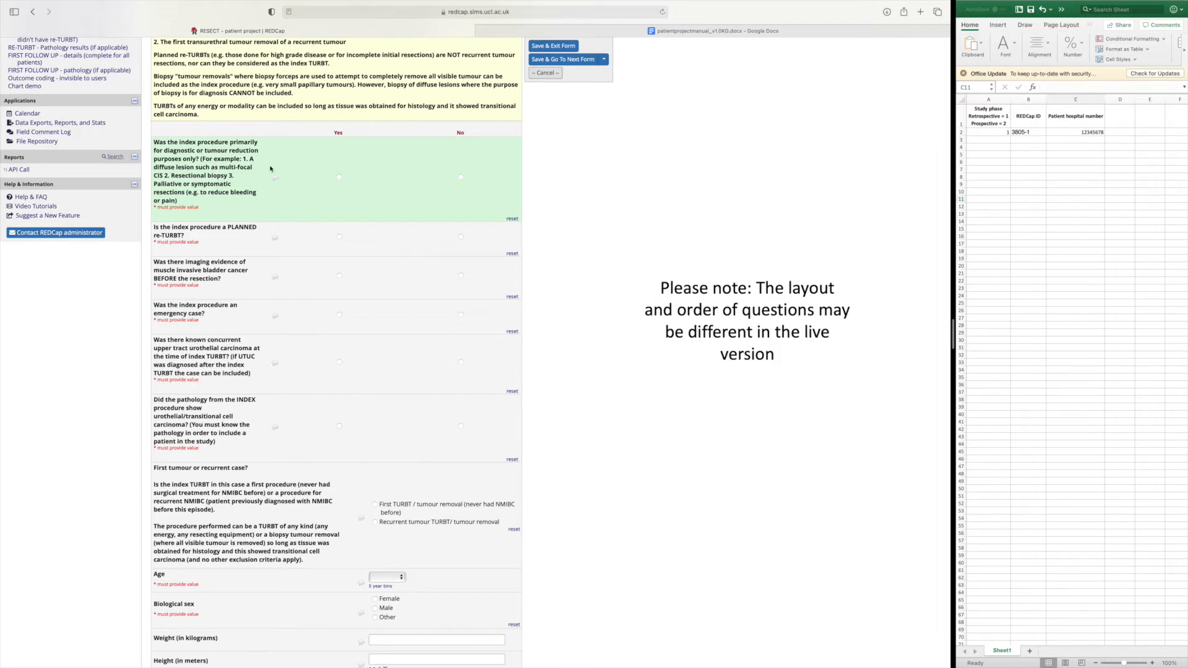
# Step: Answer Yes to the diagnostic-purpose question, triggering the ineligibility stop notice
pyautogui.click(337, 177)
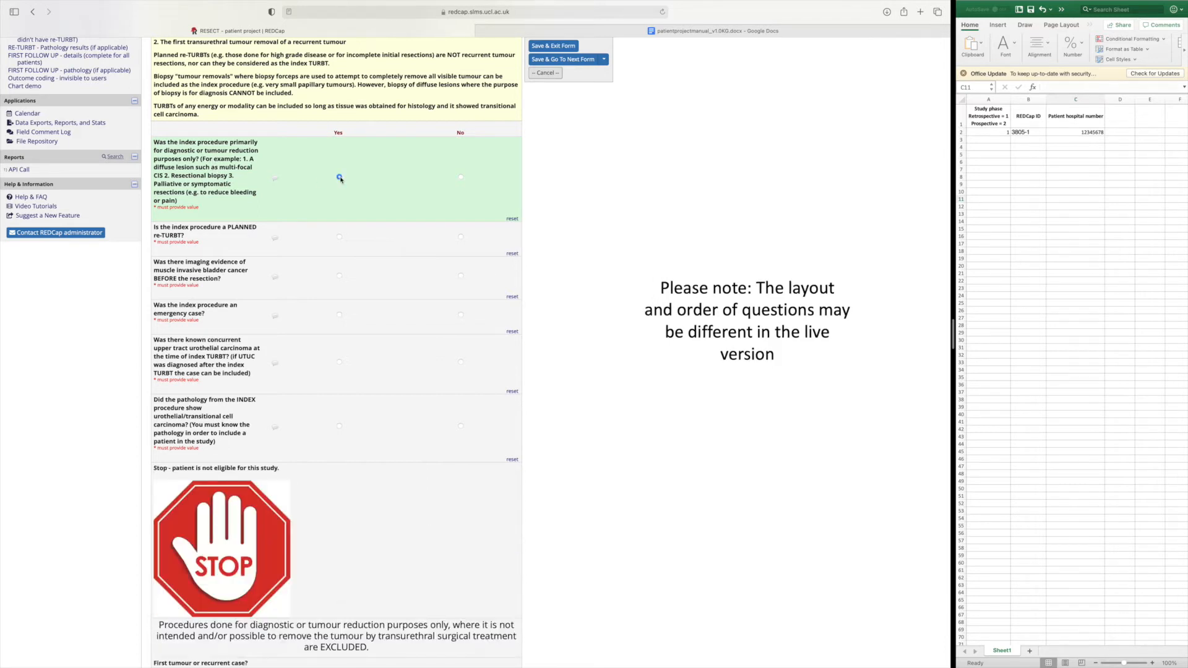
pyautogui.click(337, 177)
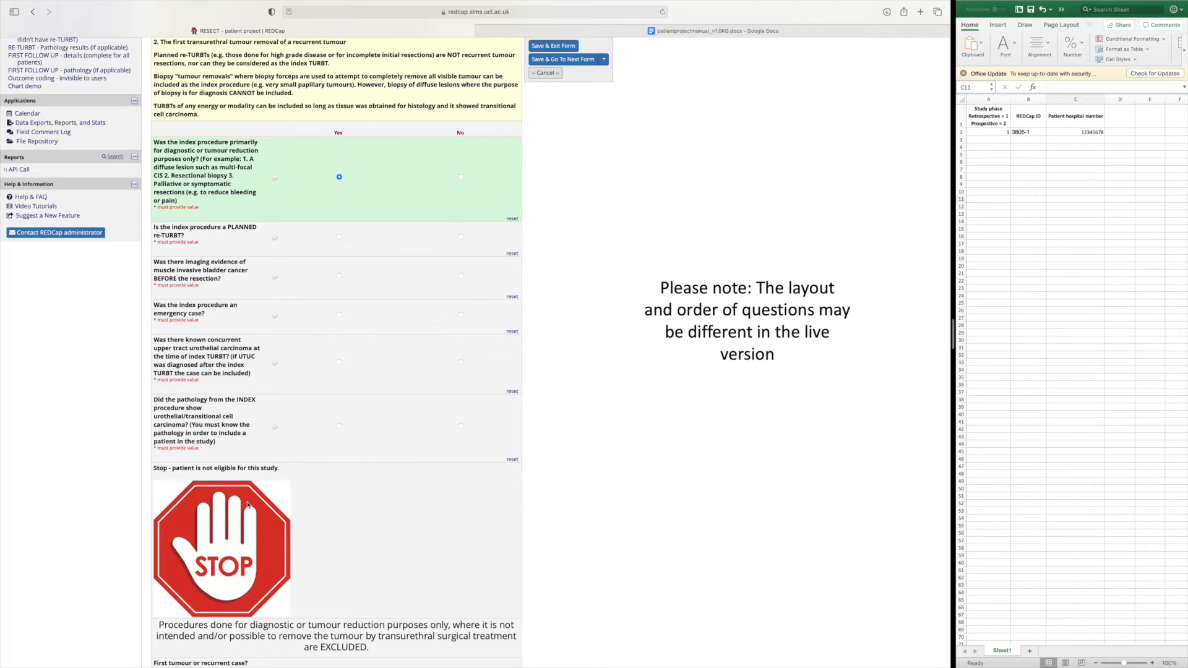
pyautogui.scroll(-3)
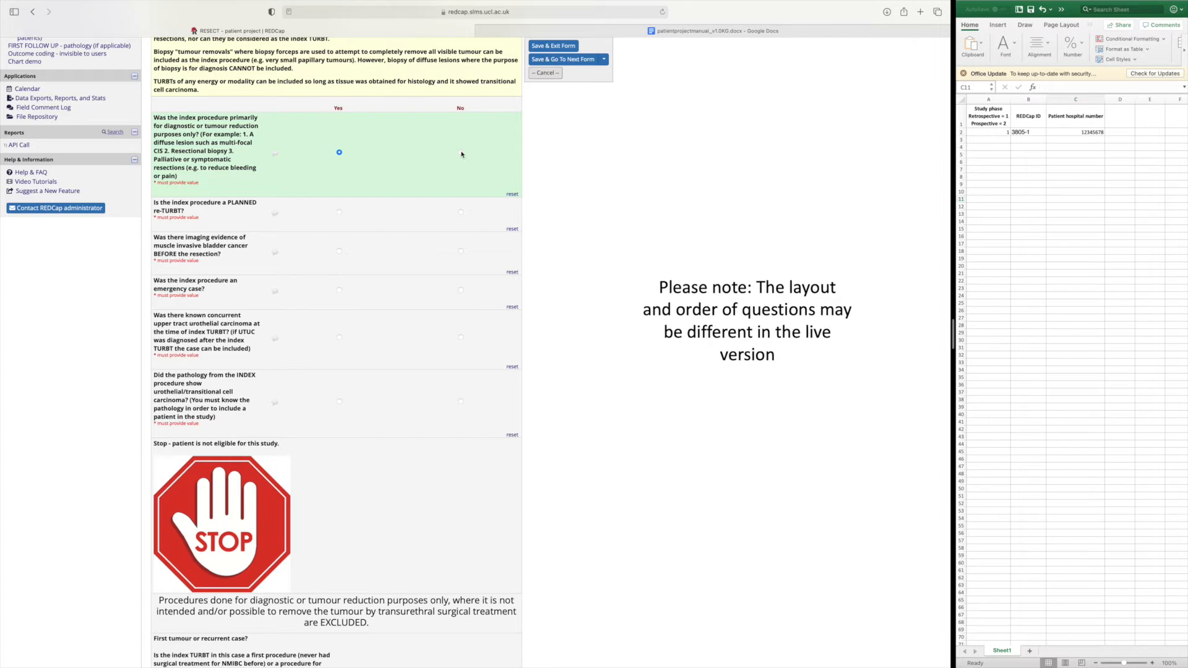
# Step: Answer No to diagnostic-only, planned re-TURBT, prior imaging evidence and emergency case questions
pyautogui.click(461, 152)
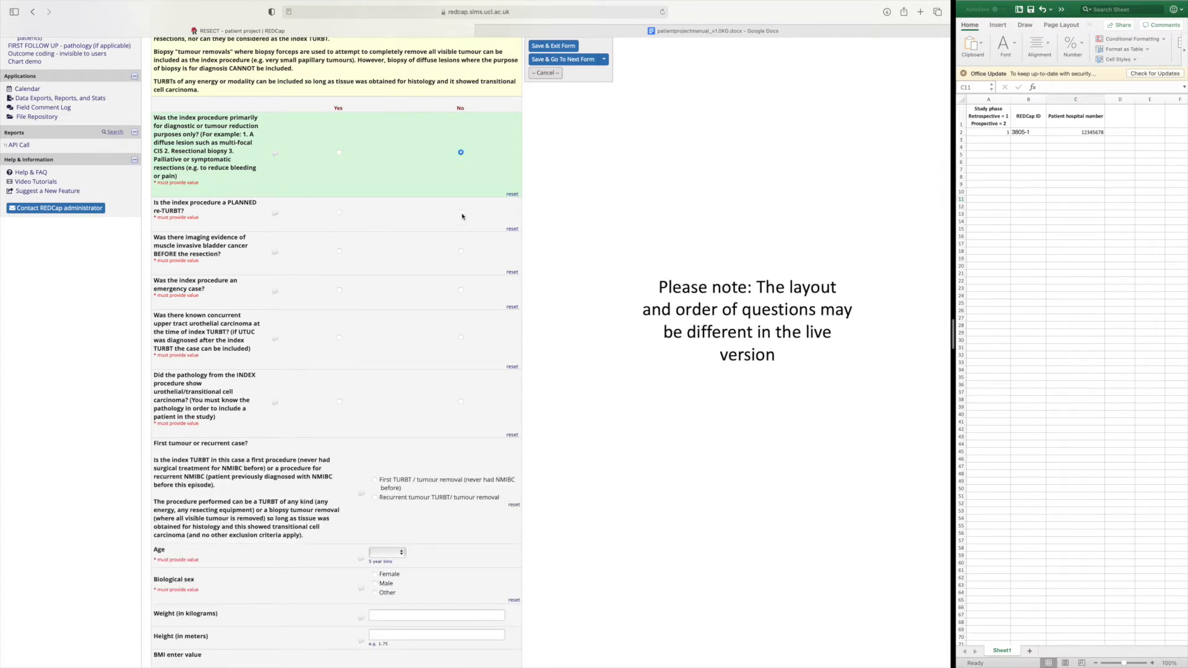
pyautogui.click(461, 212)
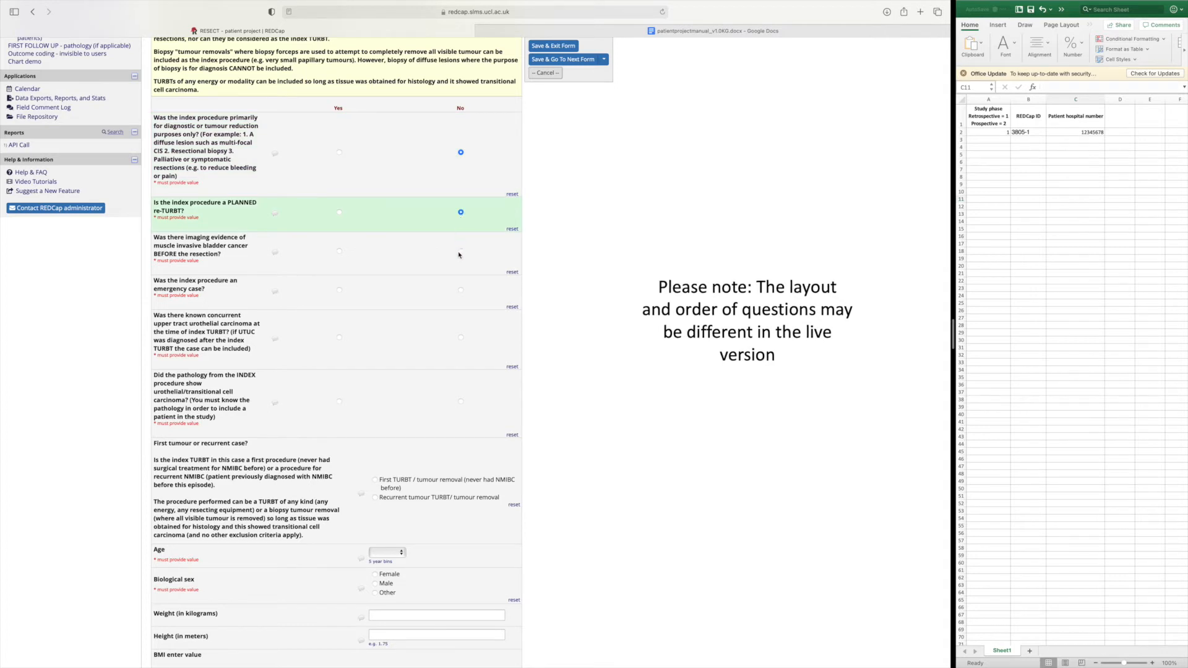
pyautogui.click(461, 250)
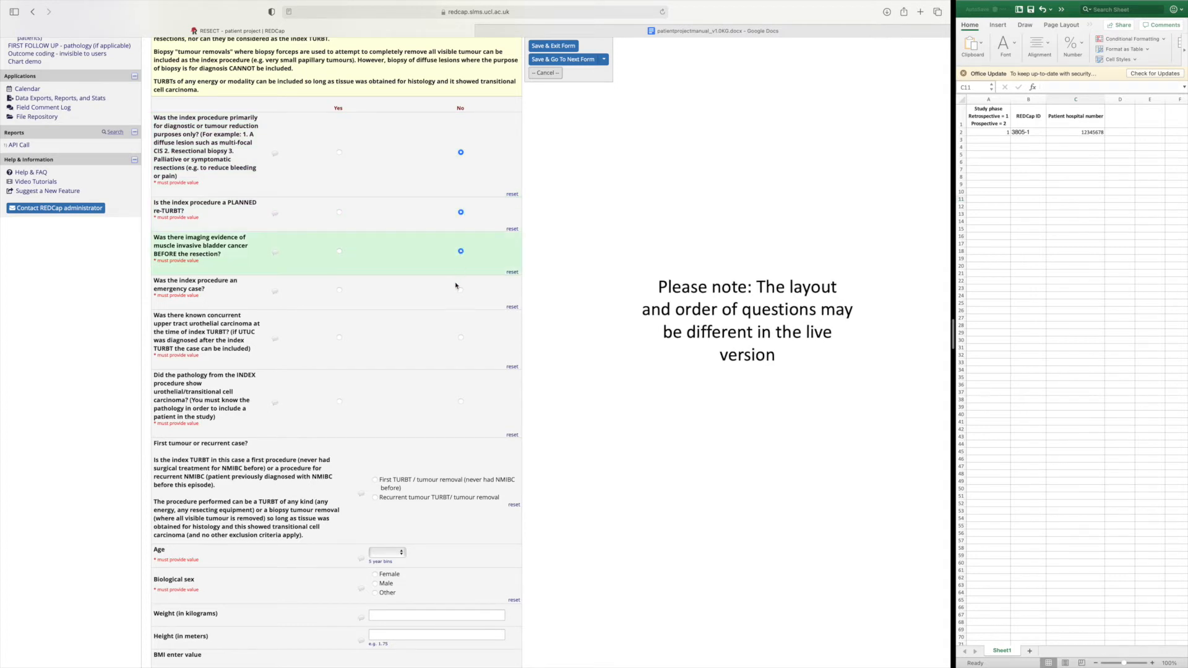
pyautogui.moveTo(460, 294)
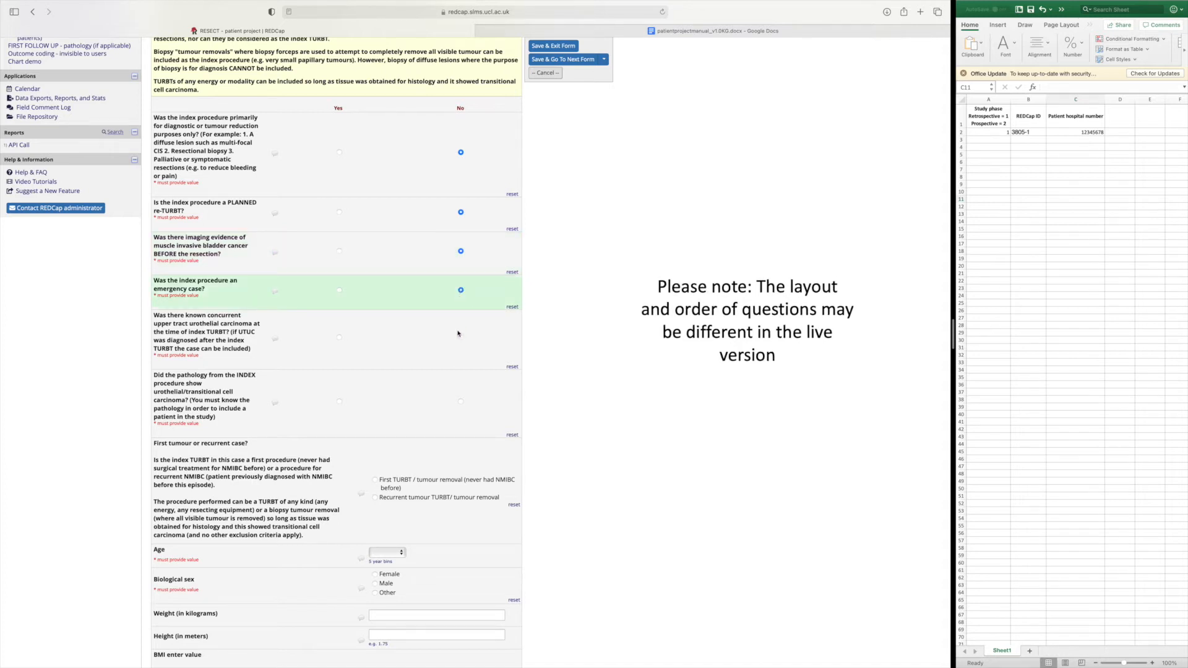
pyautogui.click(461, 338)
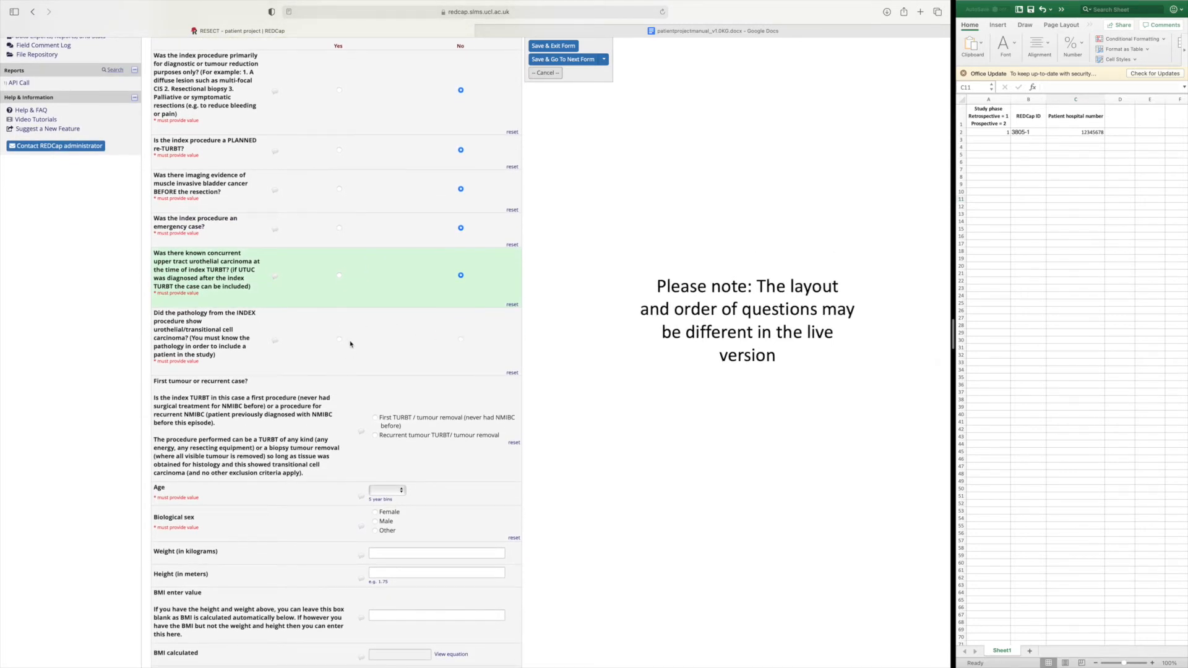
pyautogui.moveTo(337, 338)
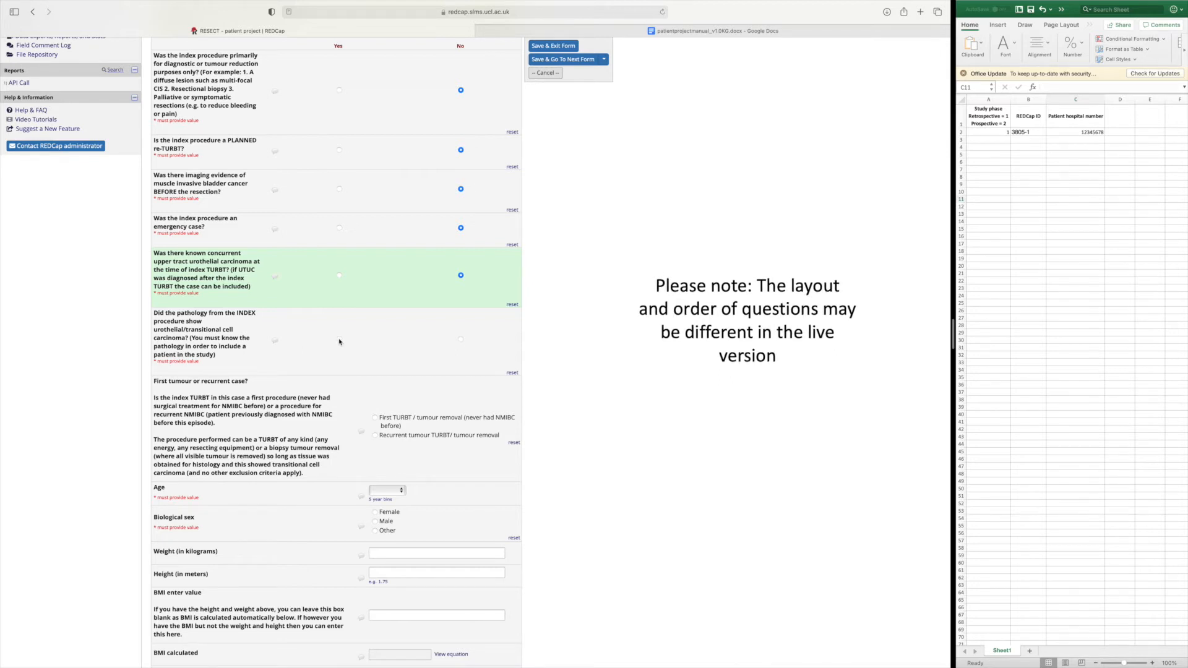
pyautogui.moveTo(230, 323)
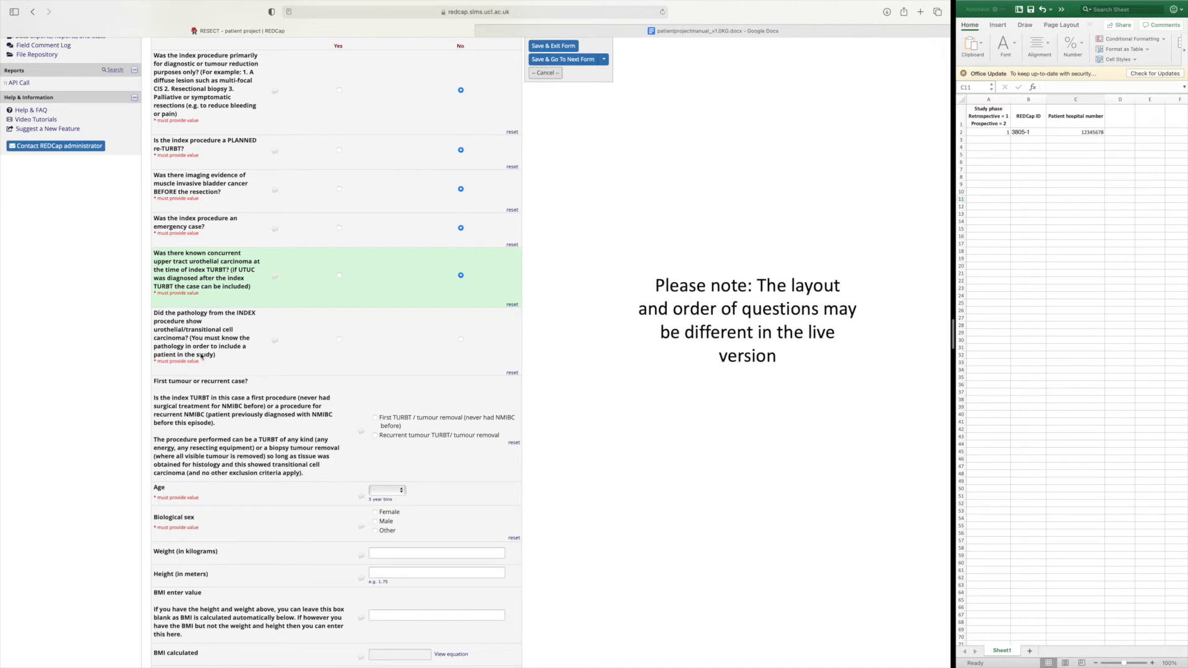
pyautogui.moveTo(326, 363)
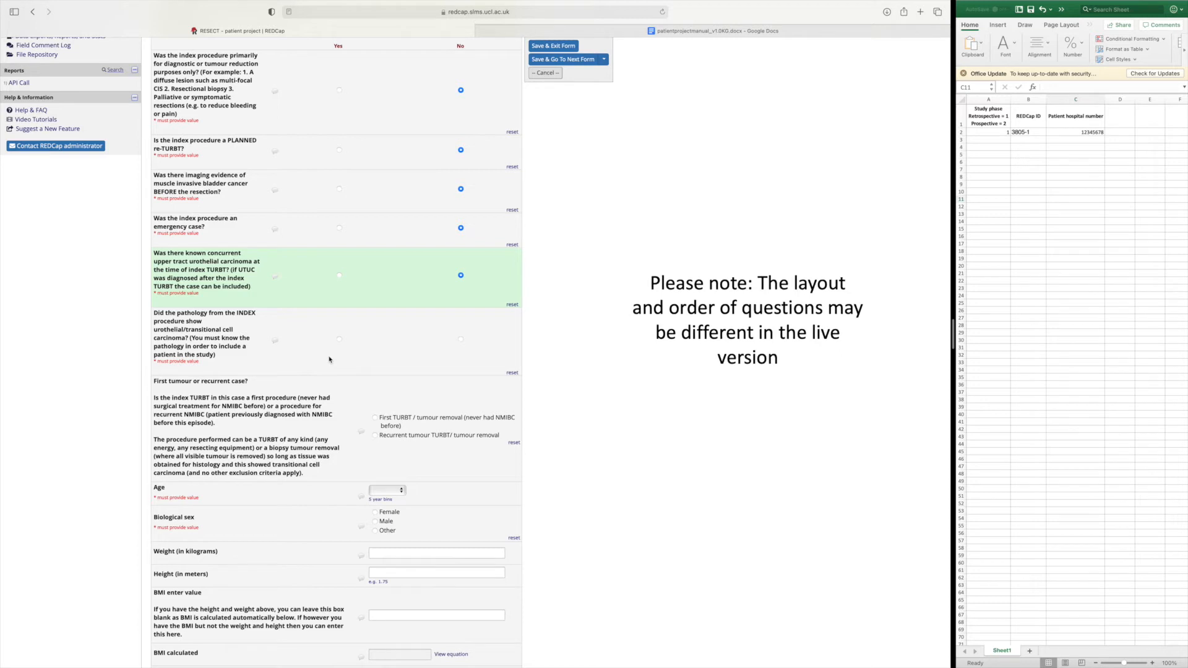
pyautogui.moveTo(349, 359)
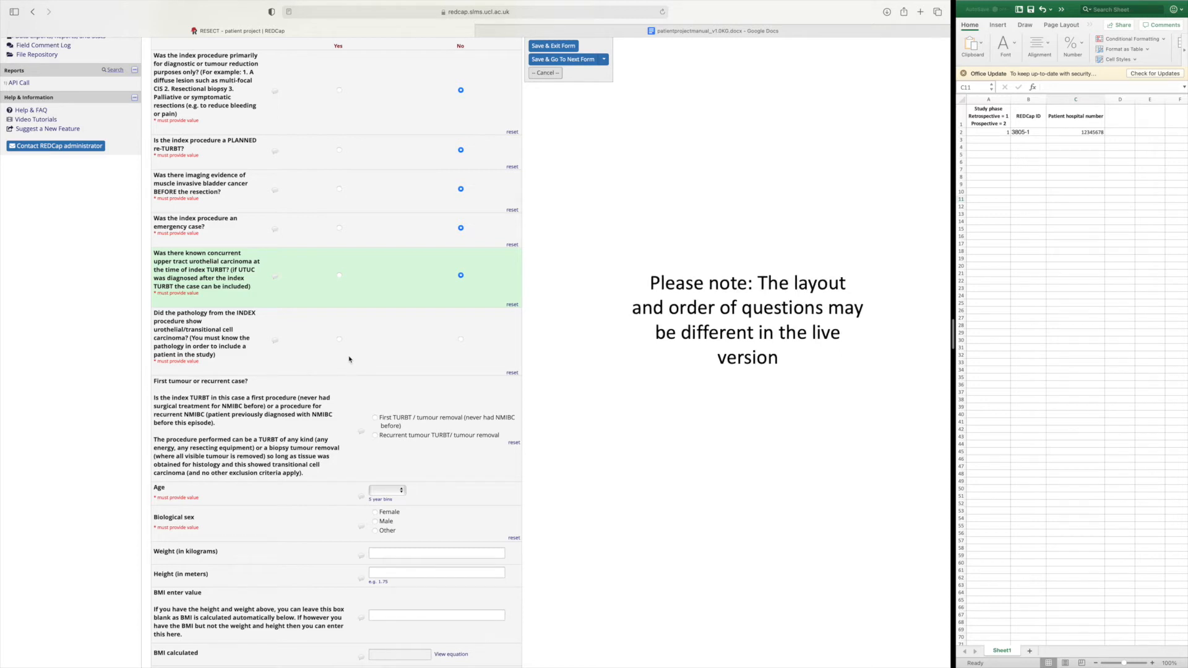
pyautogui.moveTo(340, 343)
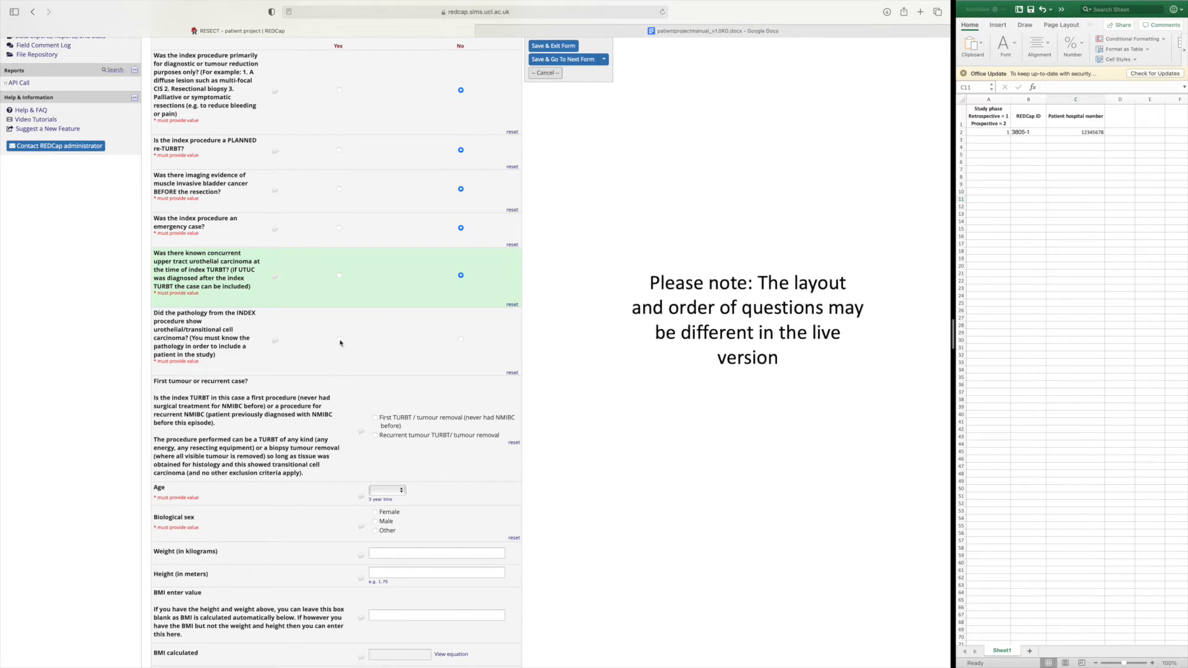
# Step: Answer Yes to urothelial carcinoma pathology and scroll down to the smoking and ASA questions
pyautogui.click(339, 340)
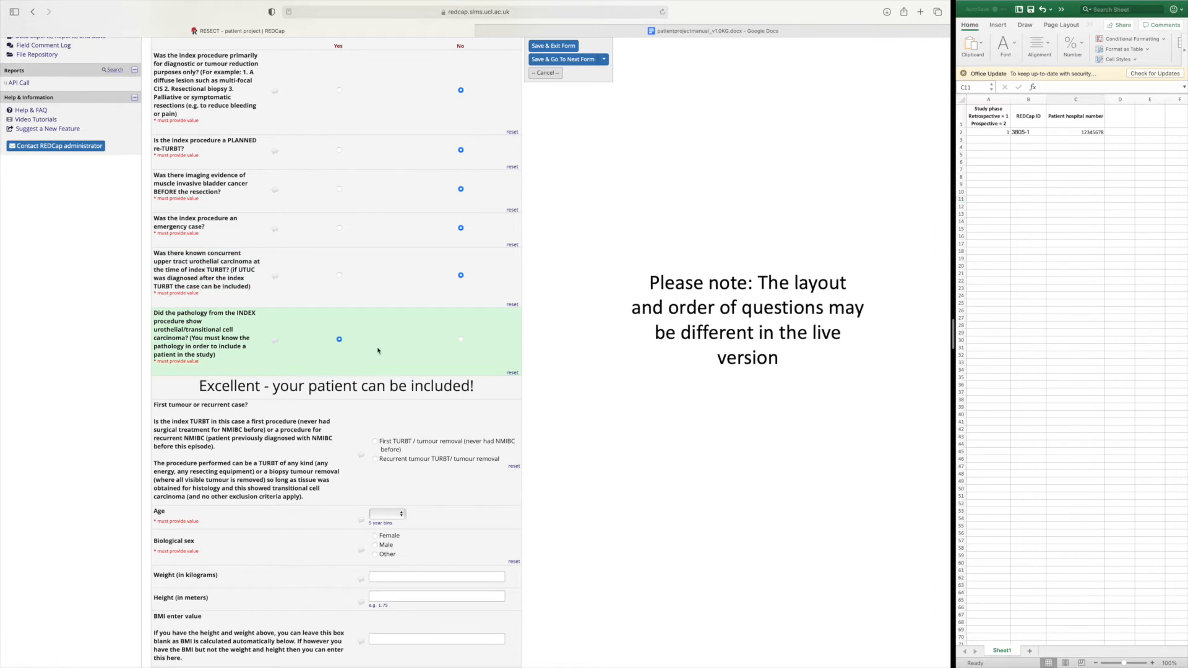
pyautogui.scroll(-3)
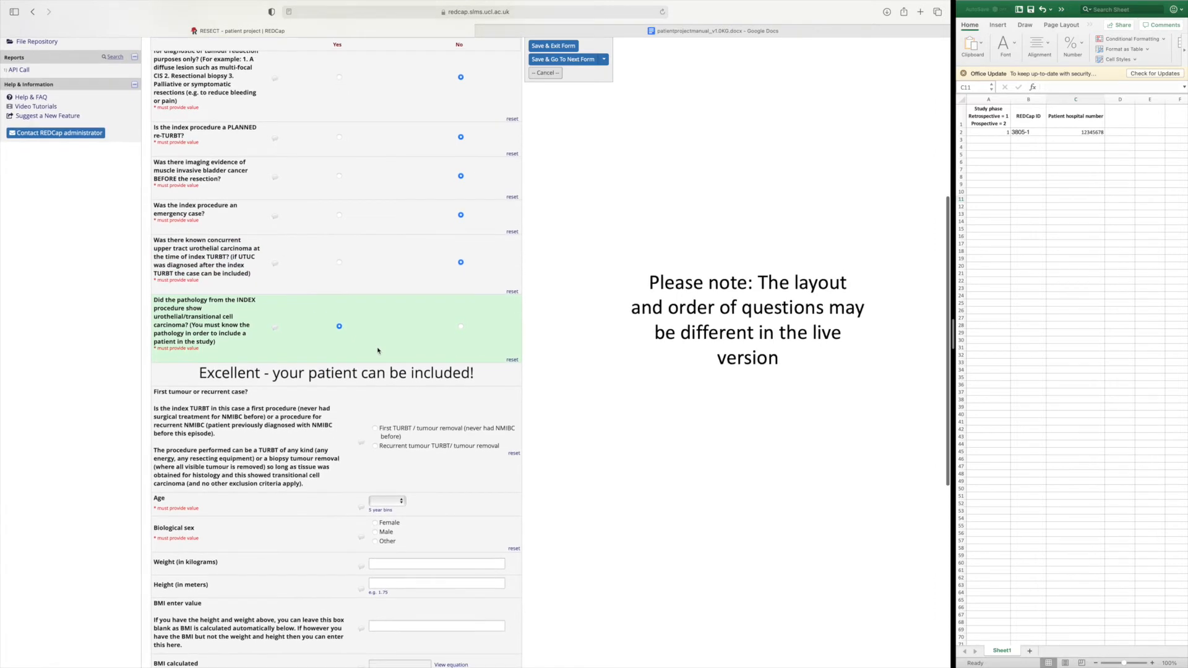
pyautogui.scroll(-3)
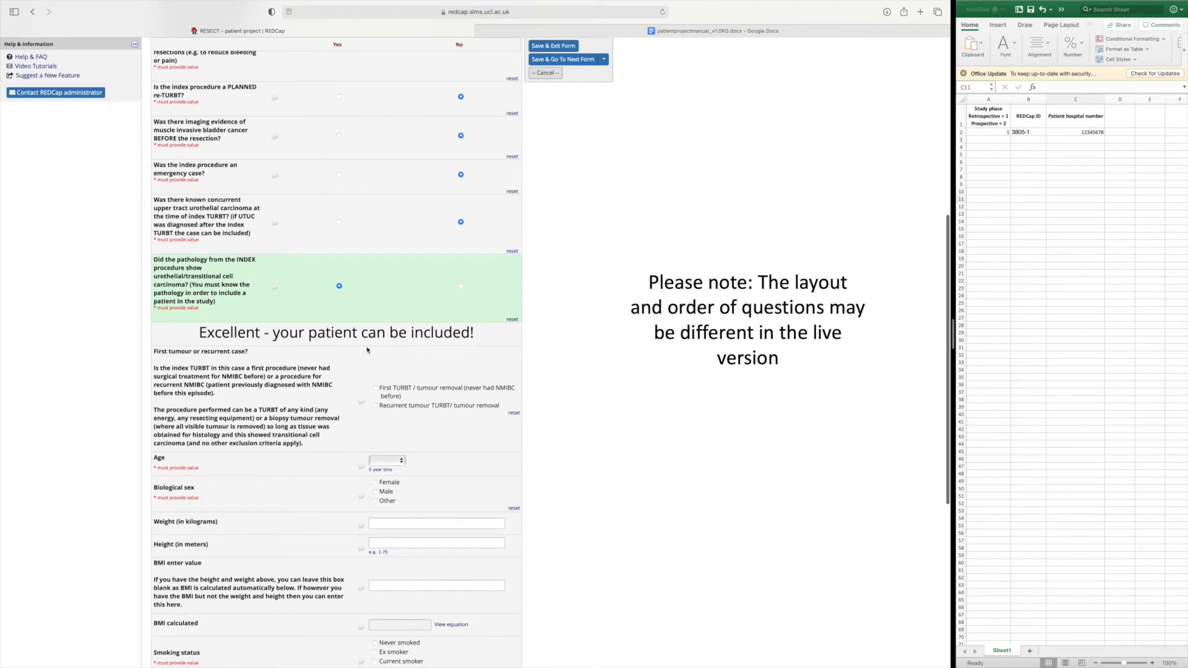
pyautogui.scroll(-3)
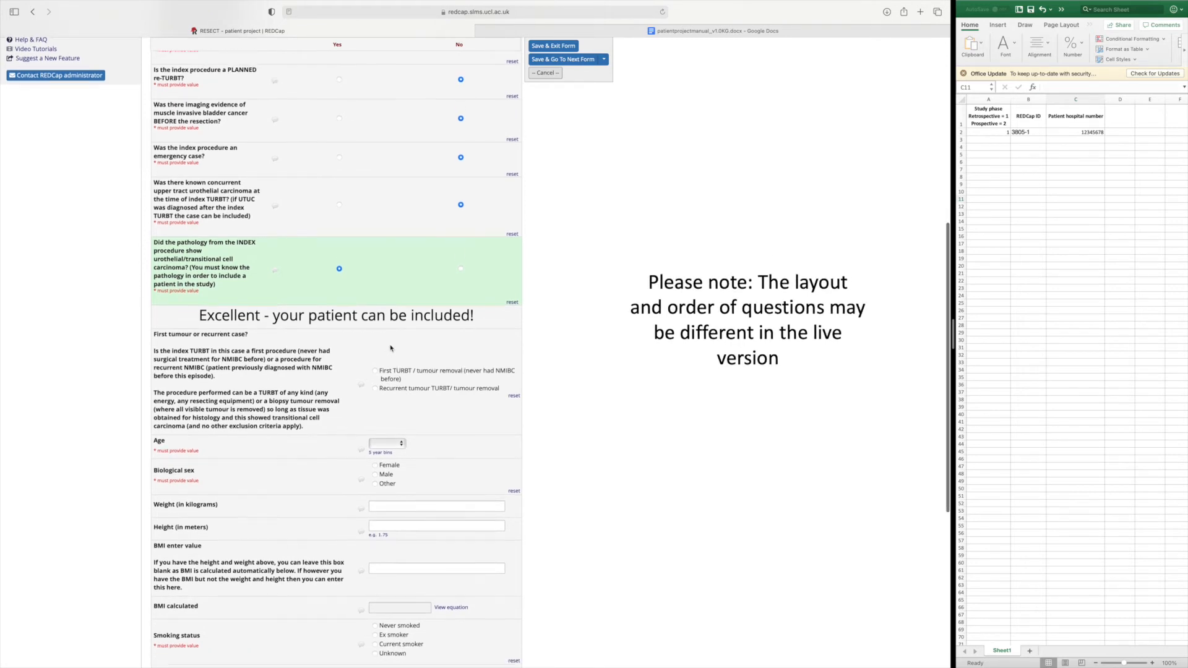
pyautogui.scroll(-3)
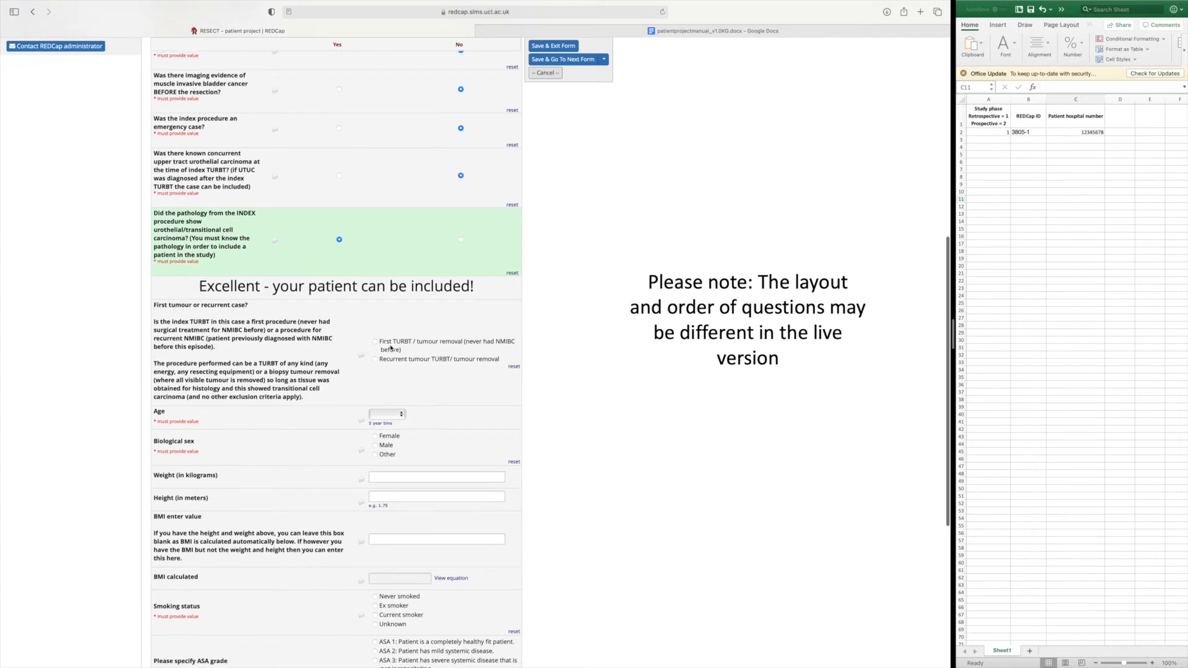
pyautogui.scroll(-3)
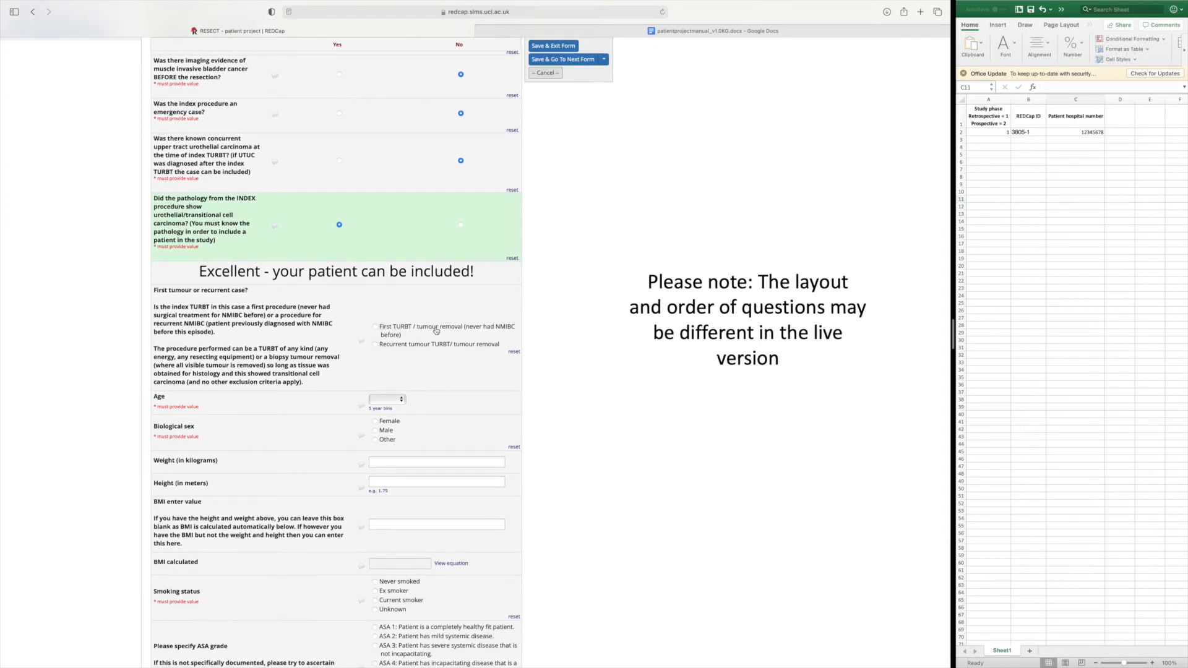
pyautogui.moveTo(449, 331)
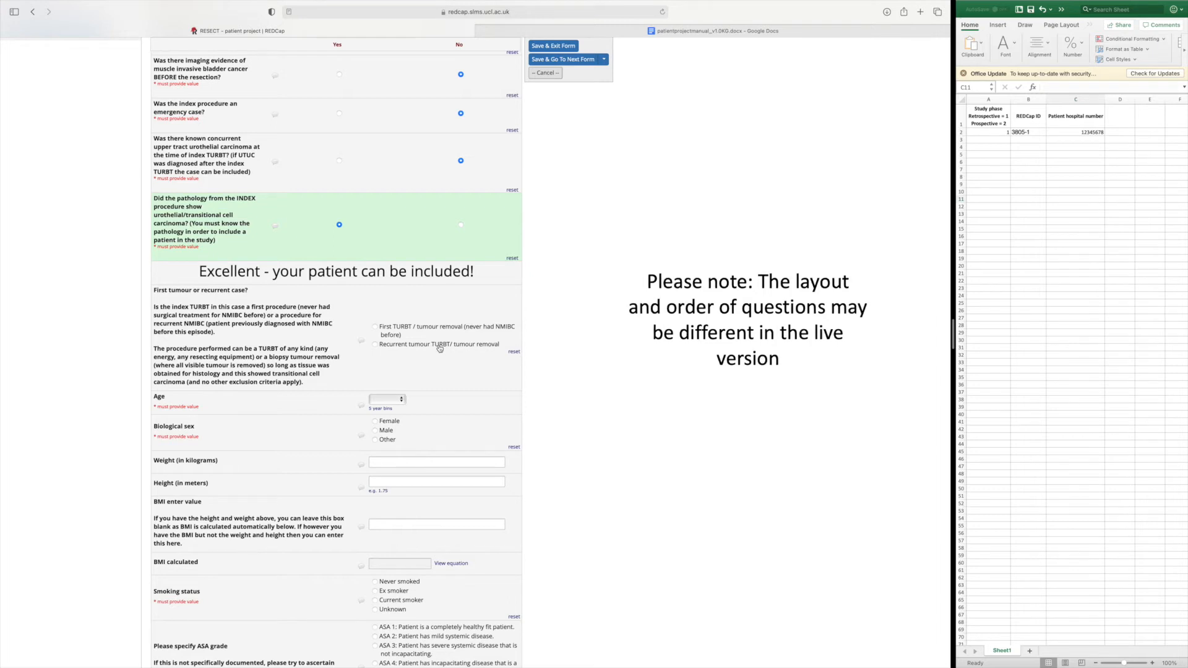
pyautogui.moveTo(365, 323)
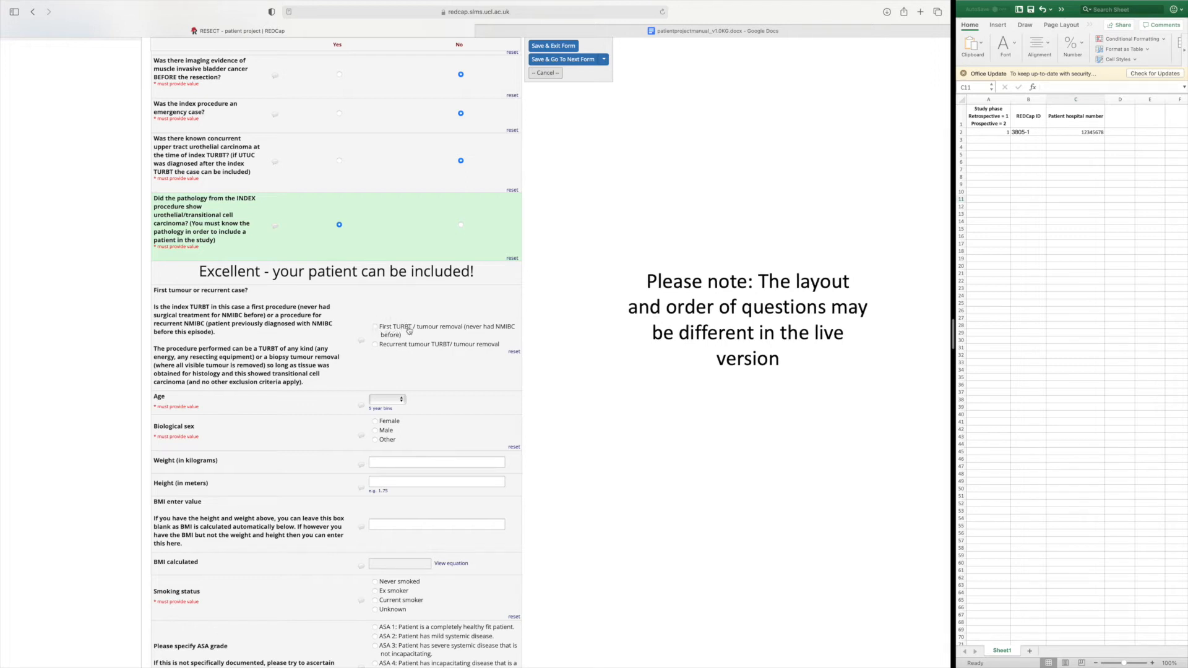
pyautogui.moveTo(418, 328)
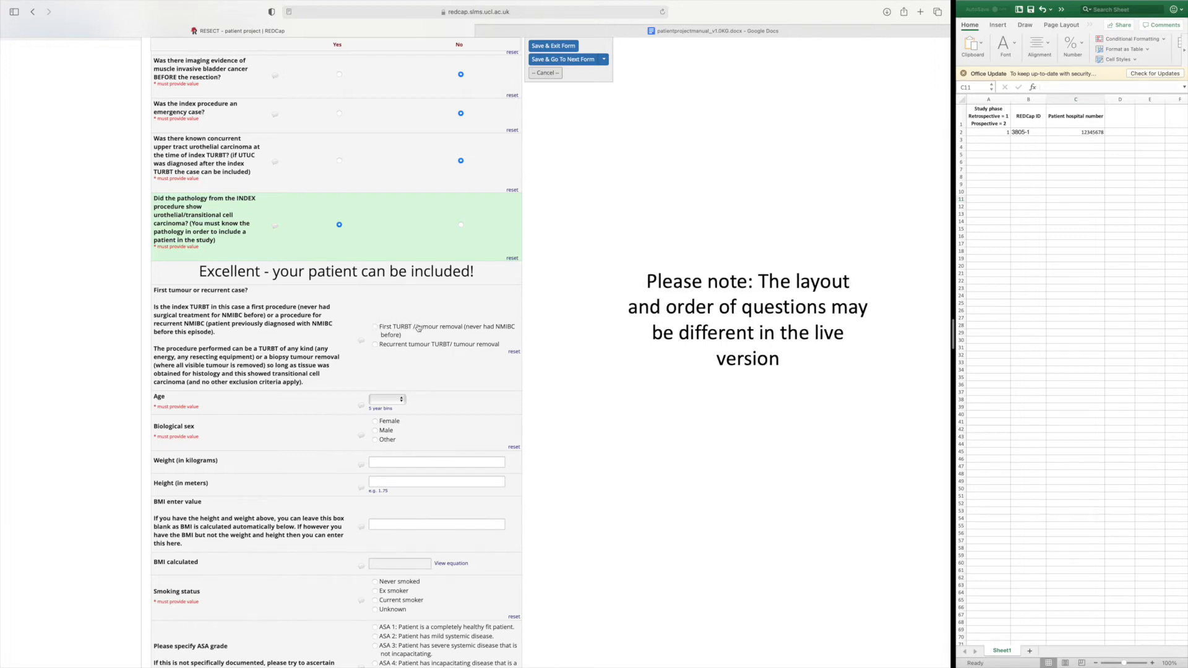
pyautogui.moveTo(408, 329)
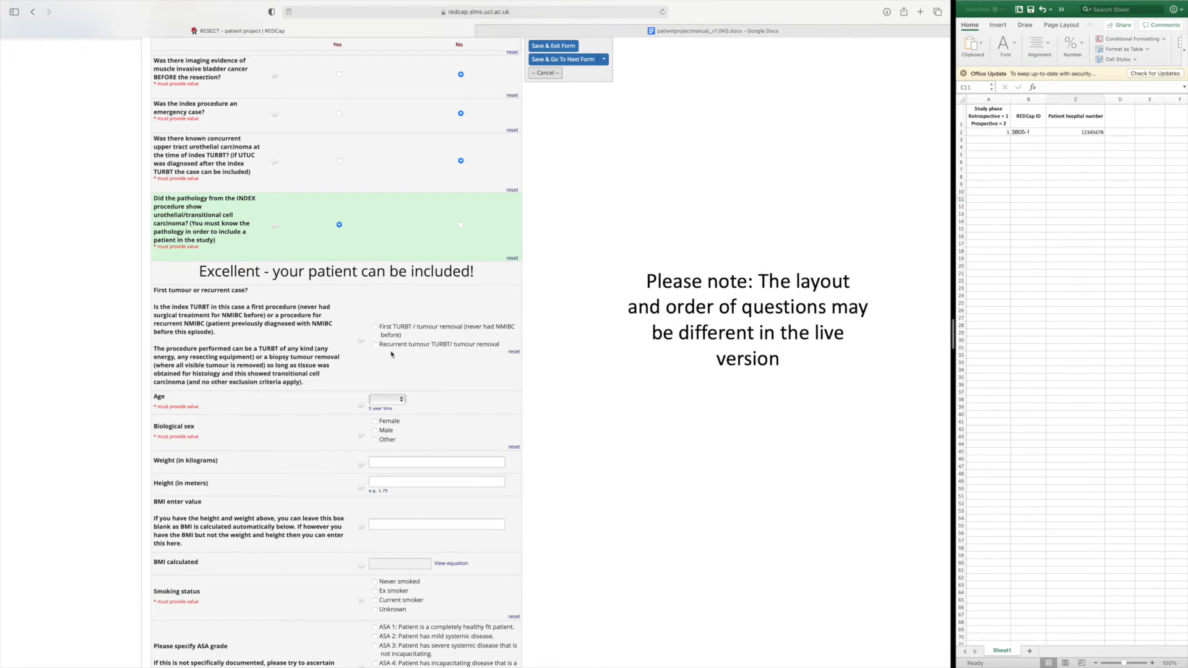
pyautogui.moveTo(401, 353)
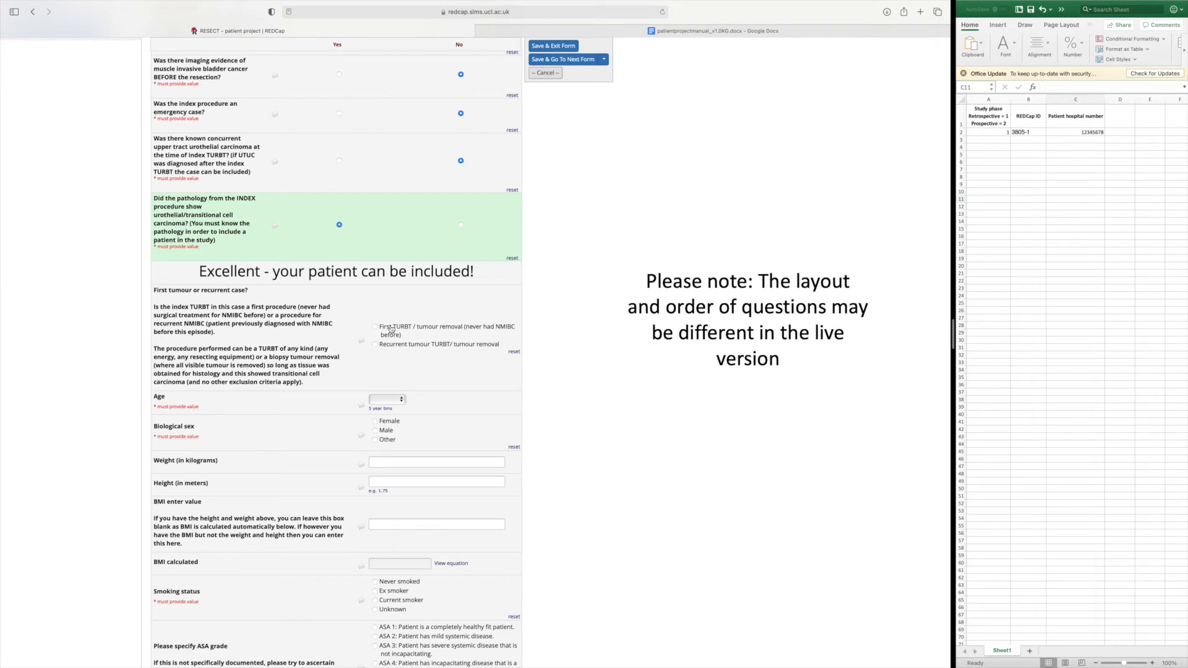
# Step: Record first TURBT, age 70-74, BMI 25.4, and mark the Patient details form Complete
pyautogui.click(374, 327)
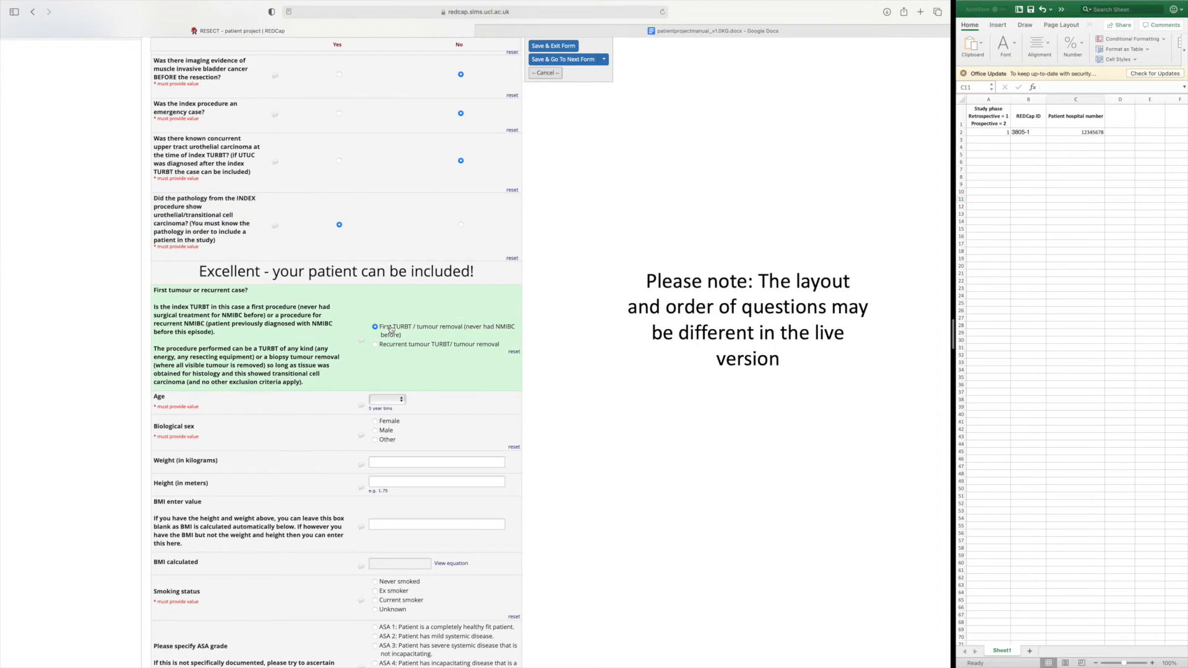
pyautogui.click(387, 399)
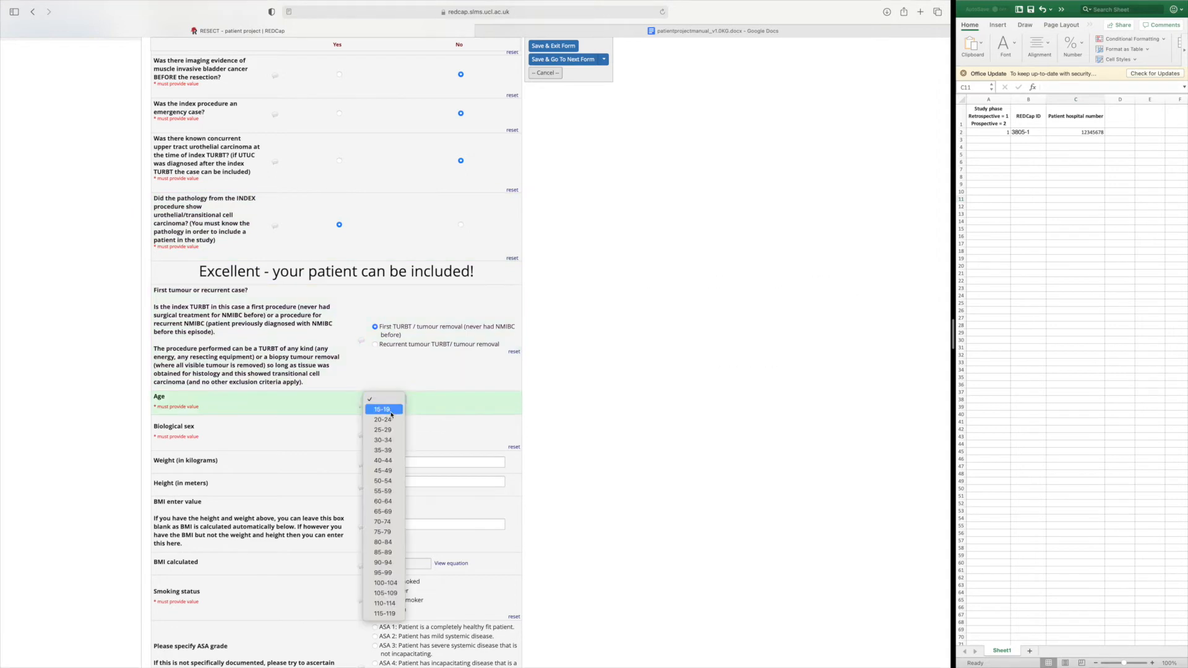
pyautogui.click(383, 521)
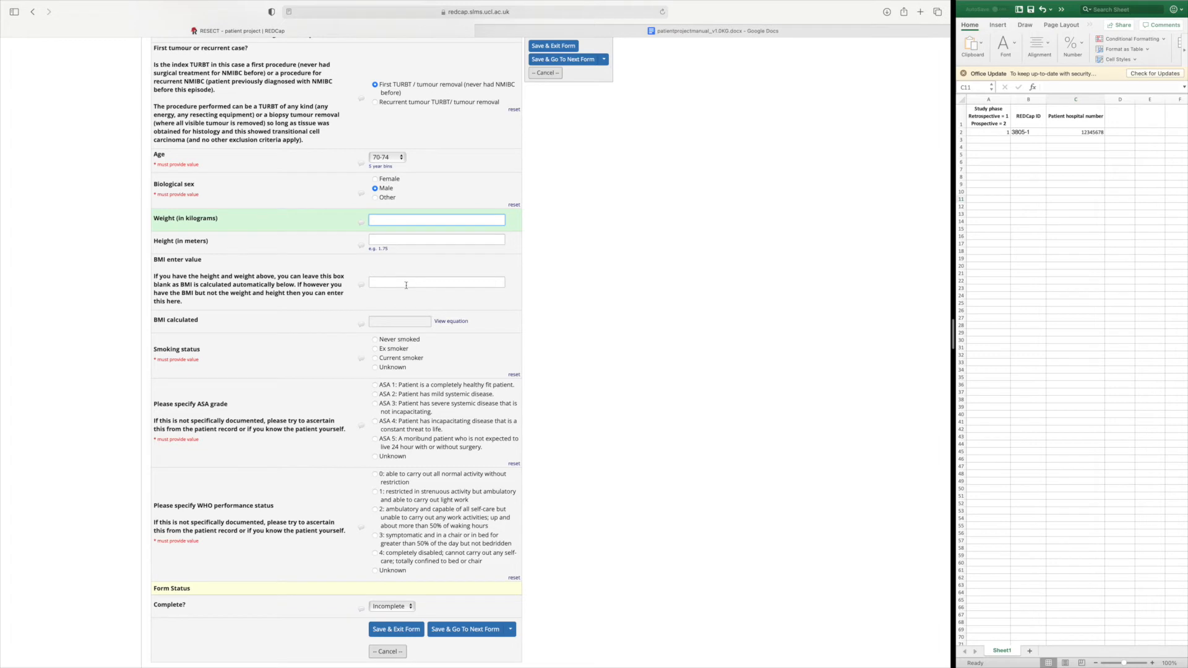
pyautogui.write('2')
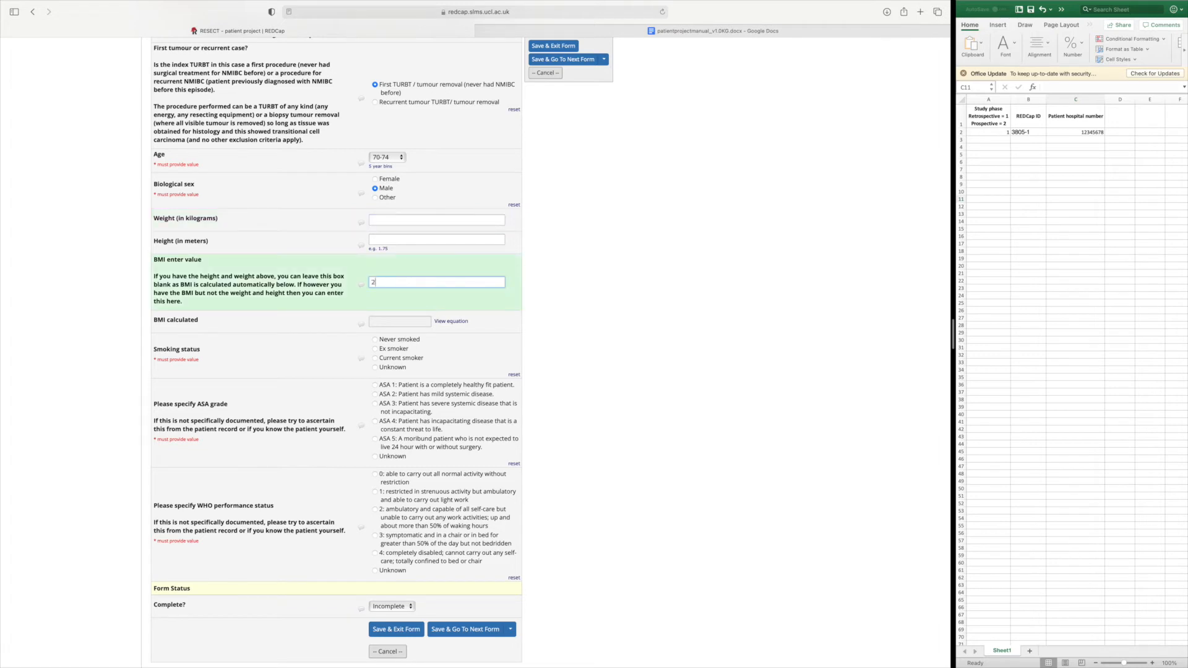
pyautogui.write('5.4')
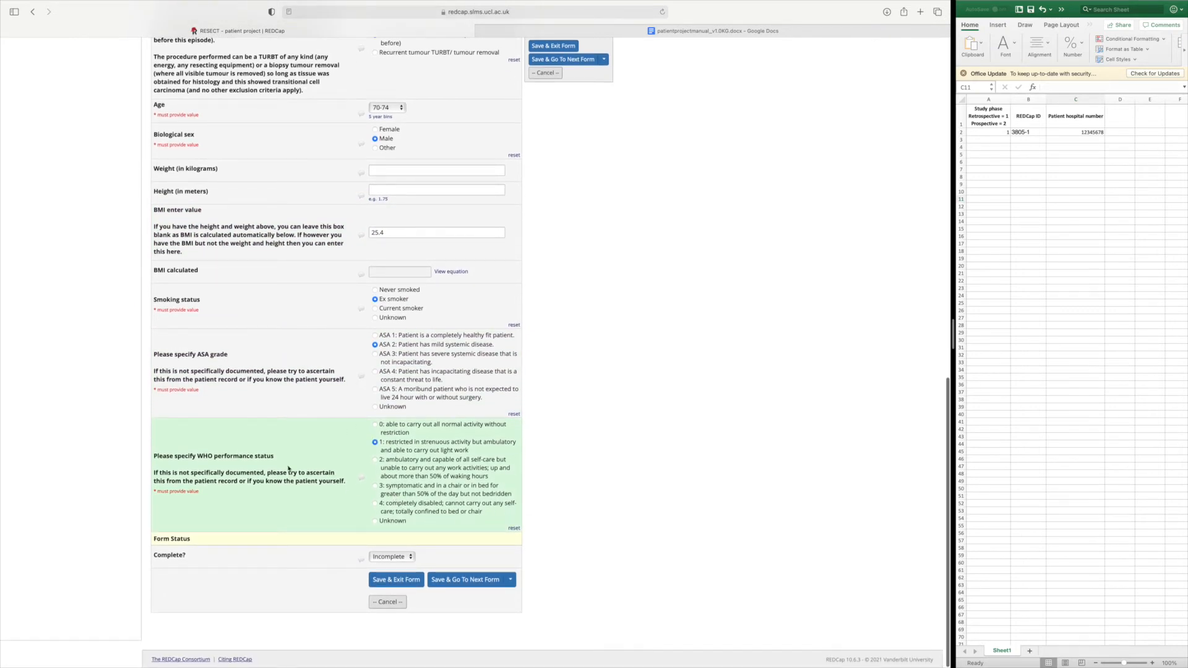
pyautogui.click(391, 556)
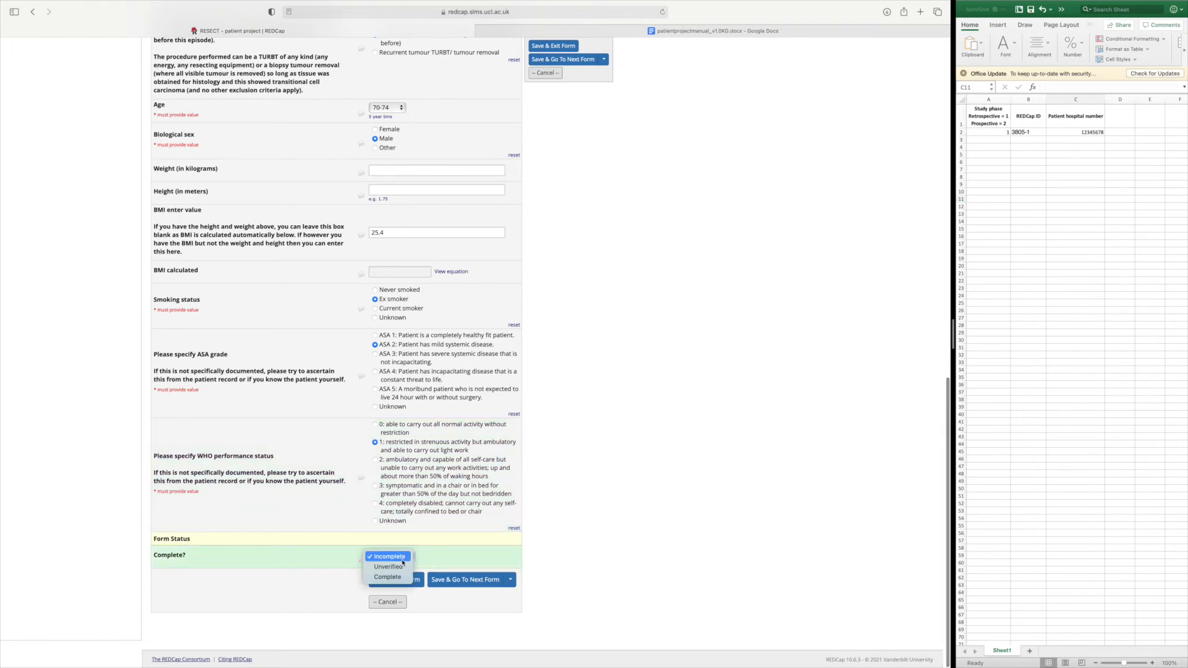
pyautogui.click(388, 577)
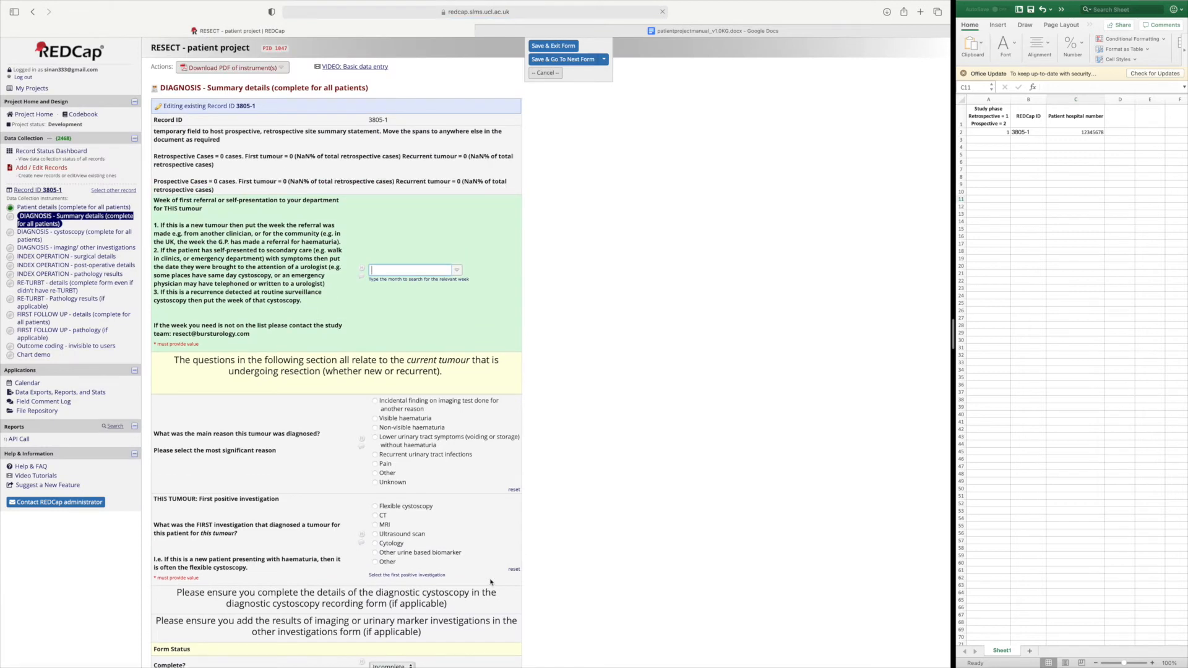
pyautogui.moveTo(469, 261)
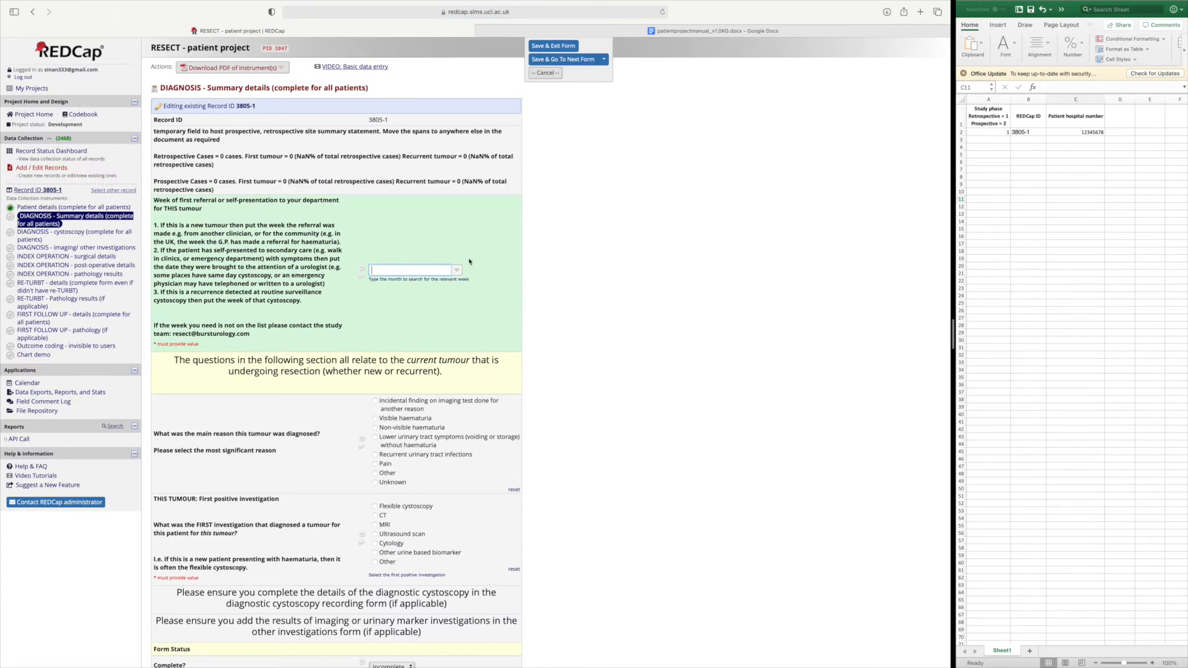
pyautogui.moveTo(444, 264)
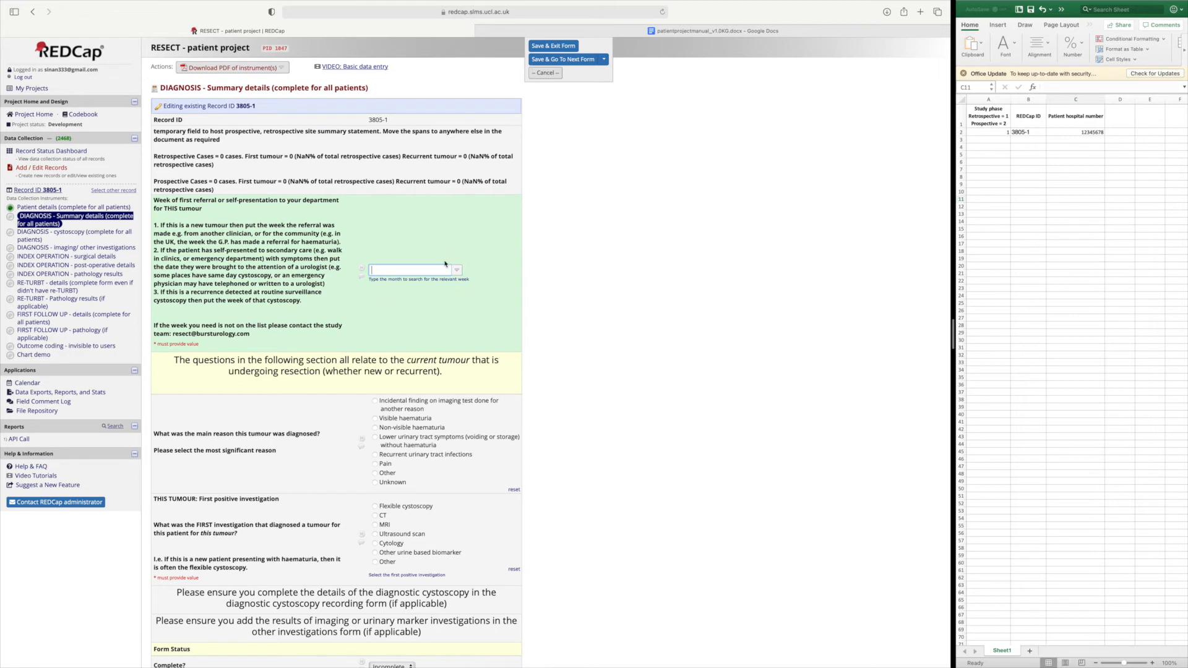
pyautogui.moveTo(457, 270)
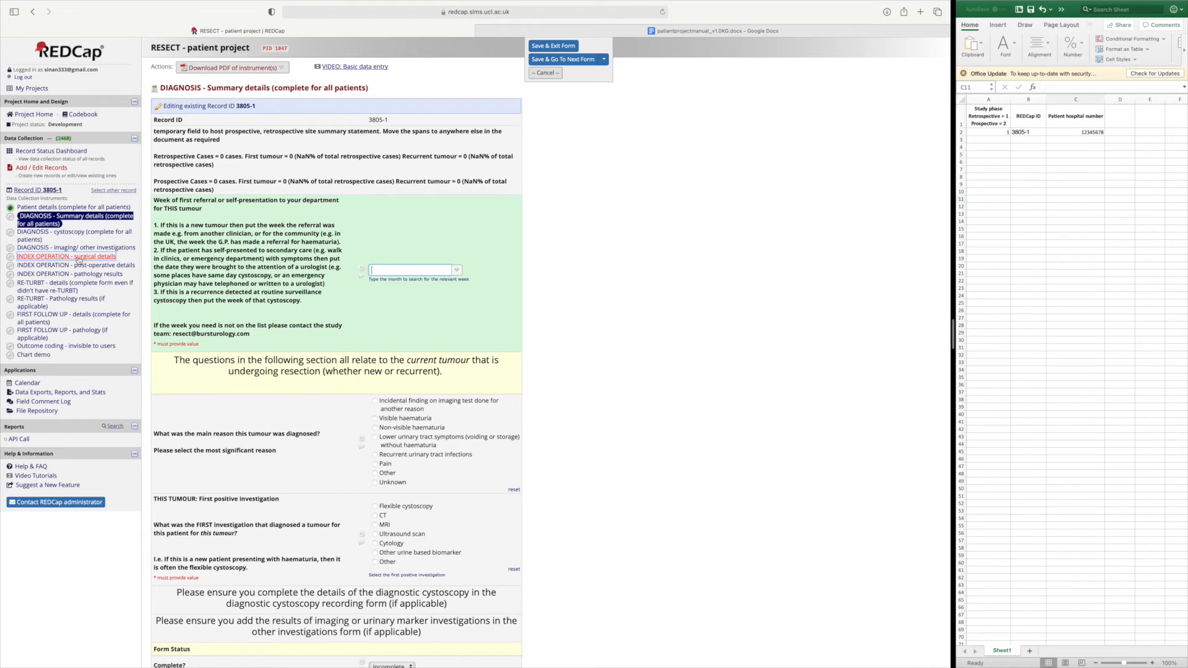
pyautogui.moveTo(434, 325)
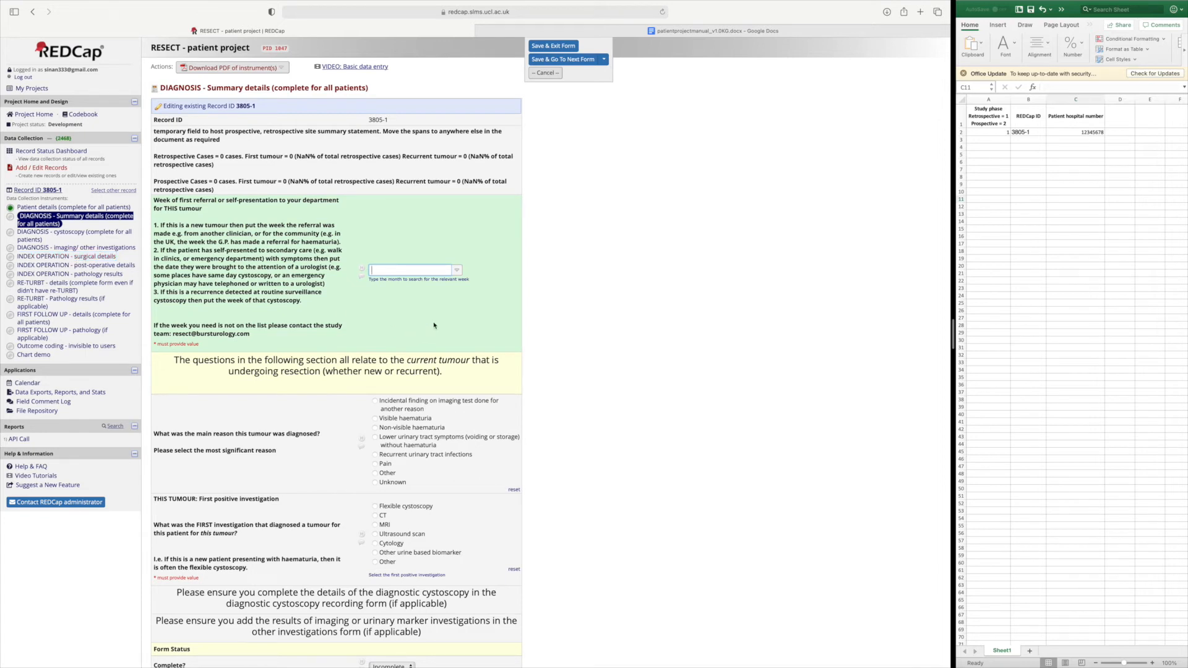
pyautogui.moveTo(403, 307)
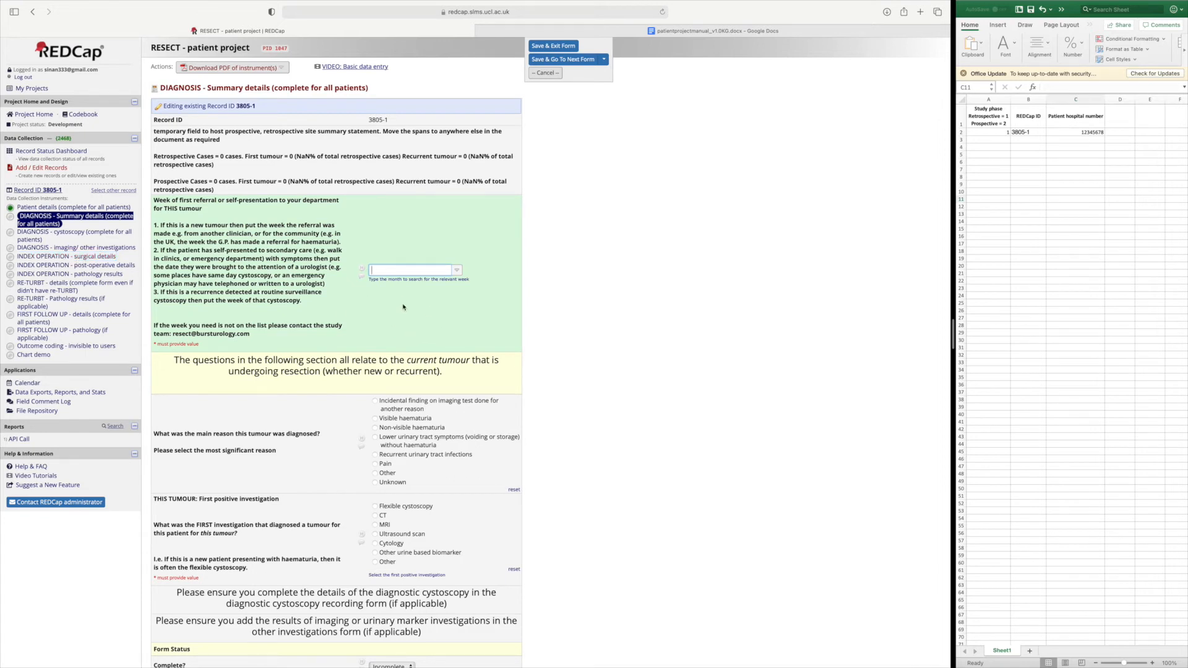
pyautogui.moveTo(459, 310)
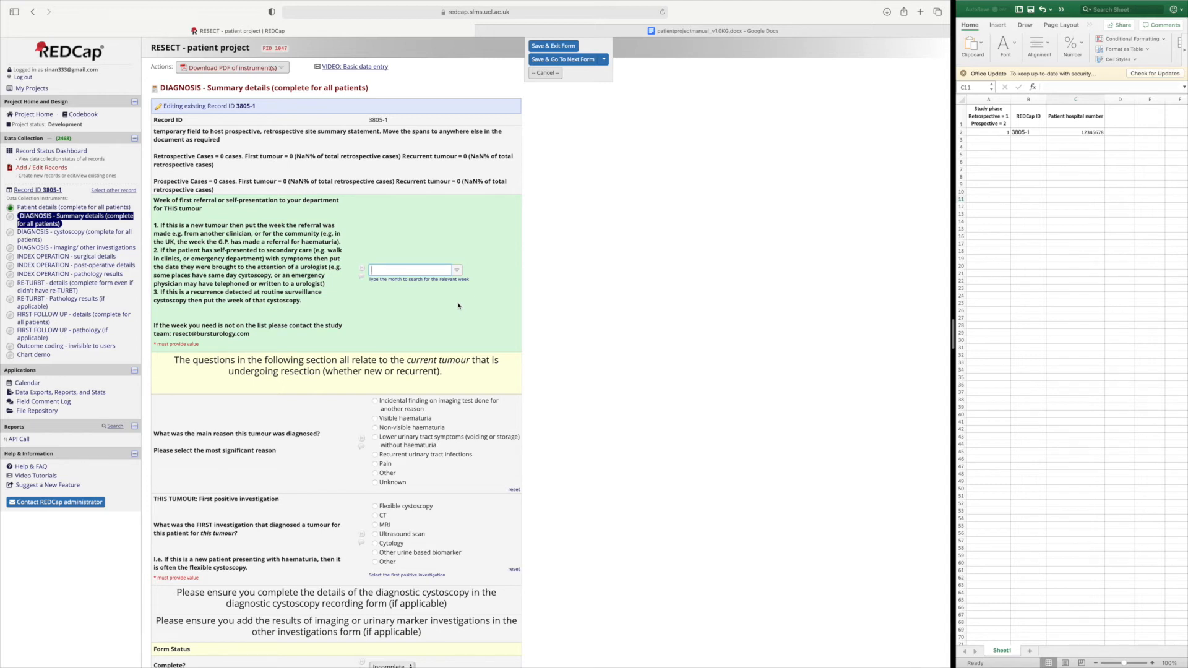
# Step: Open the week-of-first-referral dropdown on the Diagnosis summary form
pyautogui.click(411, 270)
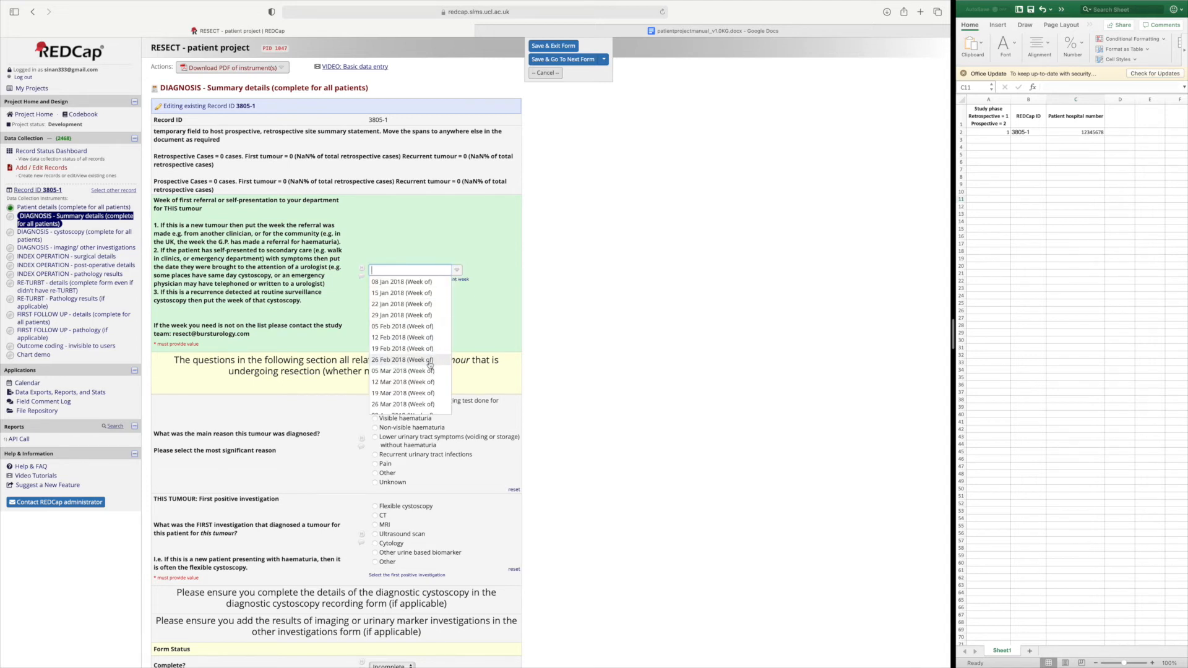
# Step: Set the referral week to 23 Nov 2020, then save and continue to the cystoscopy form
pyautogui.scroll(-3)
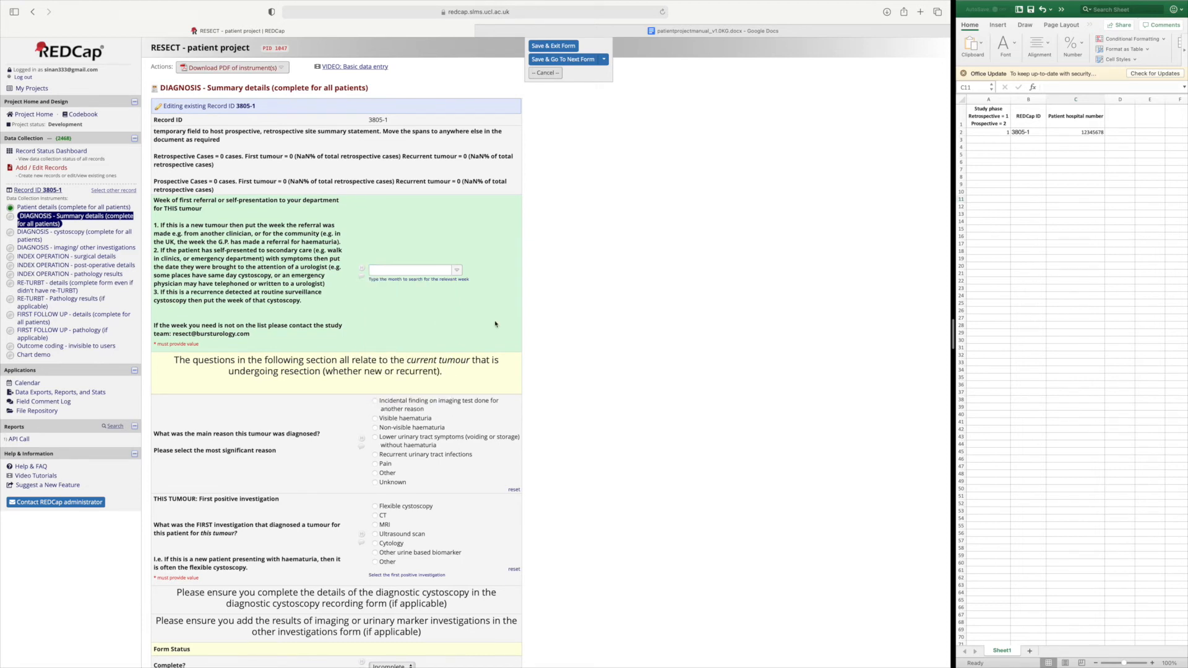
pyautogui.moveTo(467, 288)
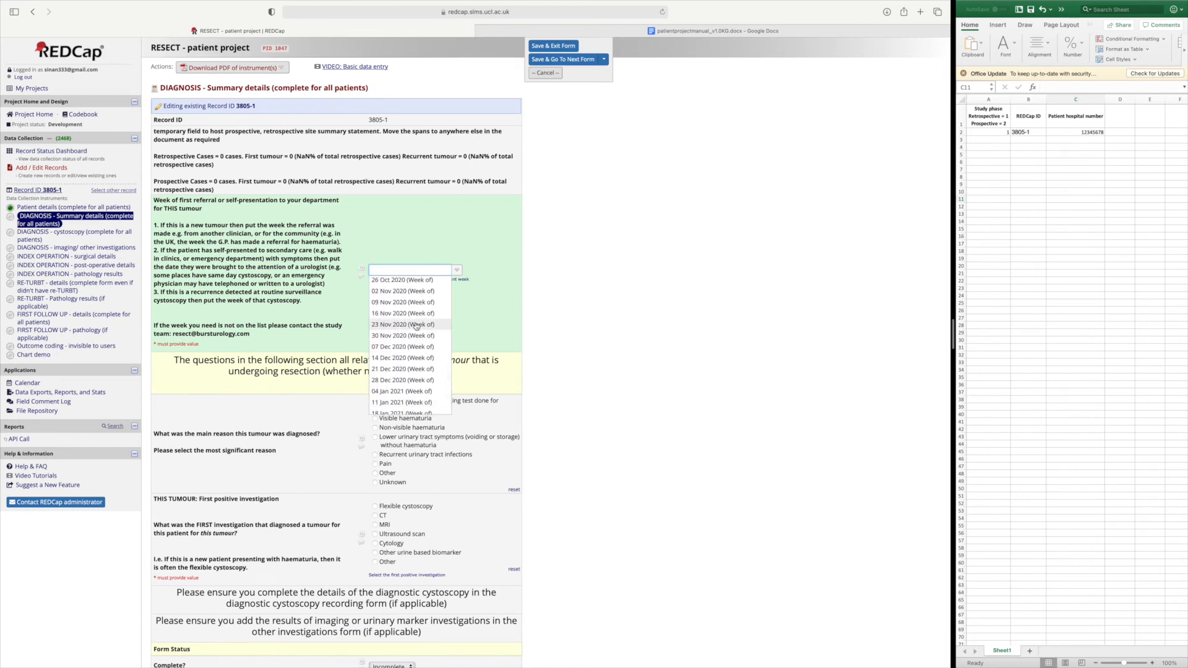
pyautogui.click(402, 324)
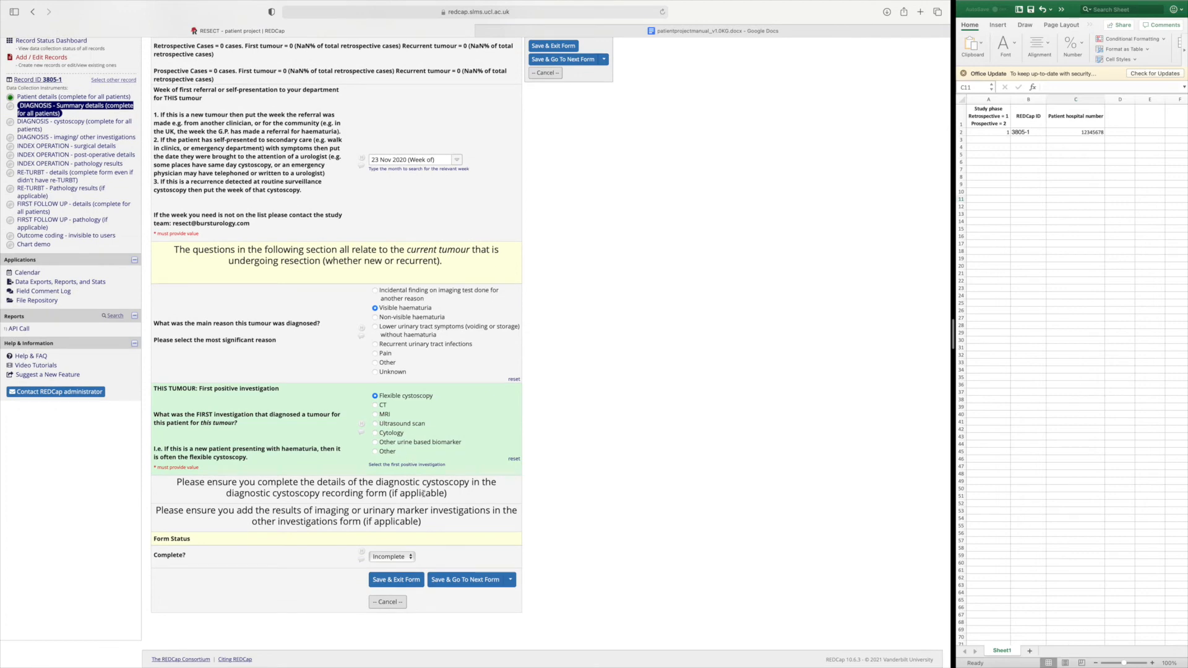
pyautogui.click(391, 556)
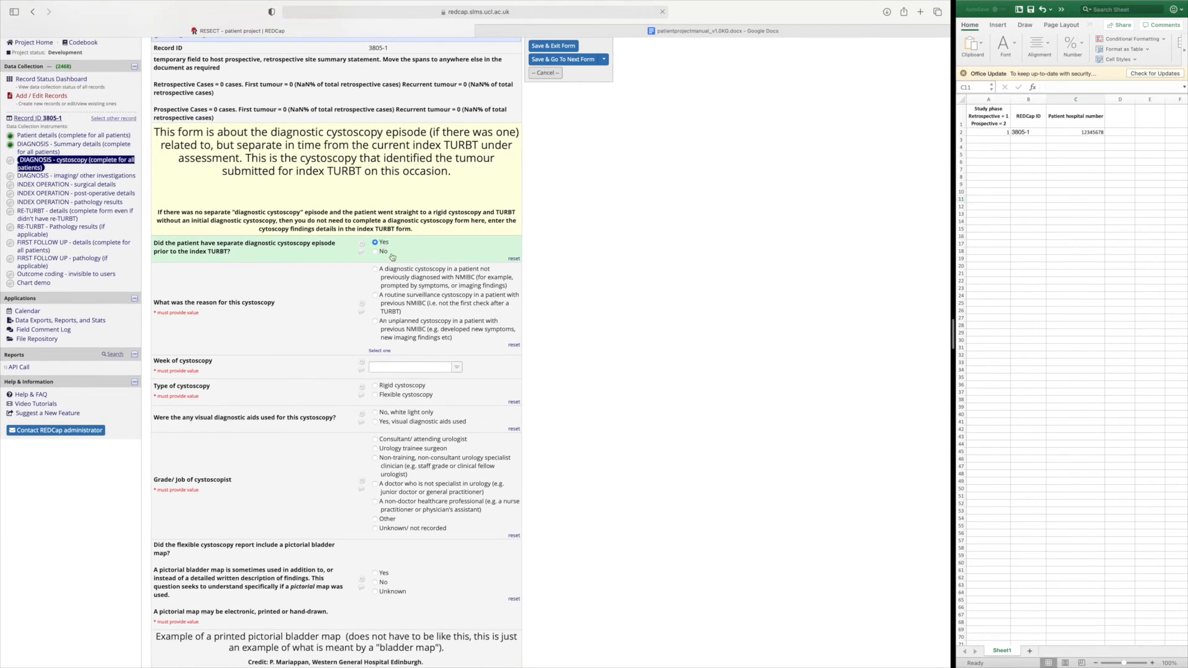
# Step: Record a first diagnostic flexible cystoscopy in the week of 07 Dec 2020
pyautogui.click(374, 268)
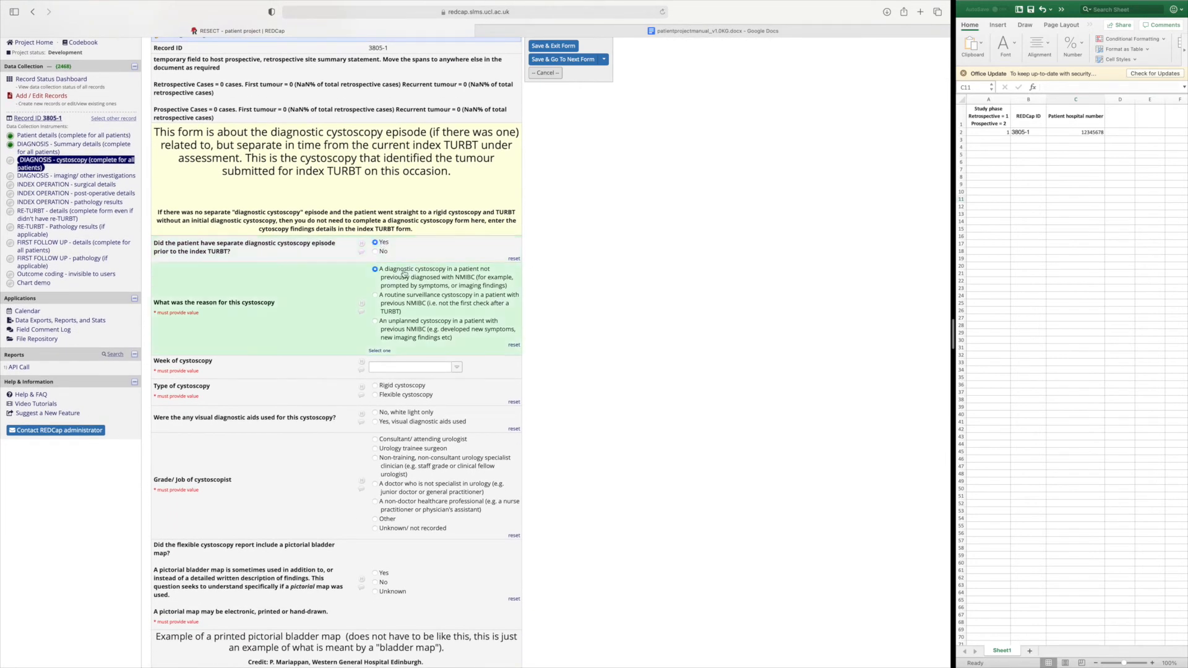
pyautogui.scroll(-3)
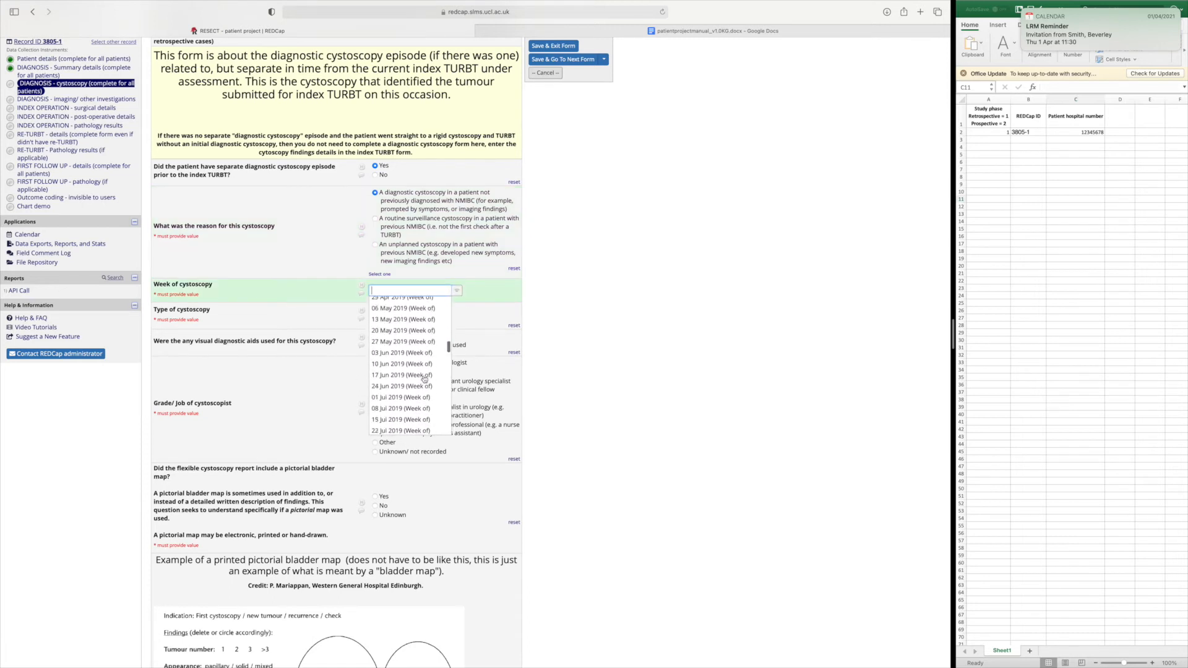
pyautogui.scroll(-3)
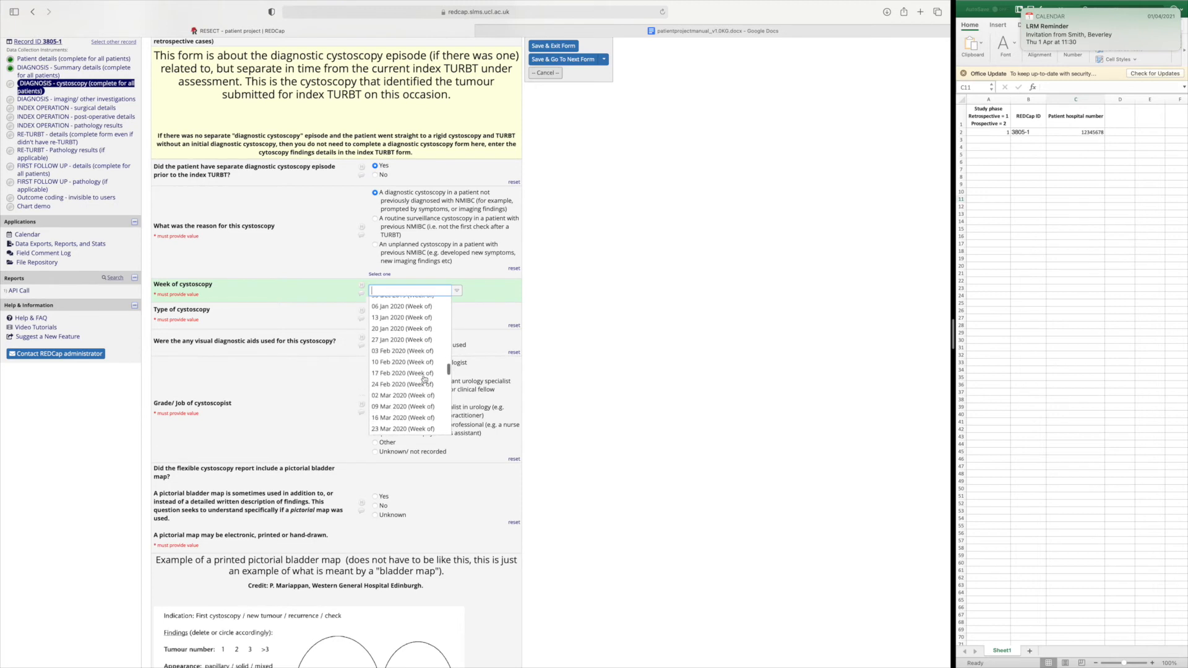
pyautogui.scroll(-3)
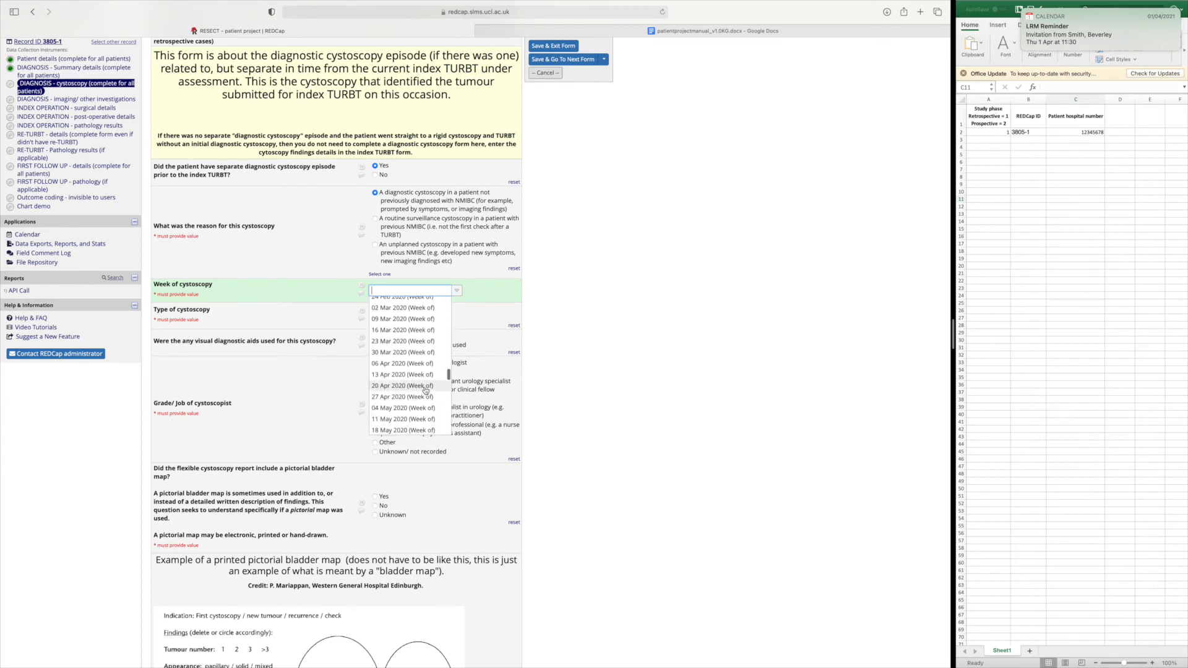
pyautogui.scroll(-3)
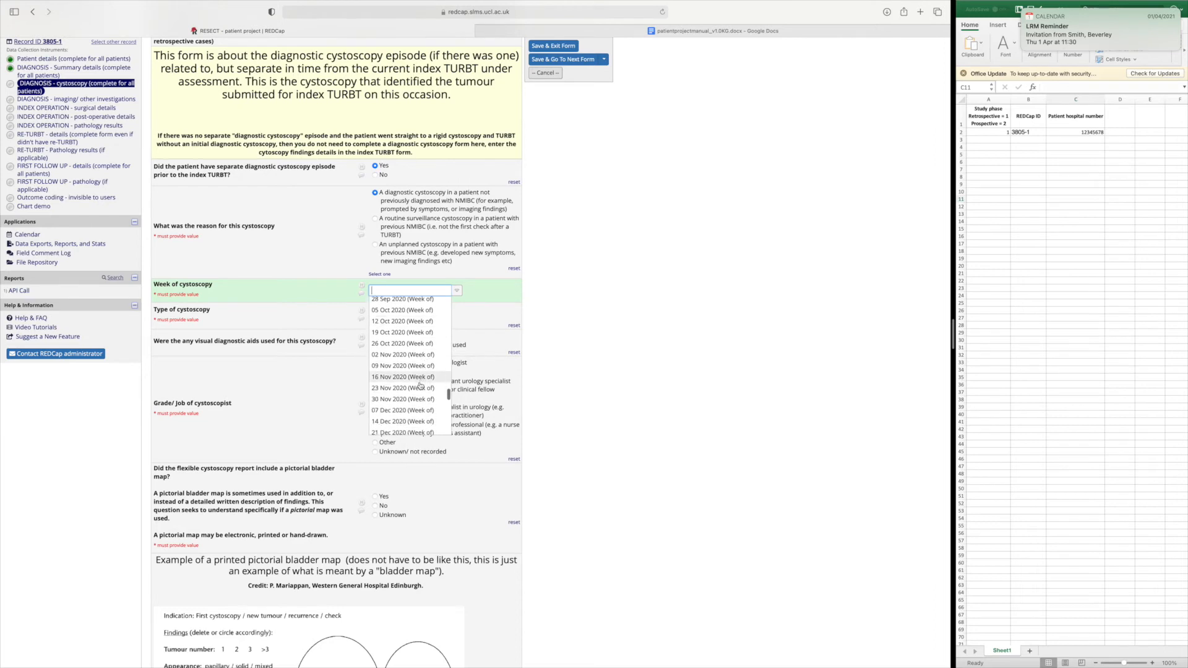
pyautogui.click(402, 410)
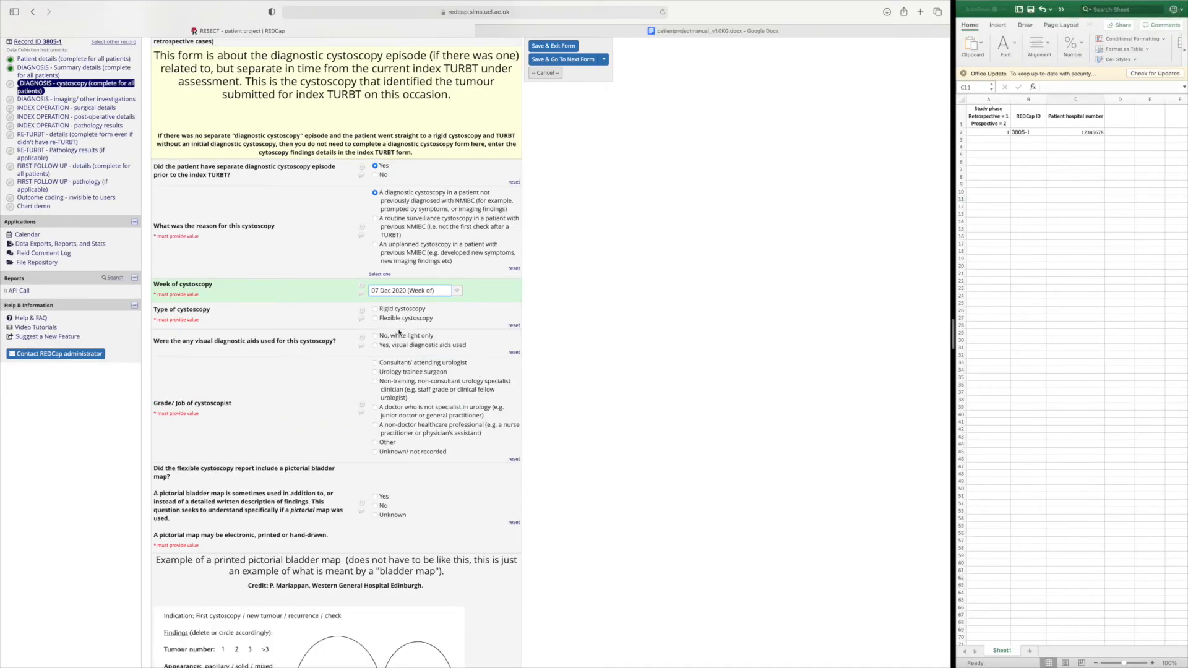
pyautogui.click(375, 318)
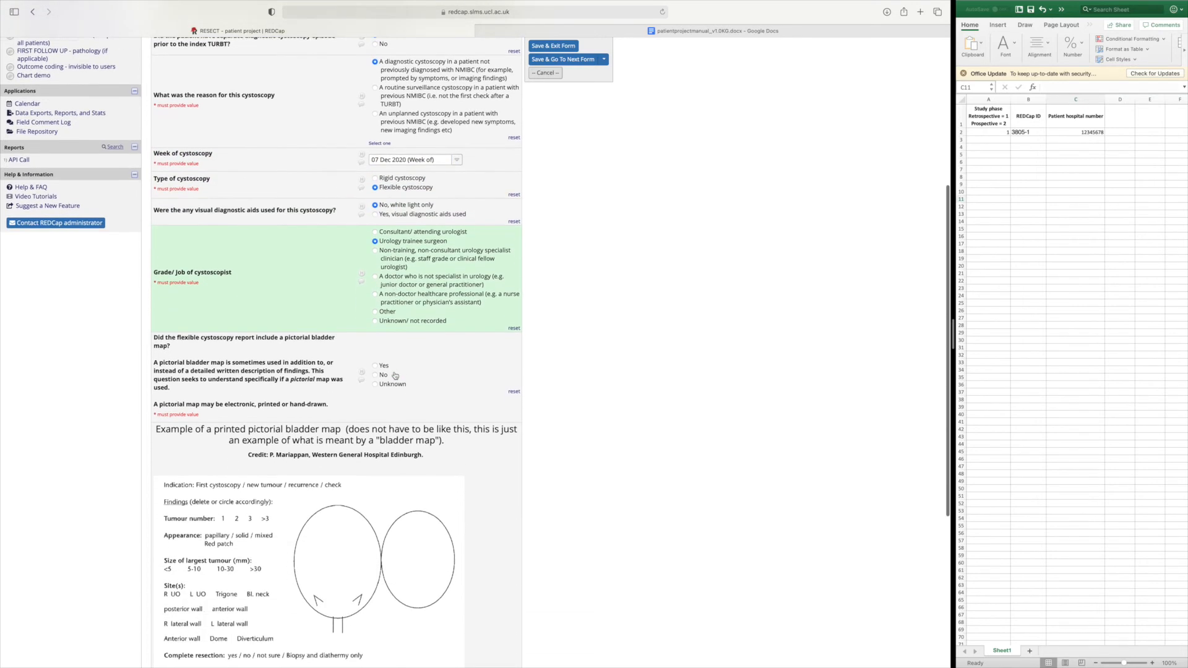
# Step: Record no biopsy, a strongly suspicious result and papillary tumour architecture
pyautogui.scroll(-3)
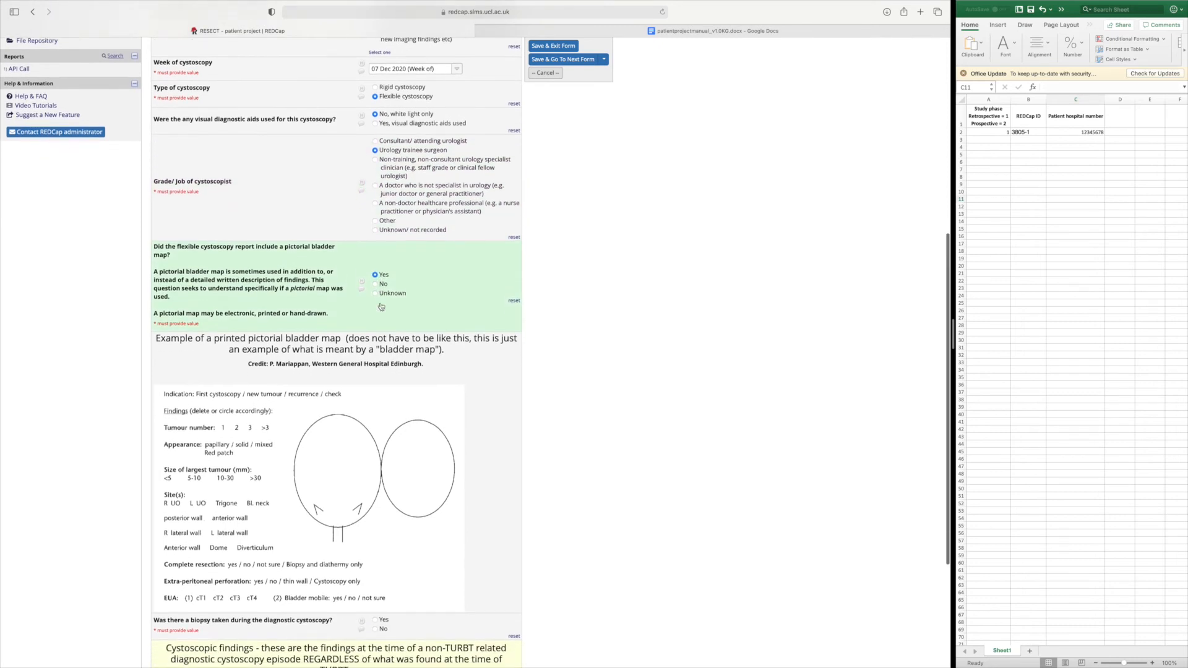
pyautogui.scroll(-3)
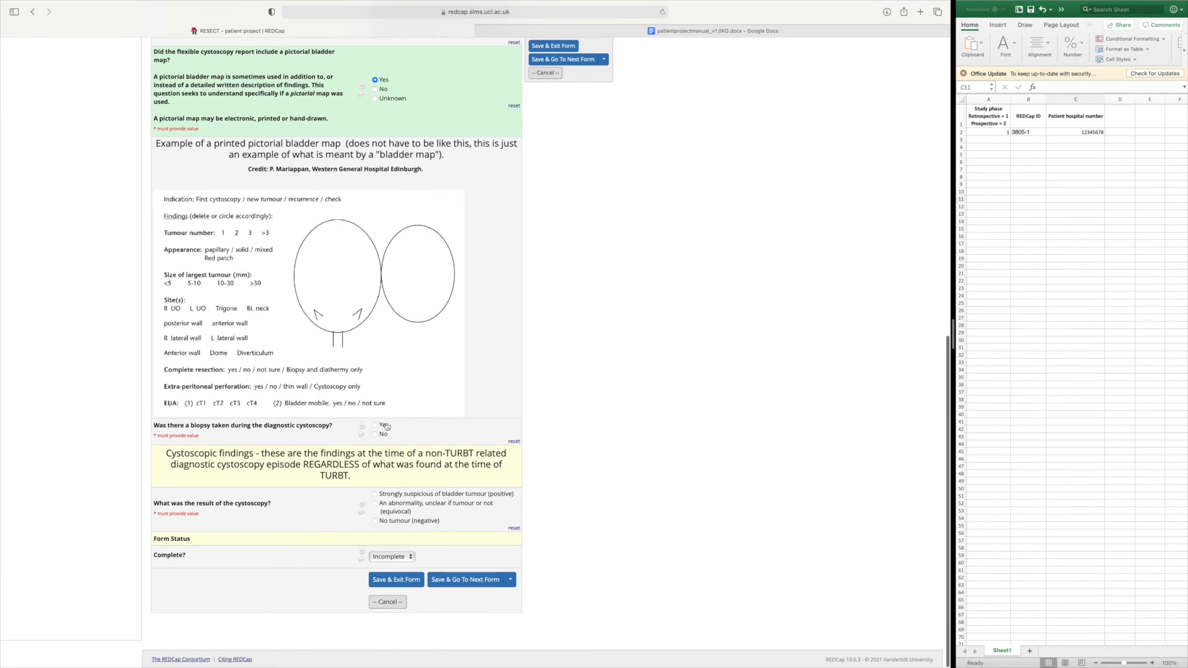
pyautogui.click(374, 434)
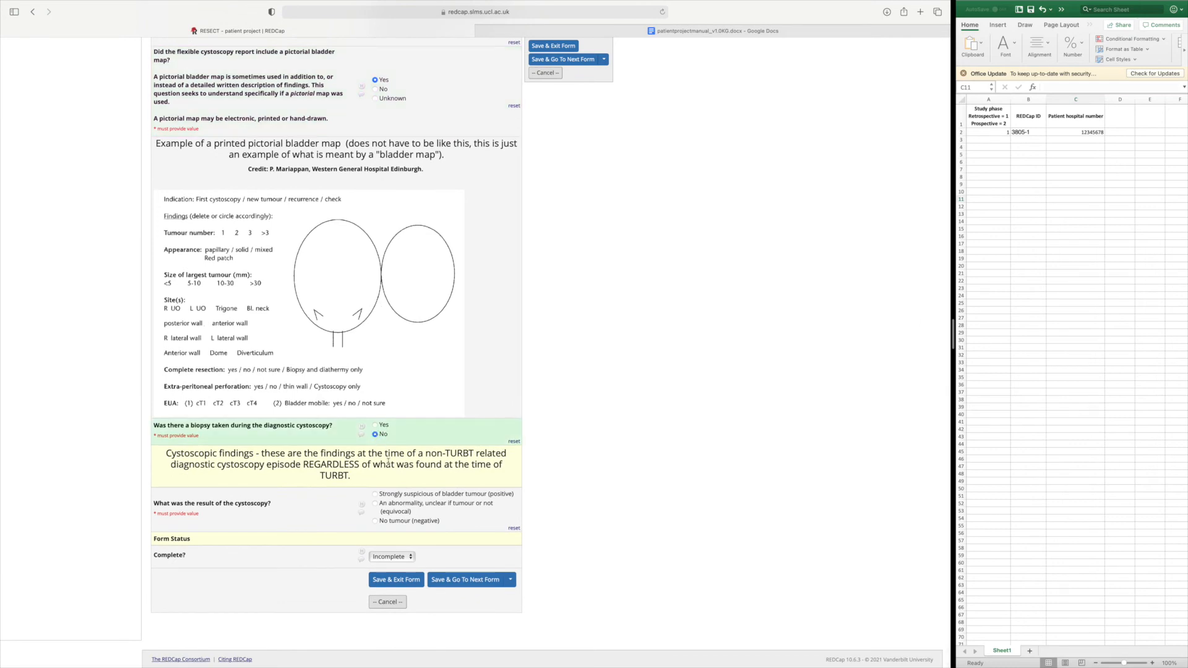
pyautogui.click(374, 494)
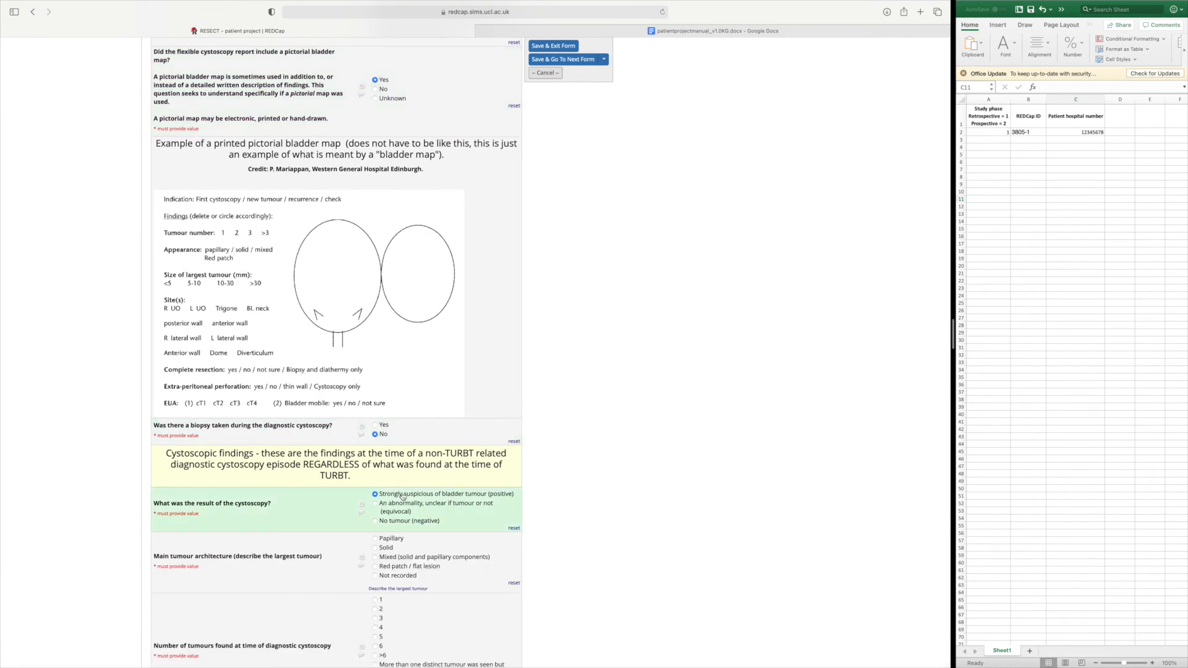
pyautogui.scroll(-3)
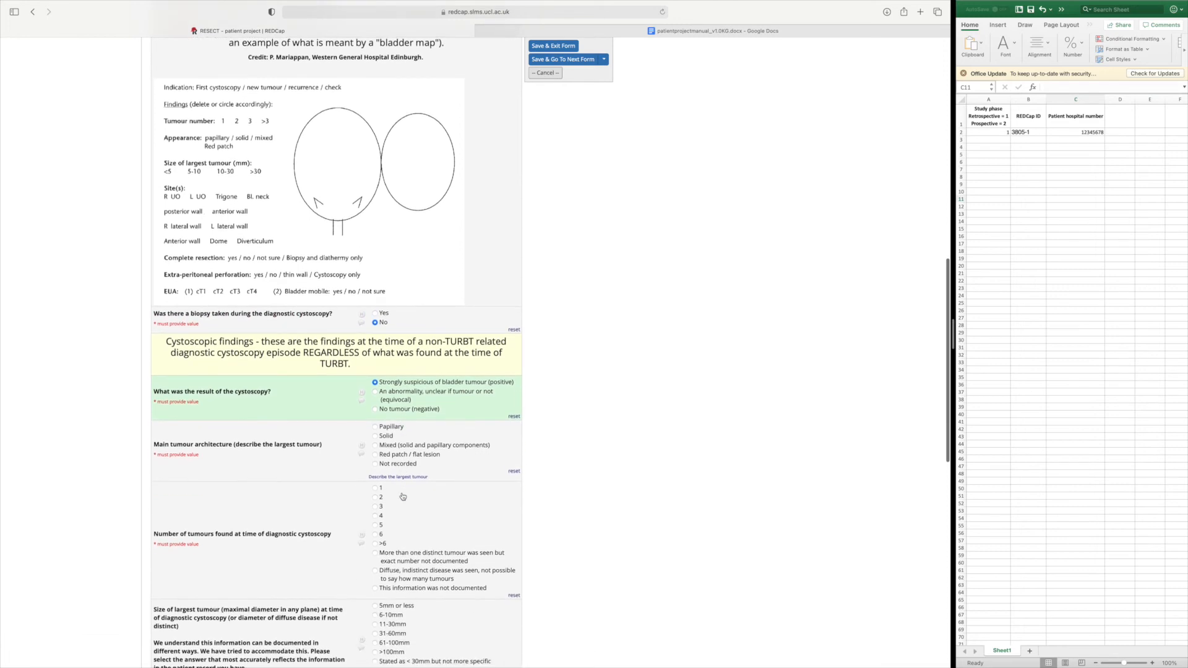
pyautogui.scroll(-3)
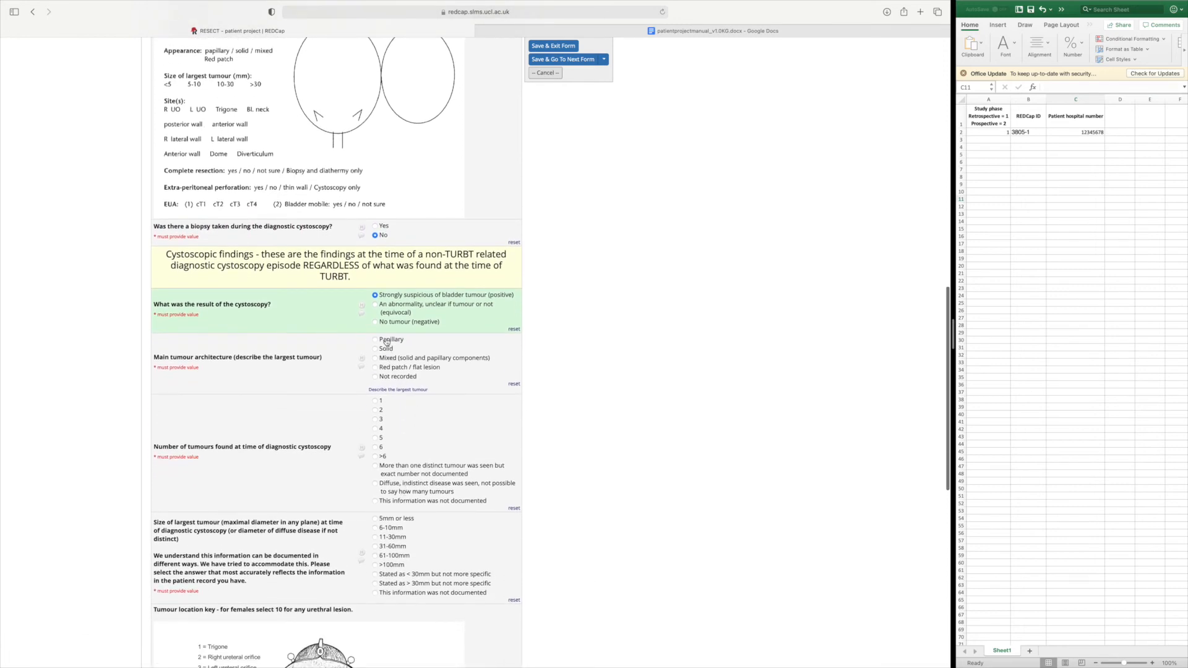
pyautogui.click(375, 339)
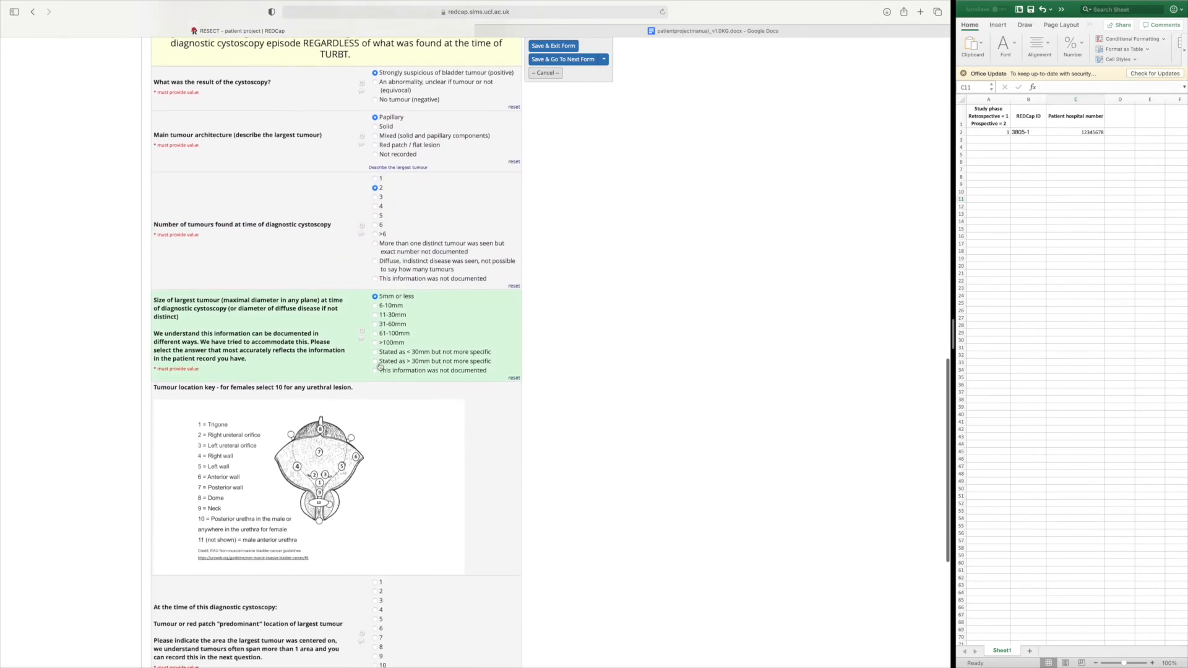
# Step: Record area 7 as the main tumour site, with tumours at areas 5 and 7
pyautogui.scroll(-3)
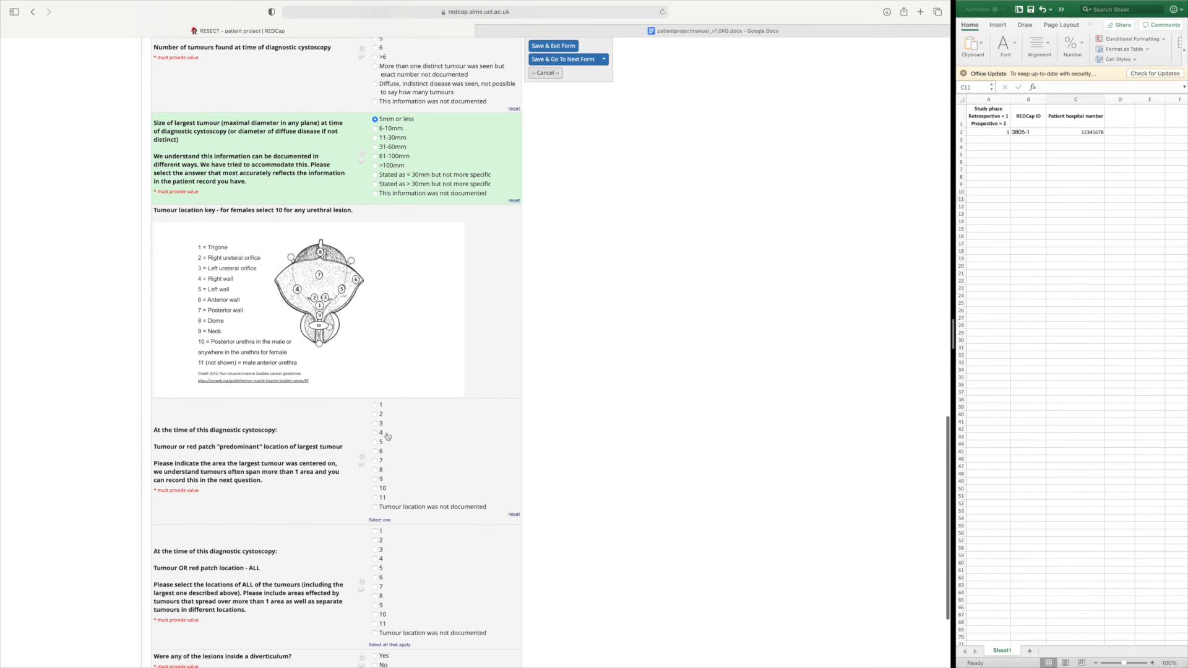
pyautogui.moveTo(377, 466)
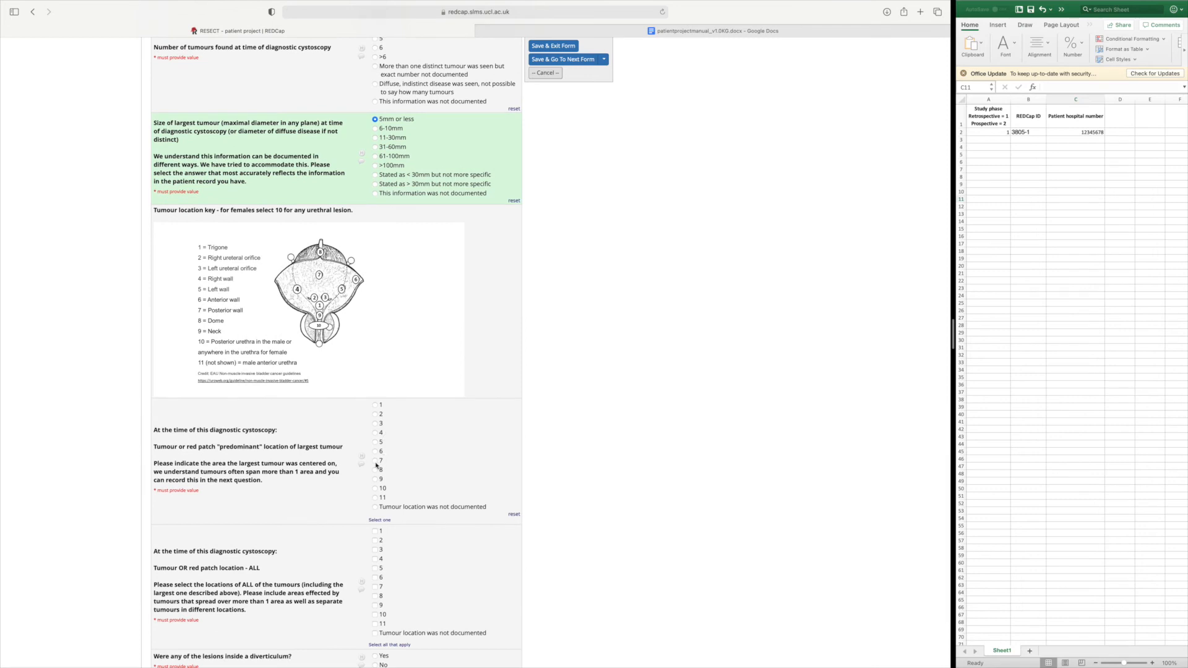
pyautogui.click(374, 460)
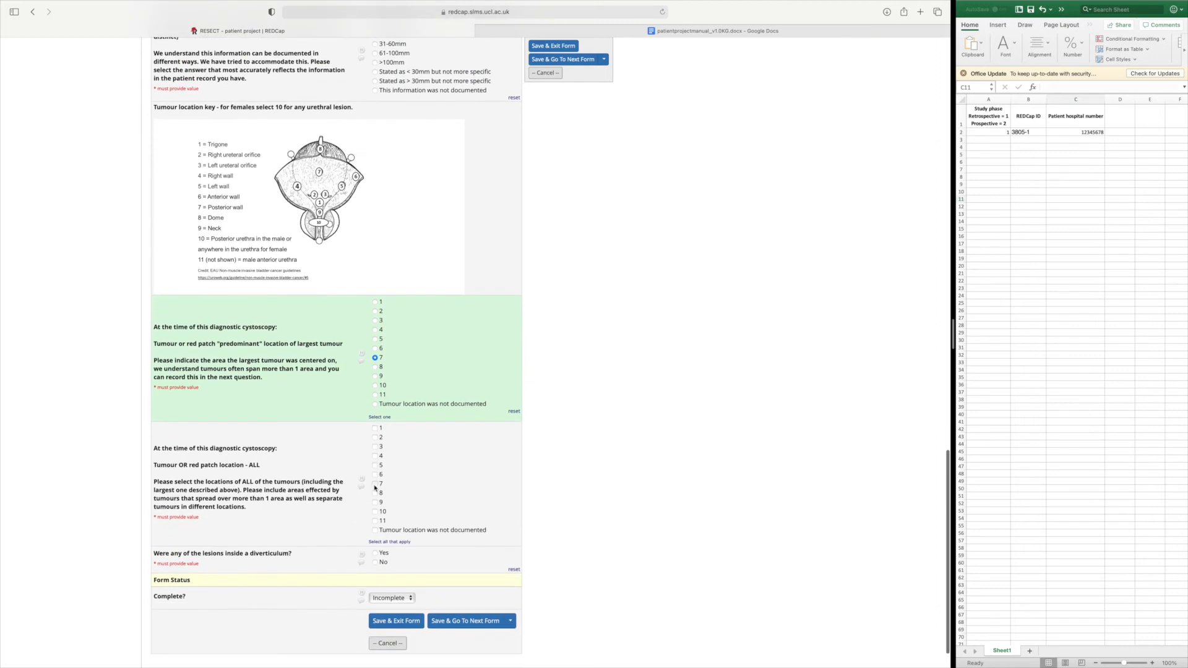
pyautogui.click(373, 483)
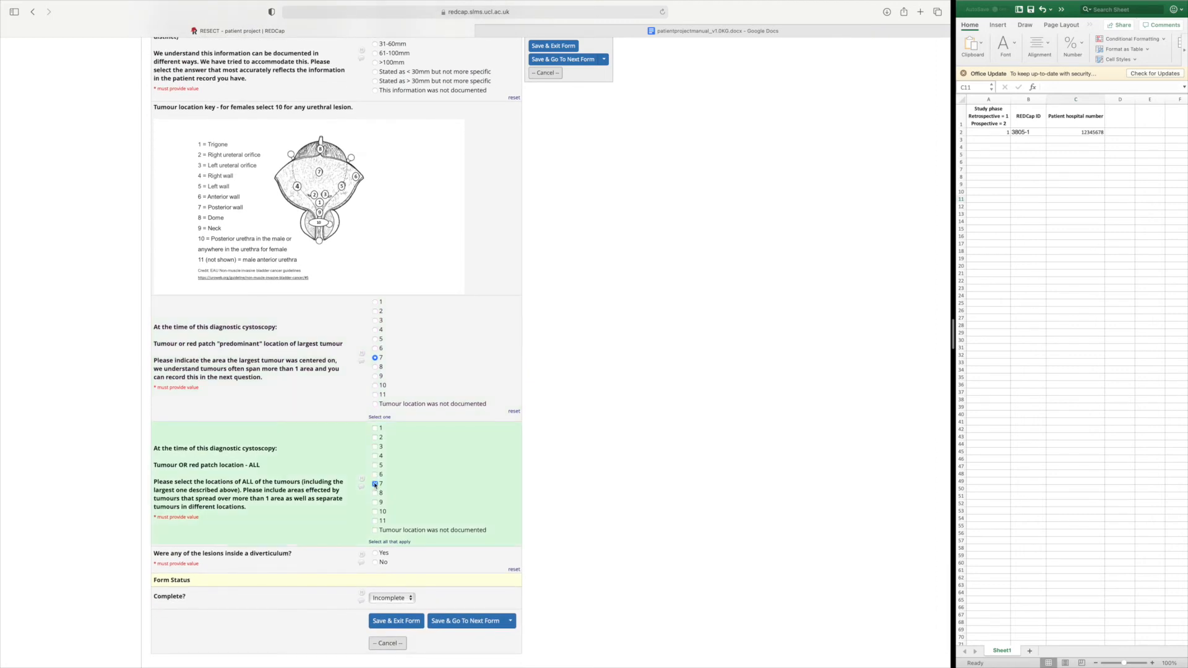
pyautogui.click(374, 465)
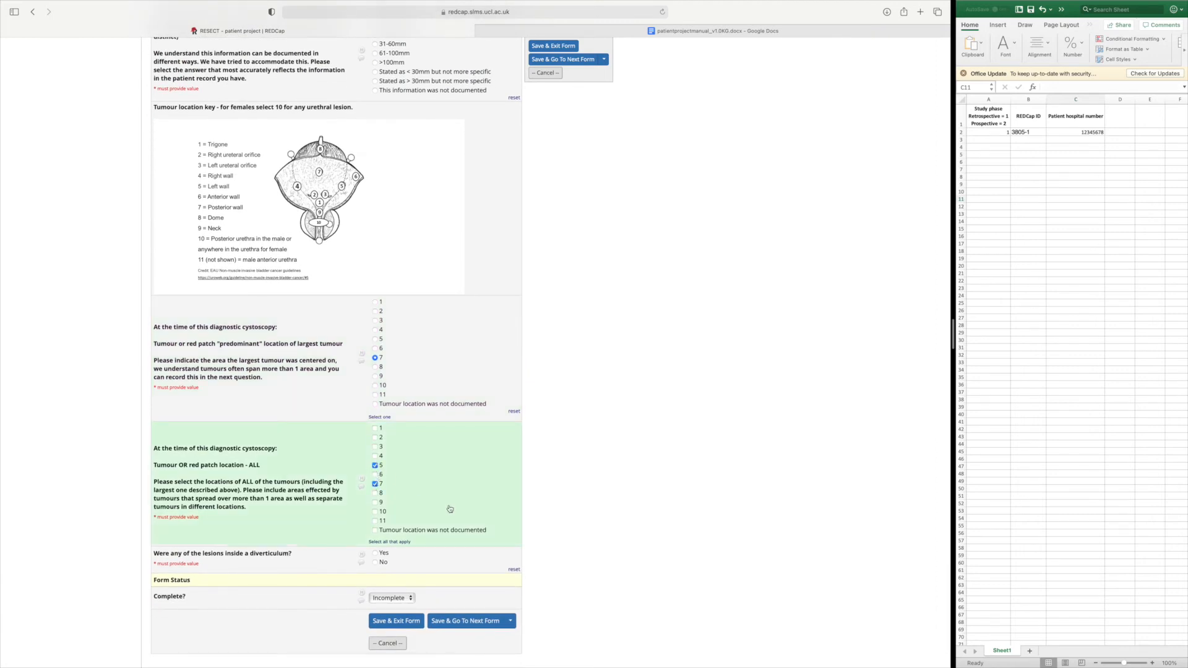
# Step: Answer no lesions in a diverticulum and set the form status to Complete
pyautogui.scroll(-3)
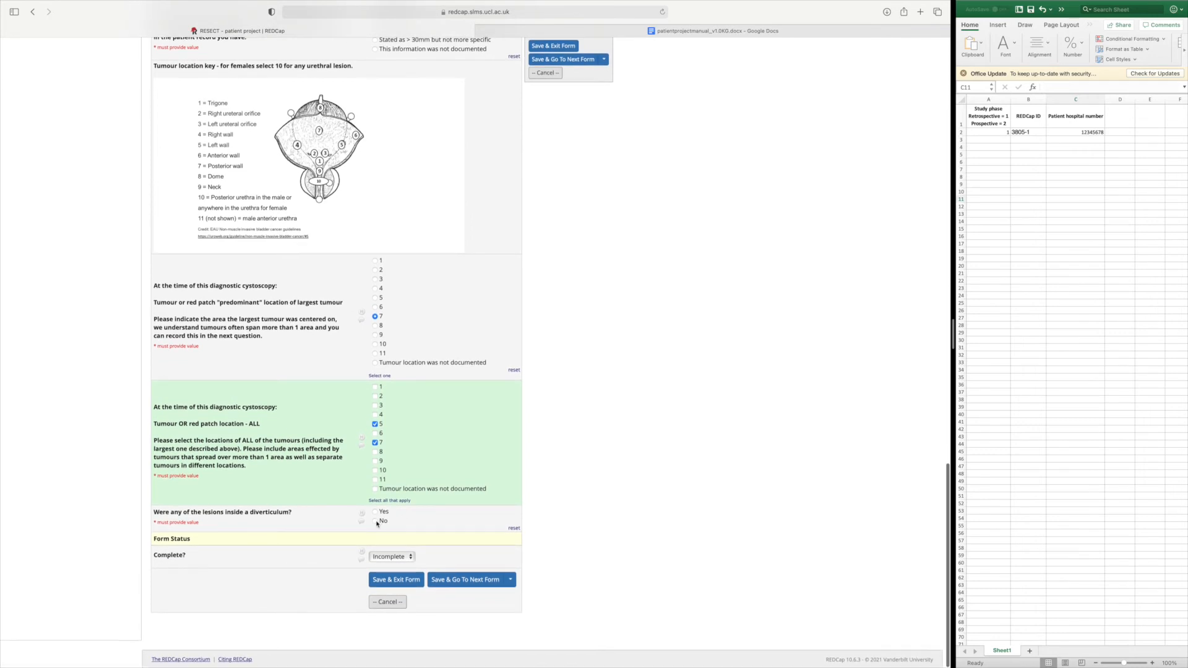
pyautogui.click(375, 521)
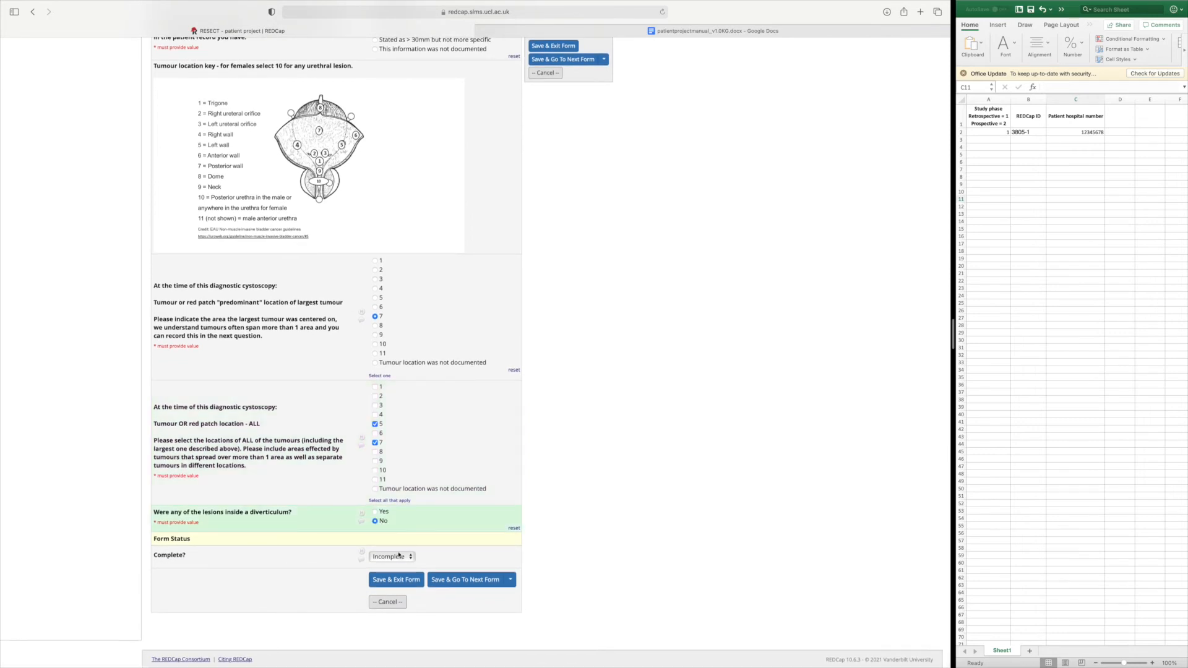
pyautogui.click(391, 556)
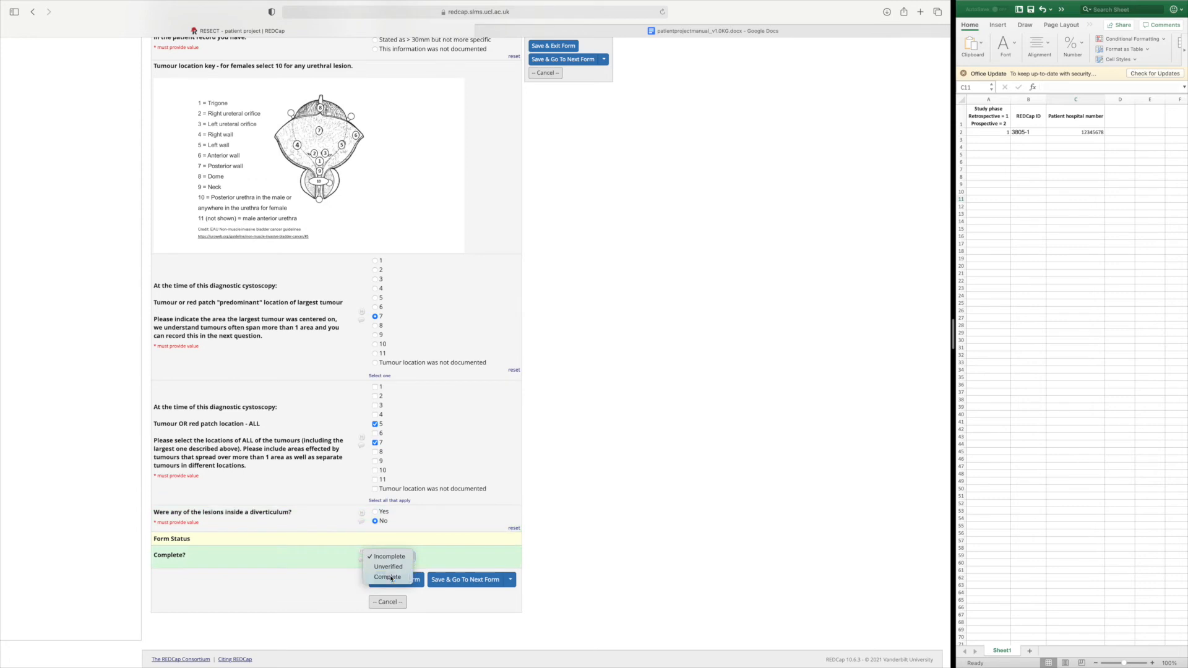
pyautogui.click(47, 251)
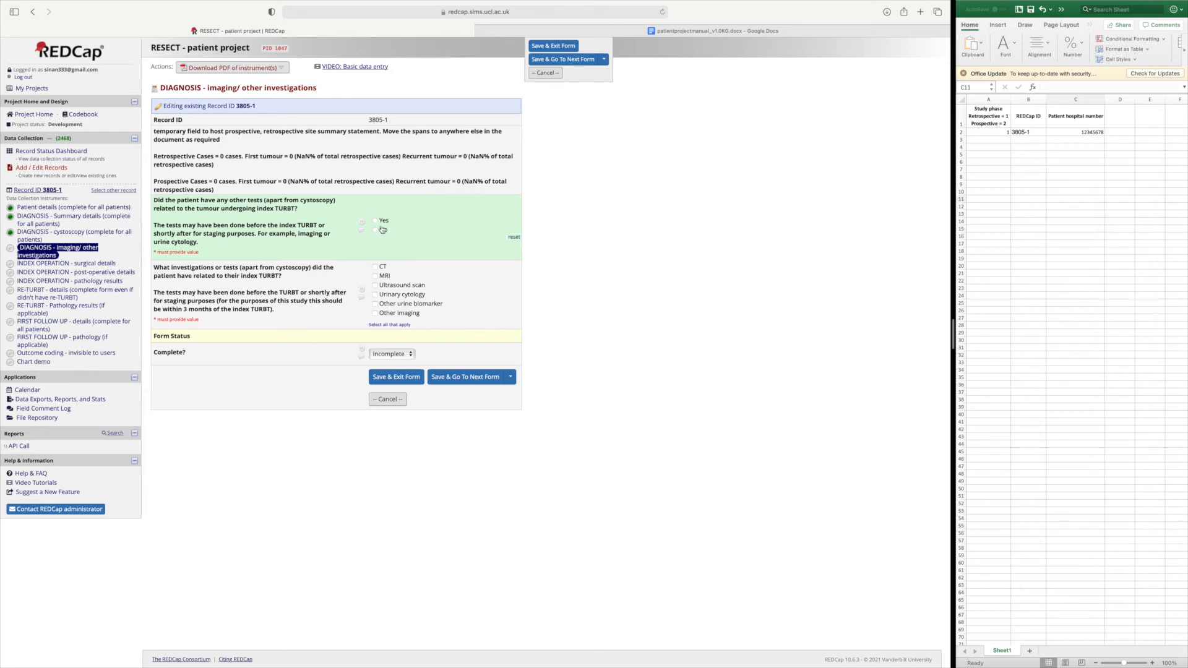
# Step: Record that a CT was performed in the week of 07 Dec 2020
pyautogui.click(375, 221)
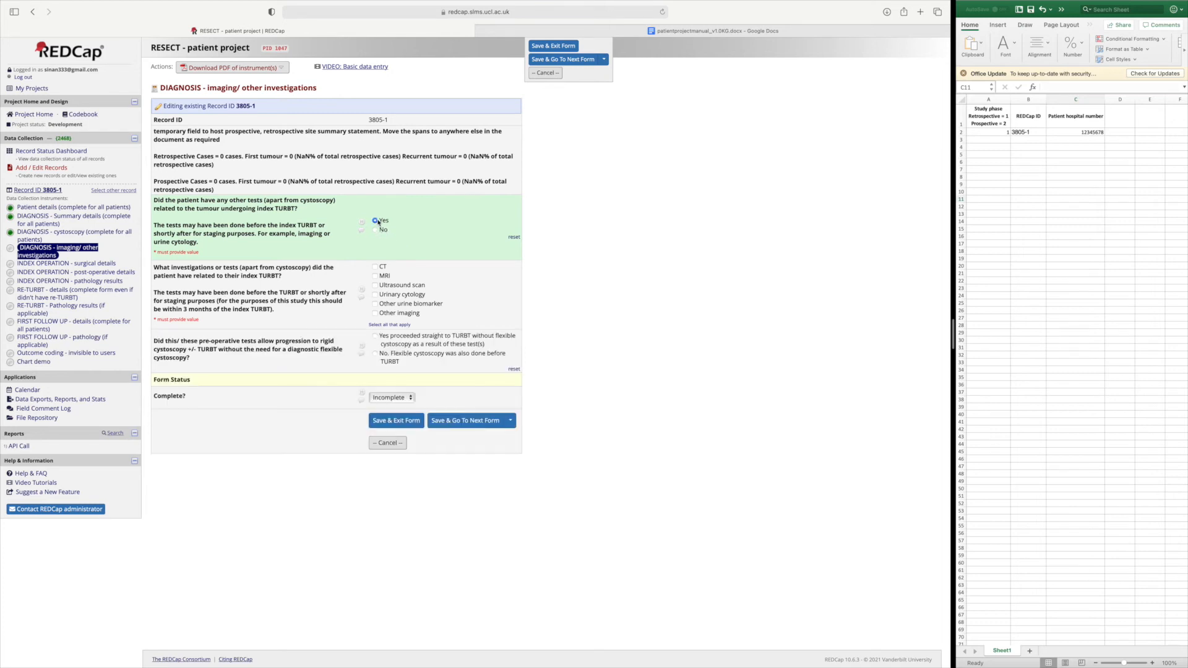
pyautogui.click(374, 266)
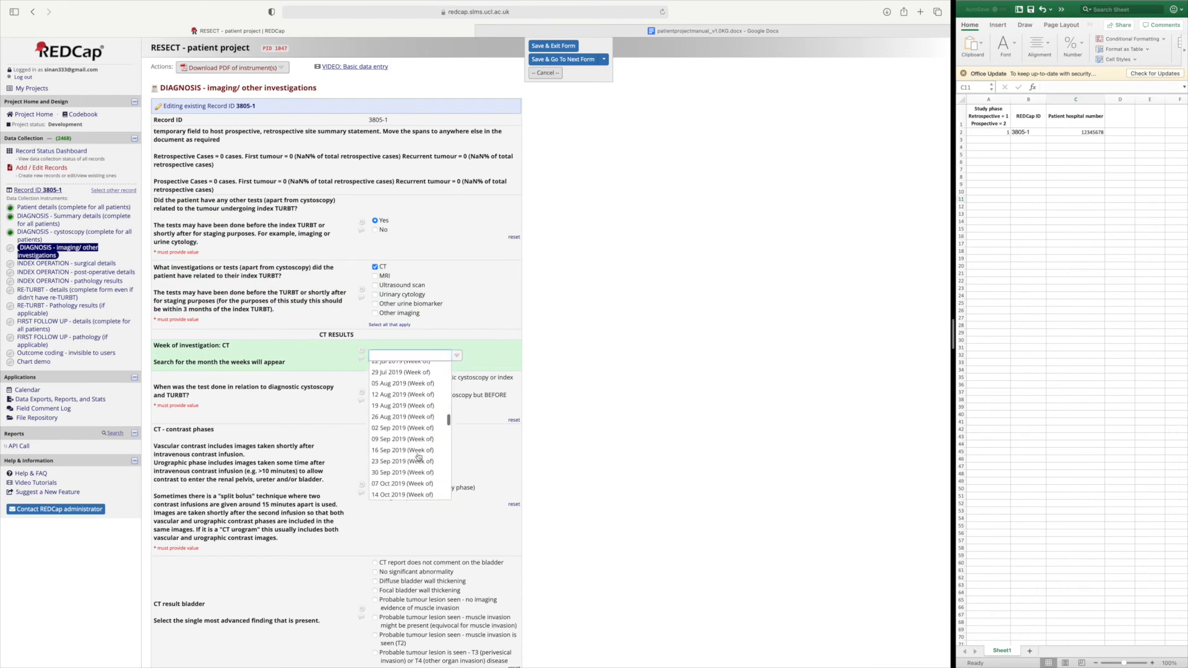
pyautogui.scroll(-3)
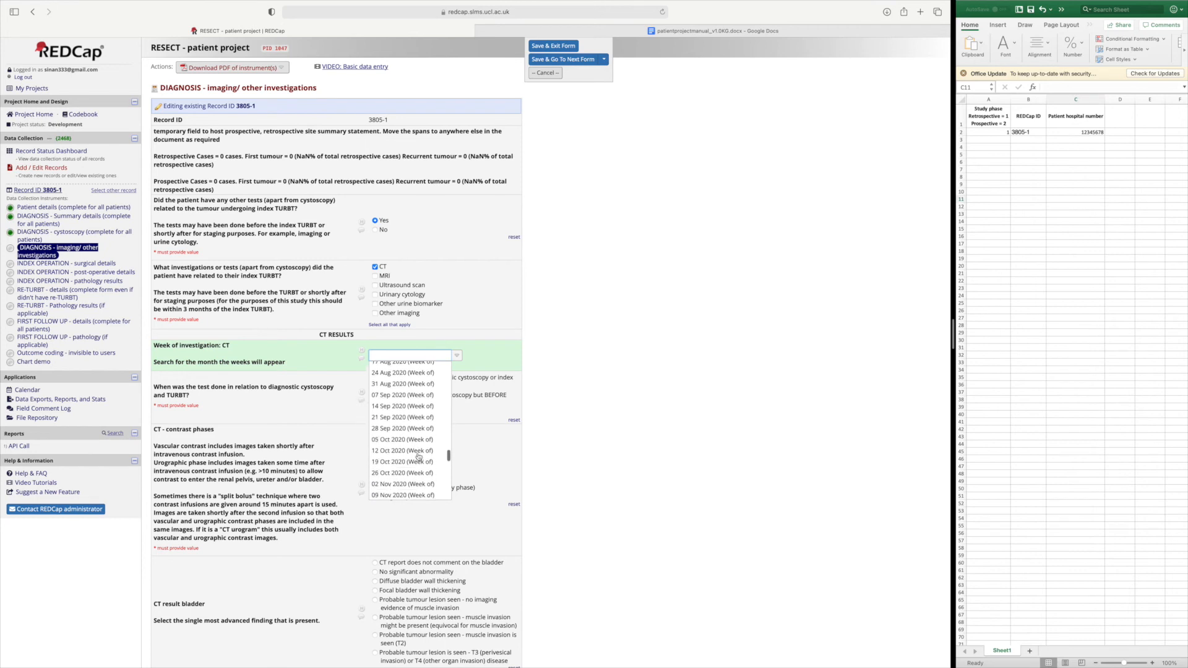
pyautogui.scroll(-3)
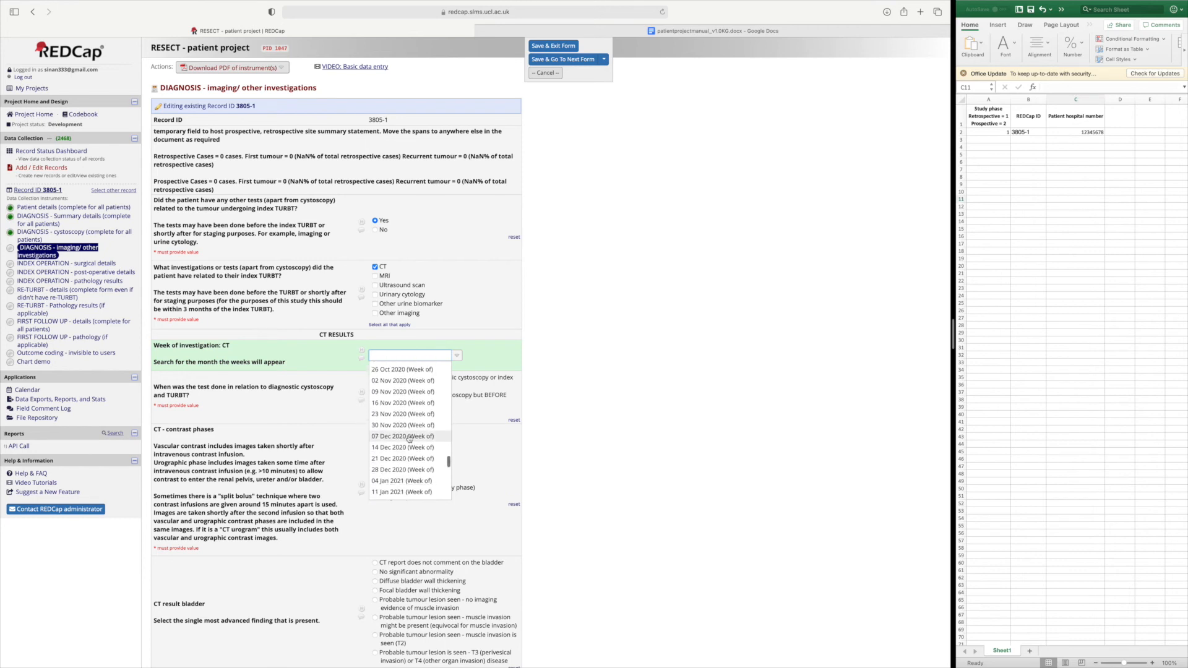
pyautogui.click(402, 436)
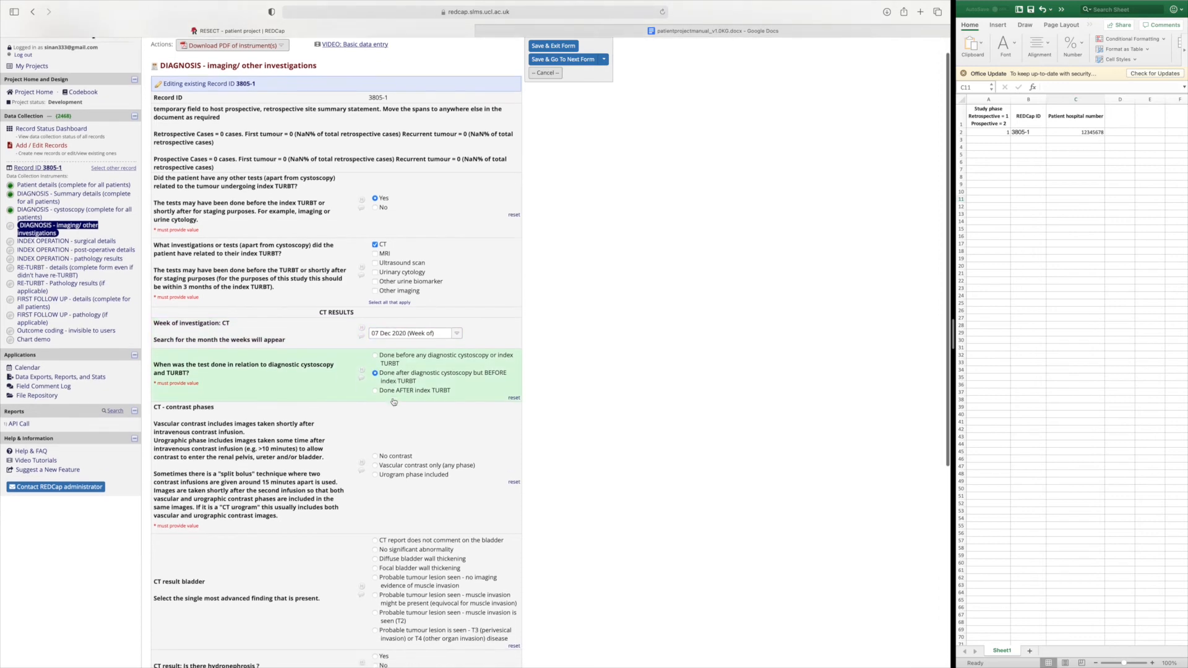
# Step: Record probable non-invasive tumour, no hydronephrosis or upper tract carcinoma, then save
pyautogui.scroll(-3)
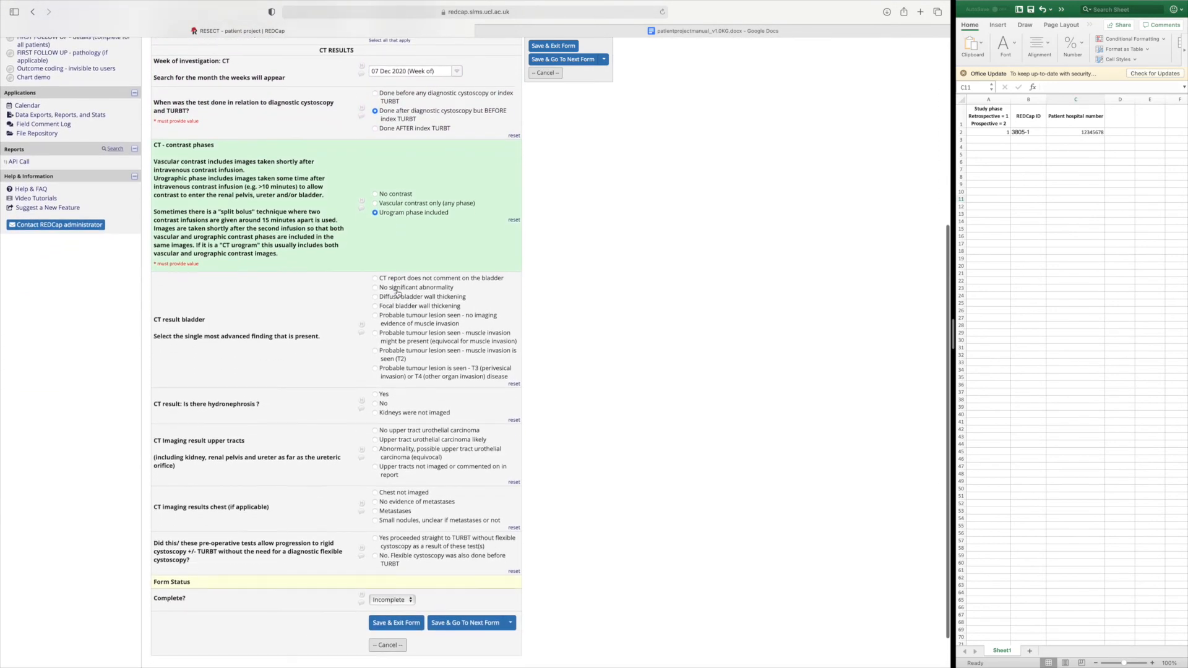
pyautogui.scroll(-3)
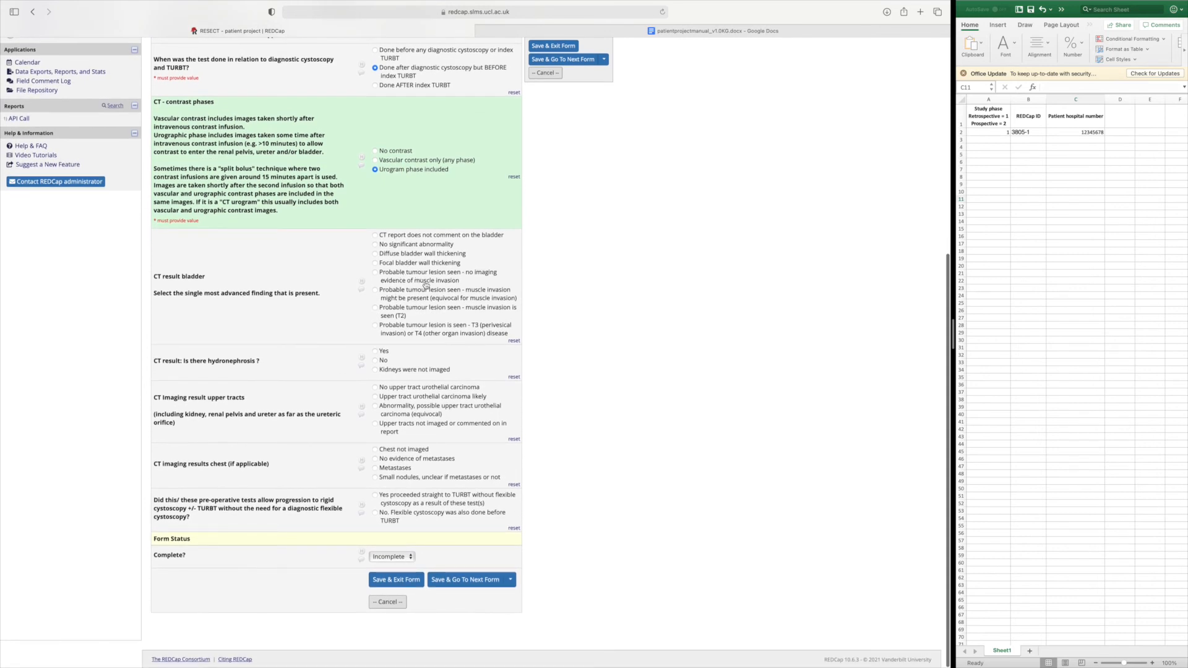
pyautogui.moveTo(412, 279)
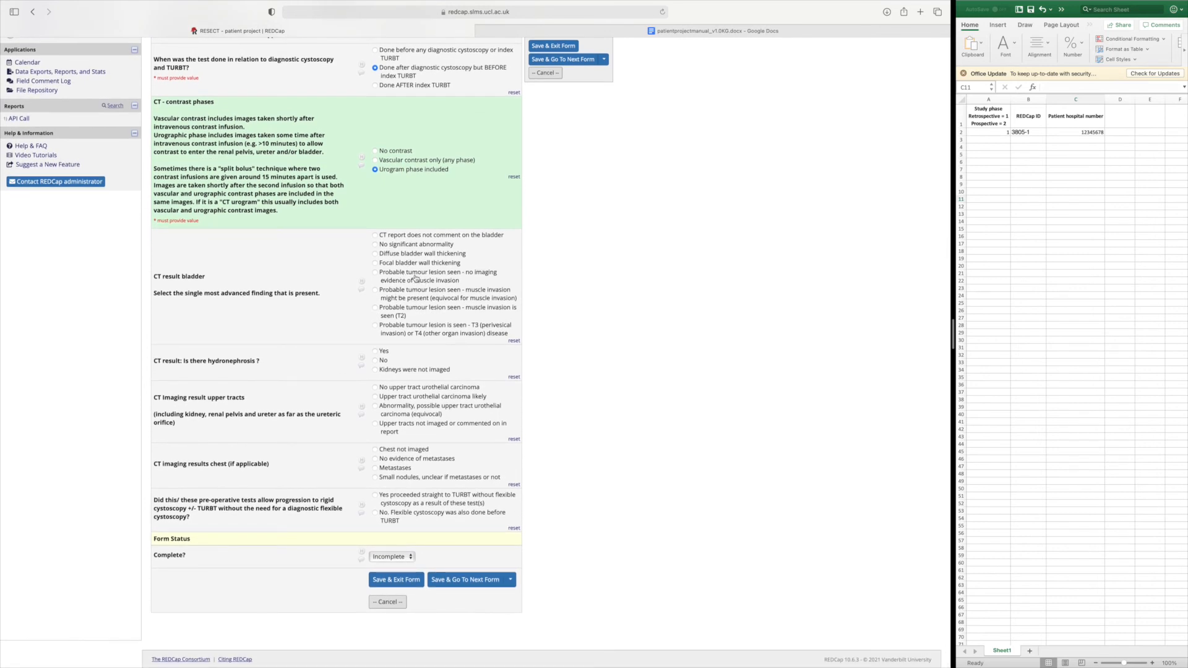
pyautogui.click(375, 273)
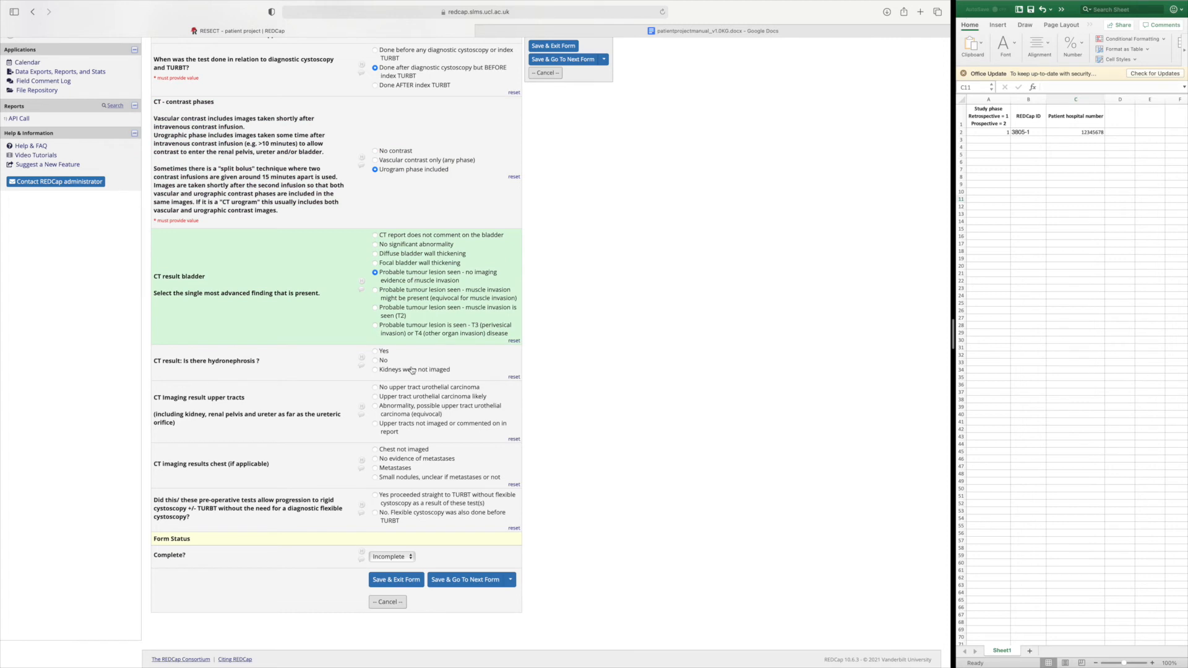
pyautogui.click(375, 360)
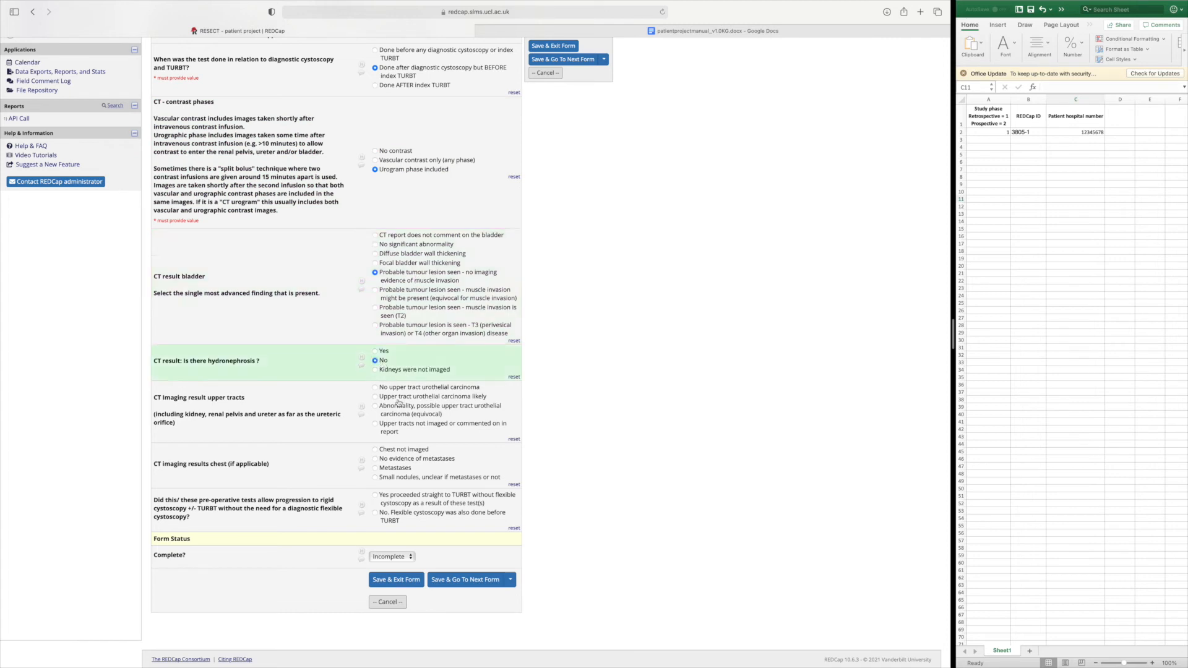
pyautogui.click(376, 388)
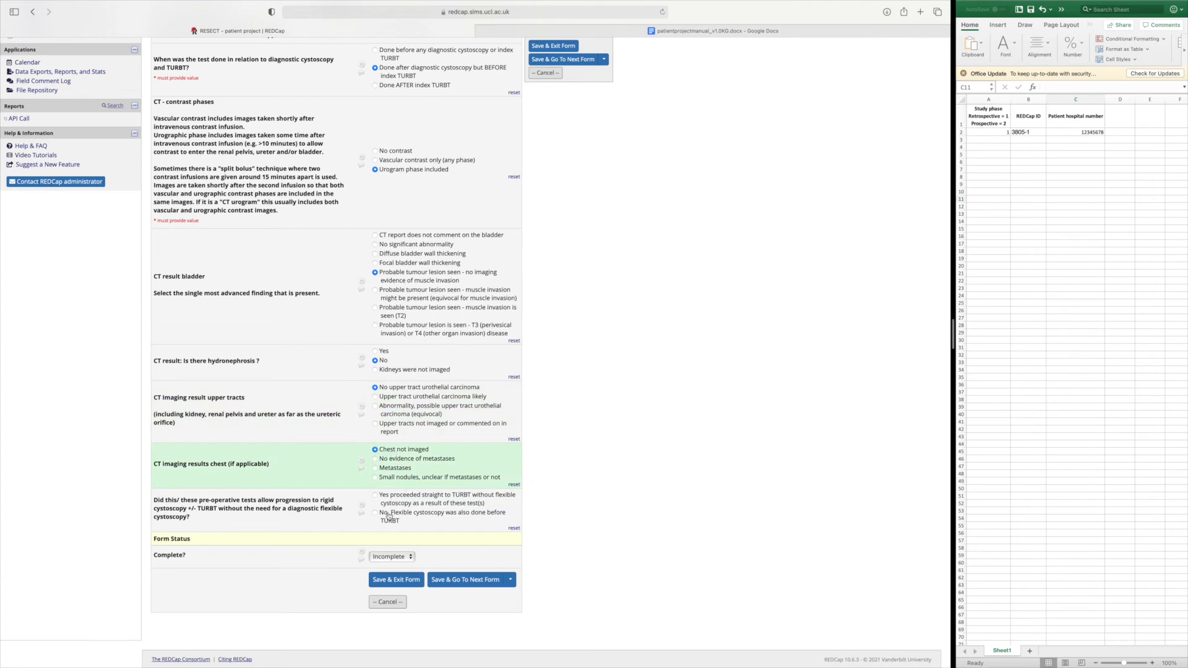
pyautogui.click(374, 513)
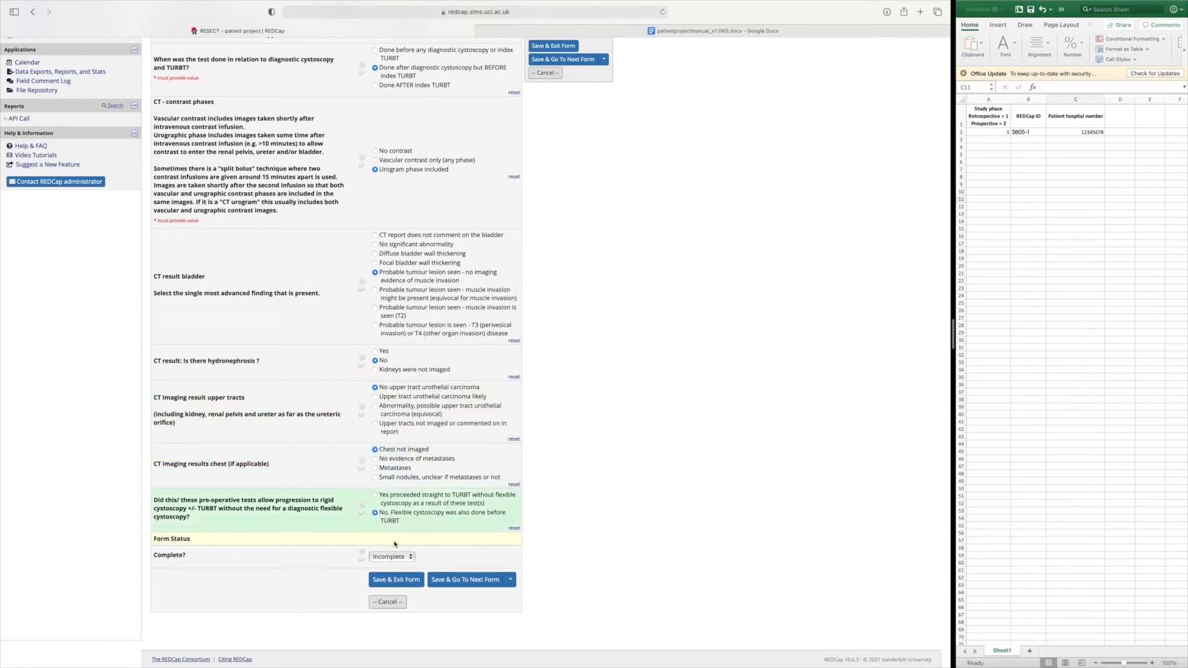
pyautogui.click(392, 556)
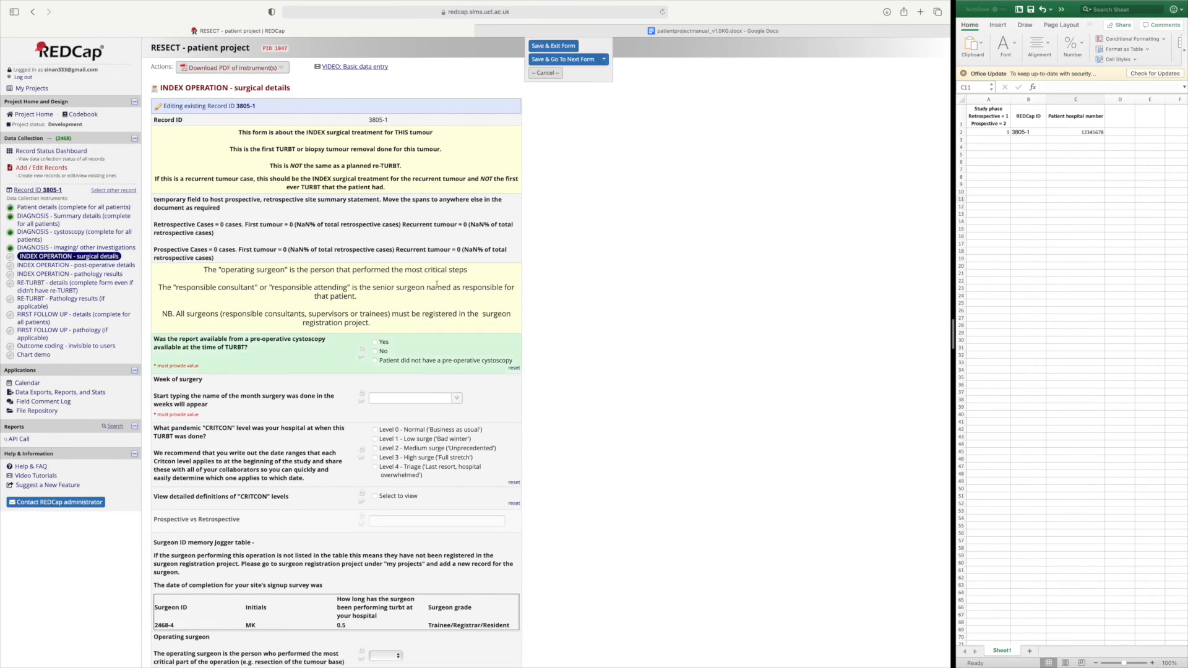
pyautogui.scroll(-3)
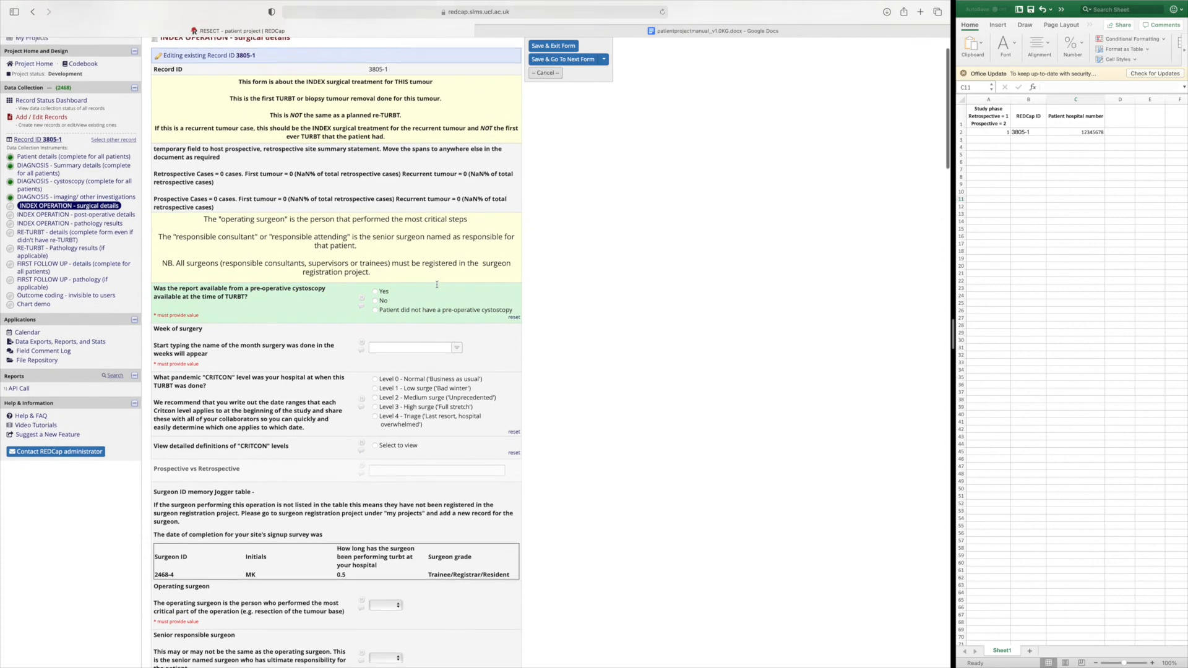
pyautogui.scroll(-3)
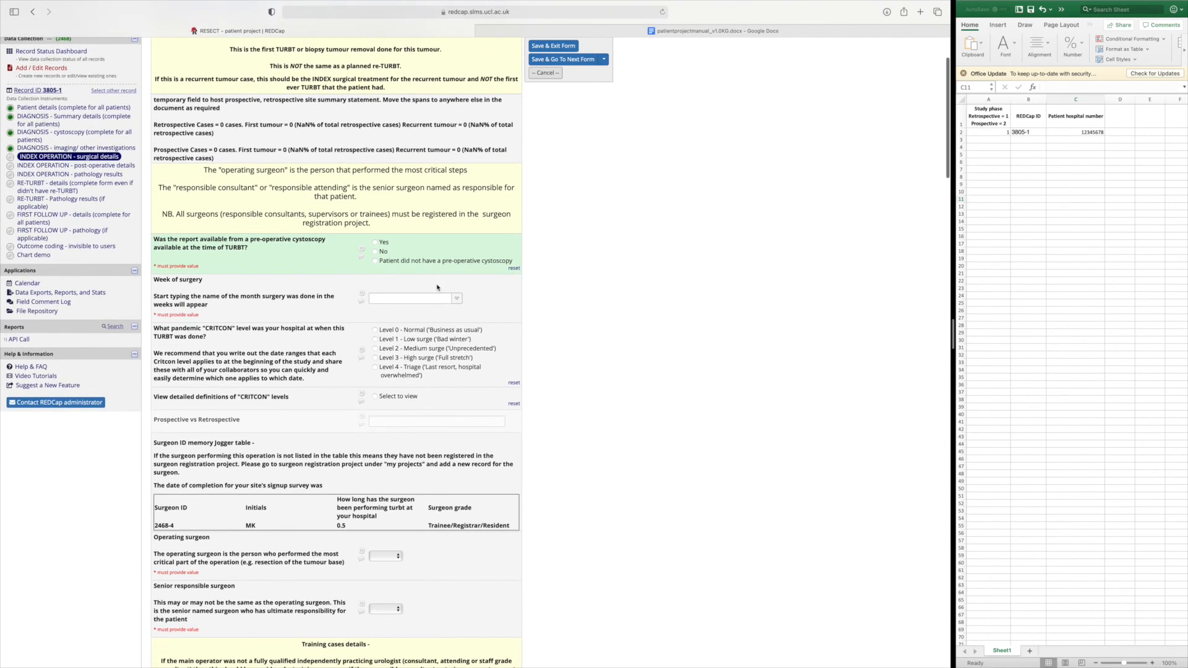
pyautogui.scroll(-3)
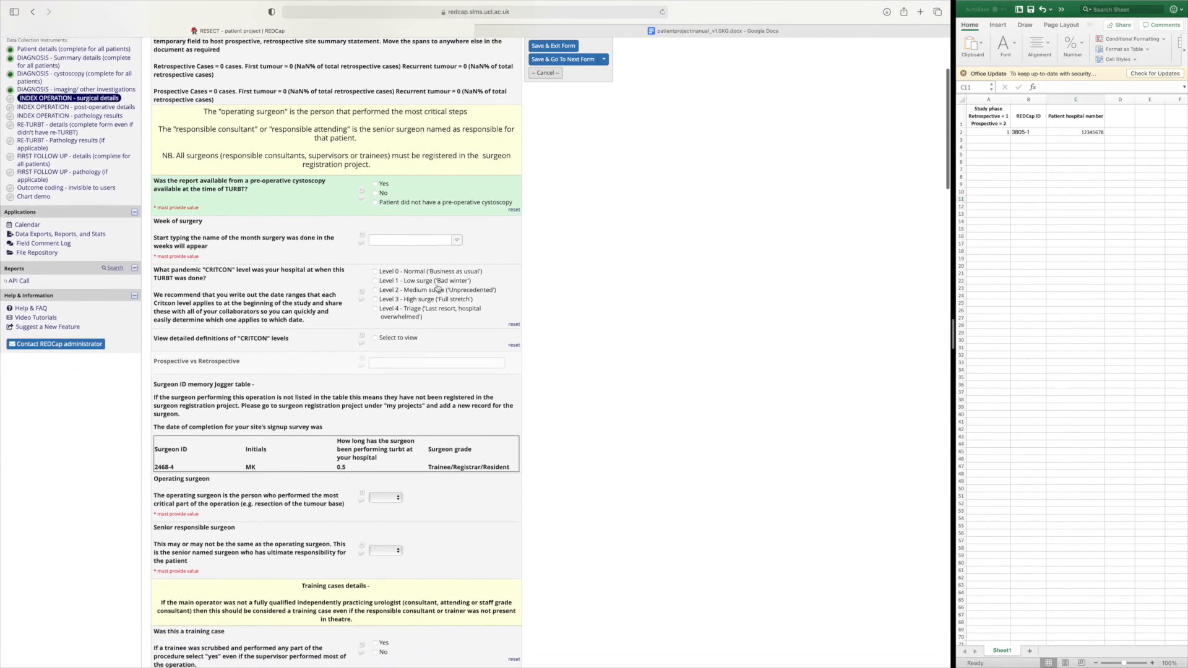
pyautogui.scroll(-3)
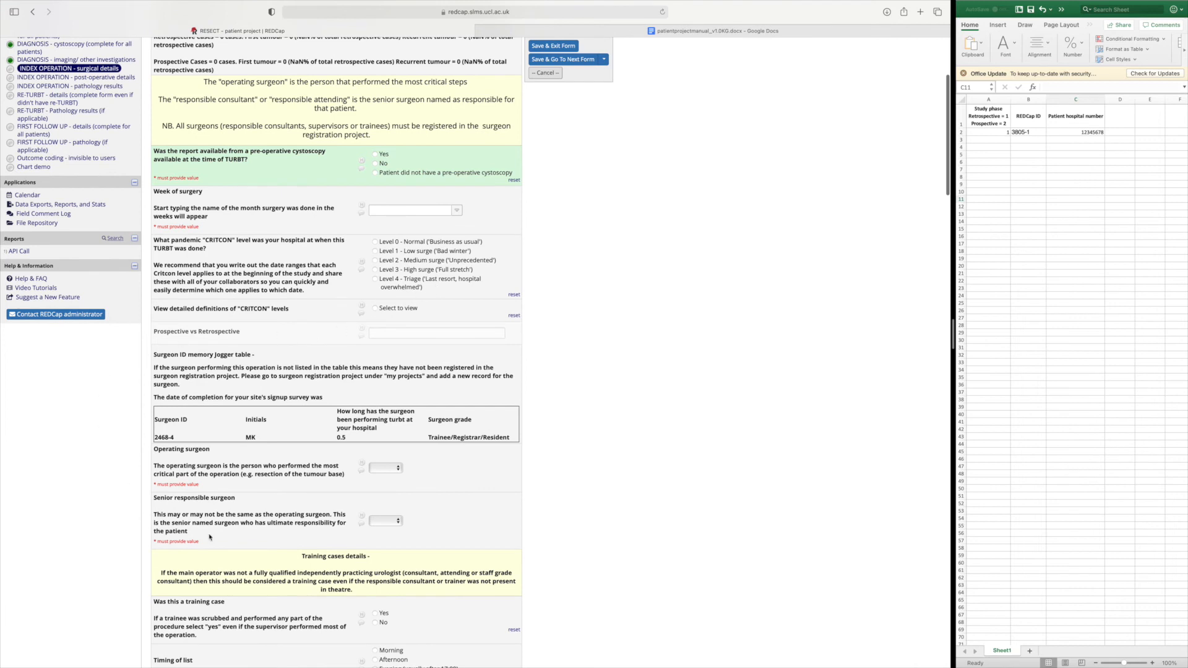
pyautogui.scroll(-3)
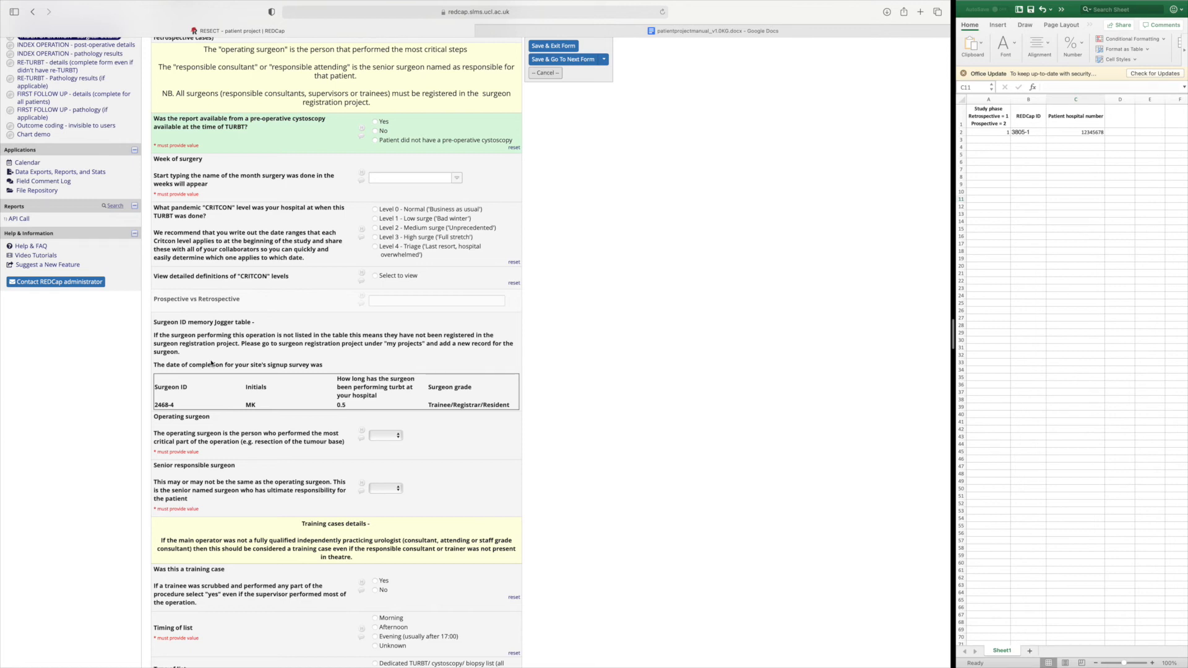
pyautogui.scroll(-3)
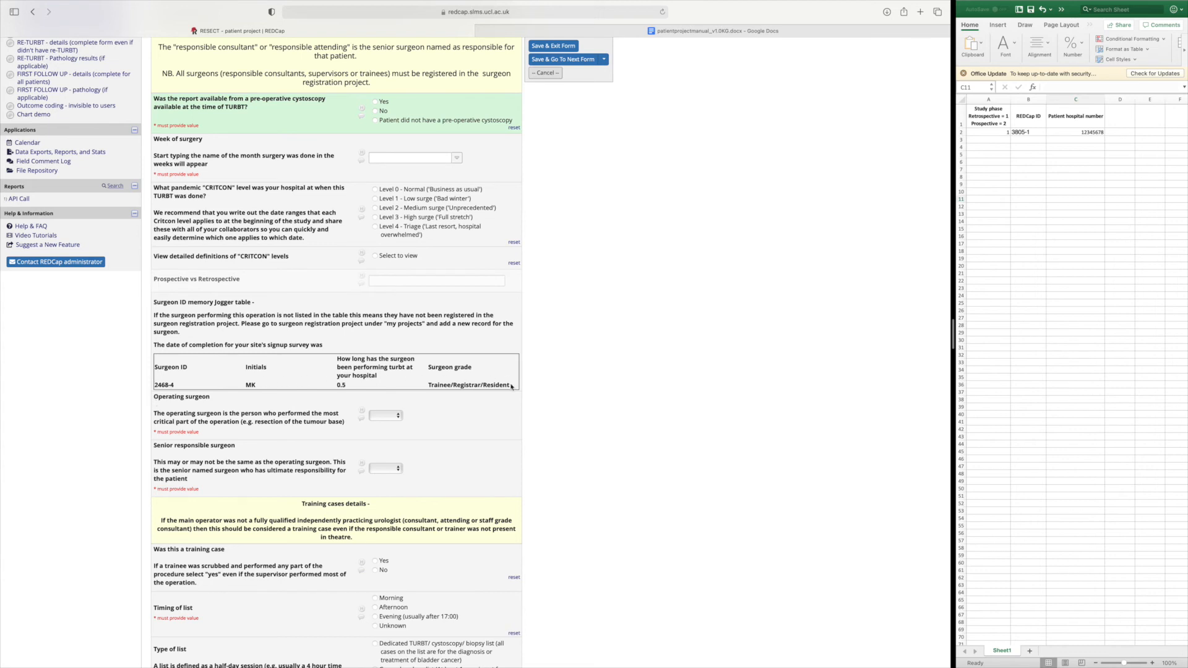
pyautogui.scroll(-3)
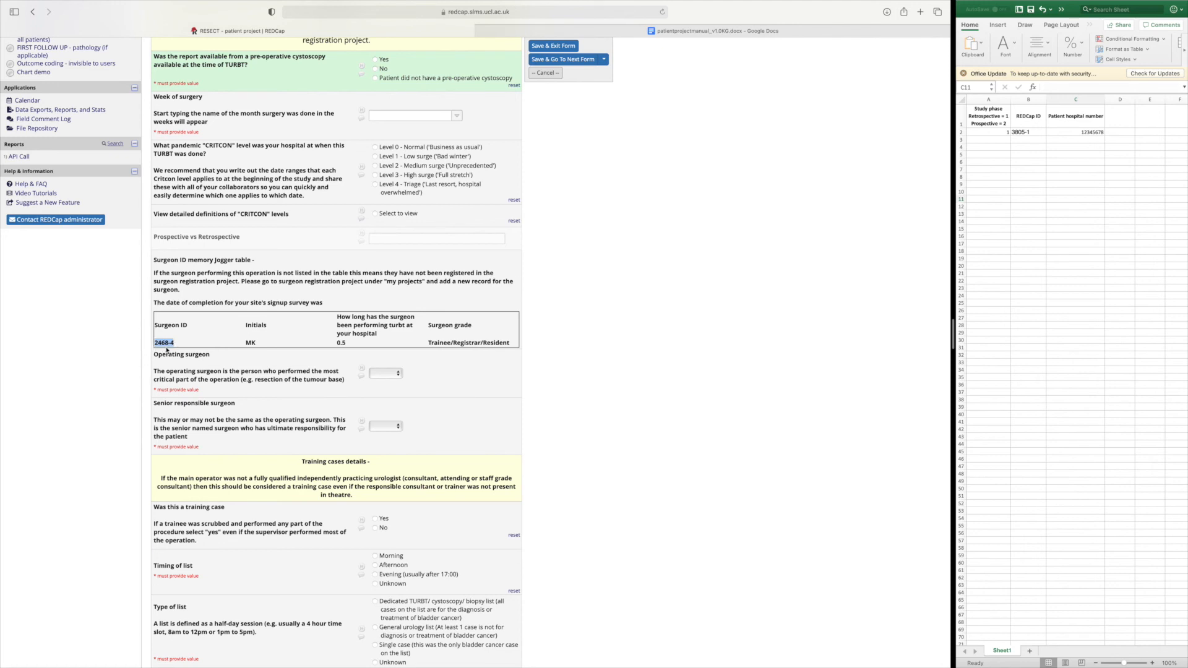
pyautogui.moveTo(1087, 332)
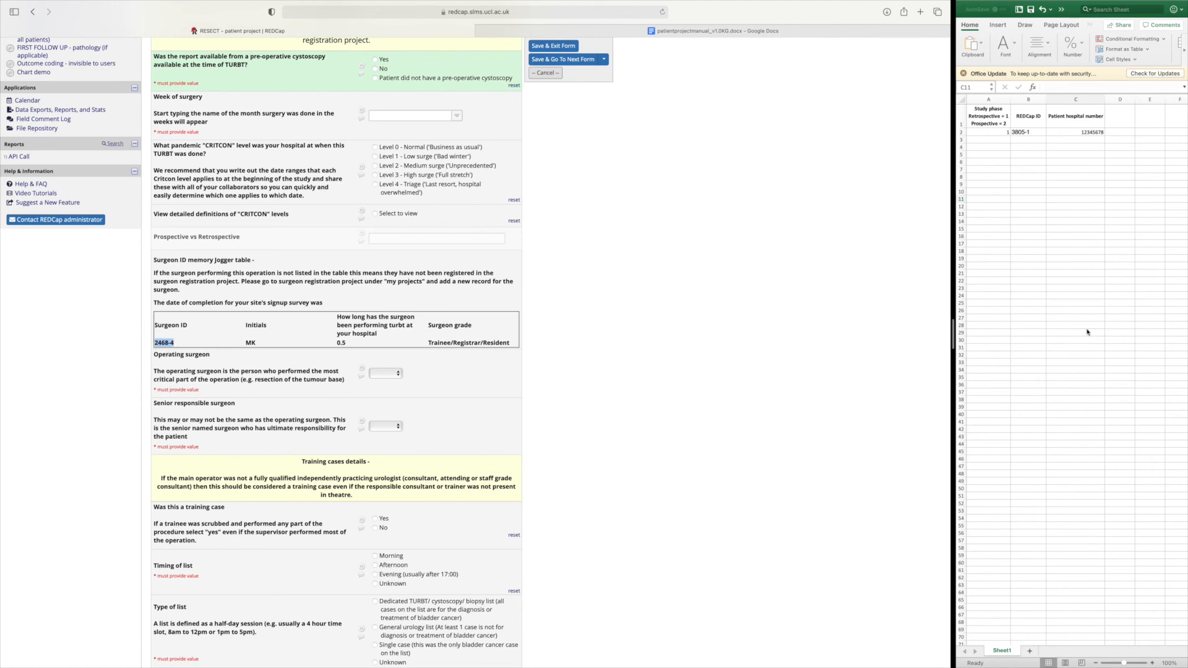
pyautogui.moveTo(1072, 321)
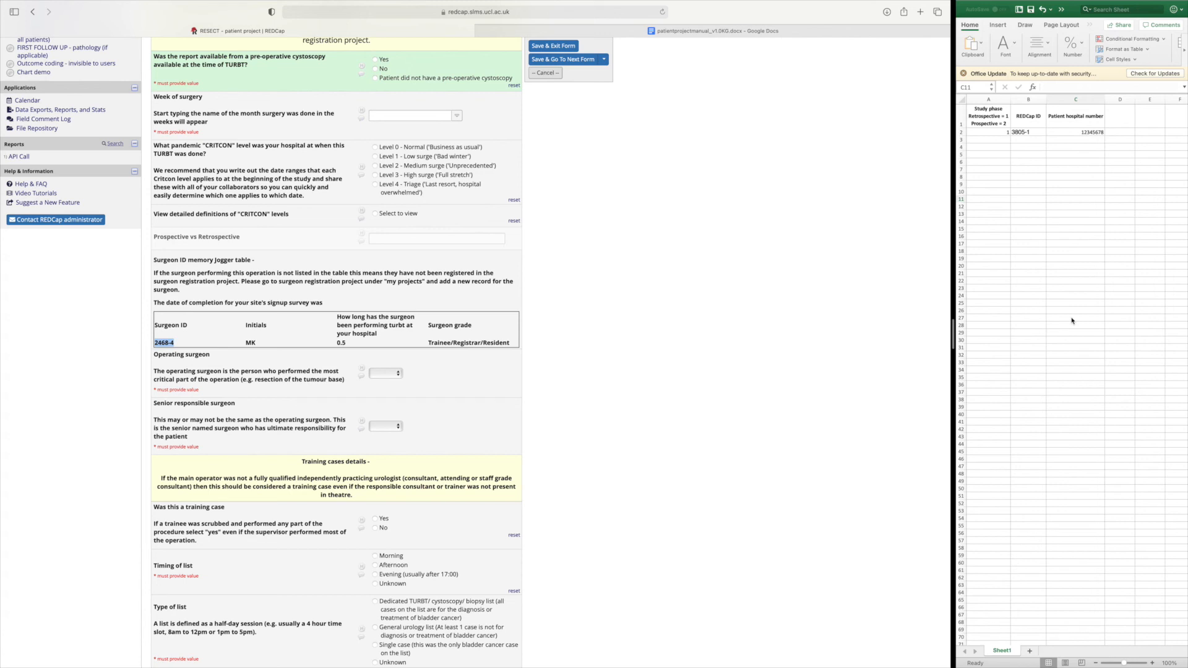
pyautogui.moveTo(1098, 298)
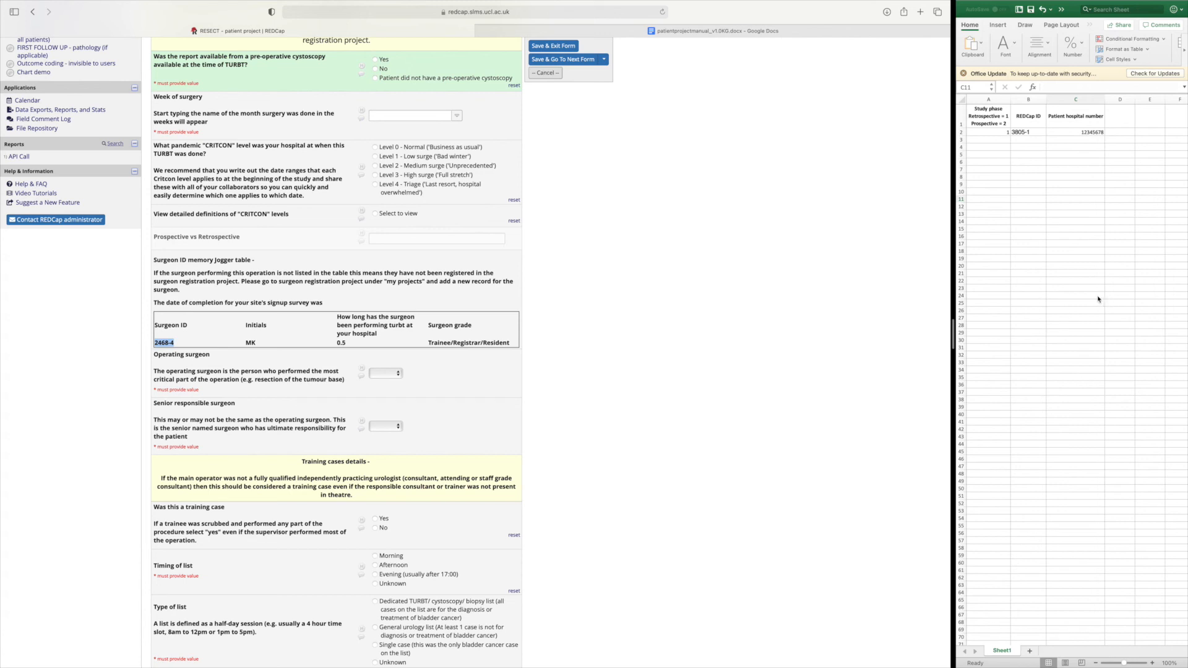
pyautogui.moveTo(1077, 292)
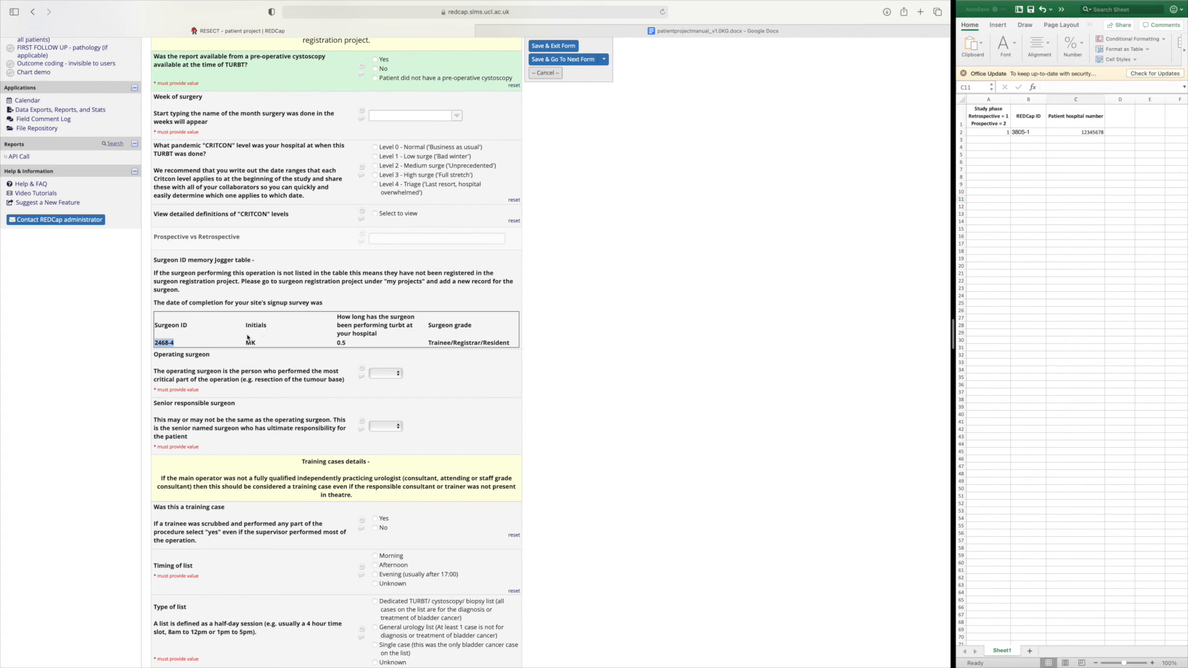
pyautogui.moveTo(258, 351)
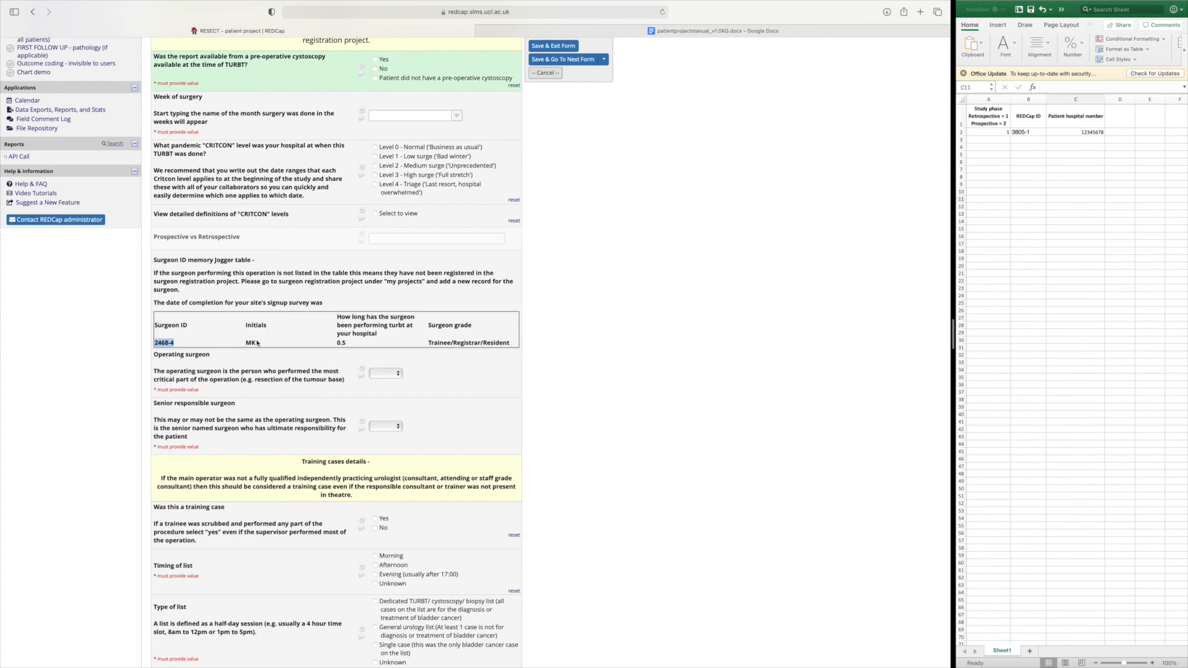
pyautogui.moveTo(247, 341)
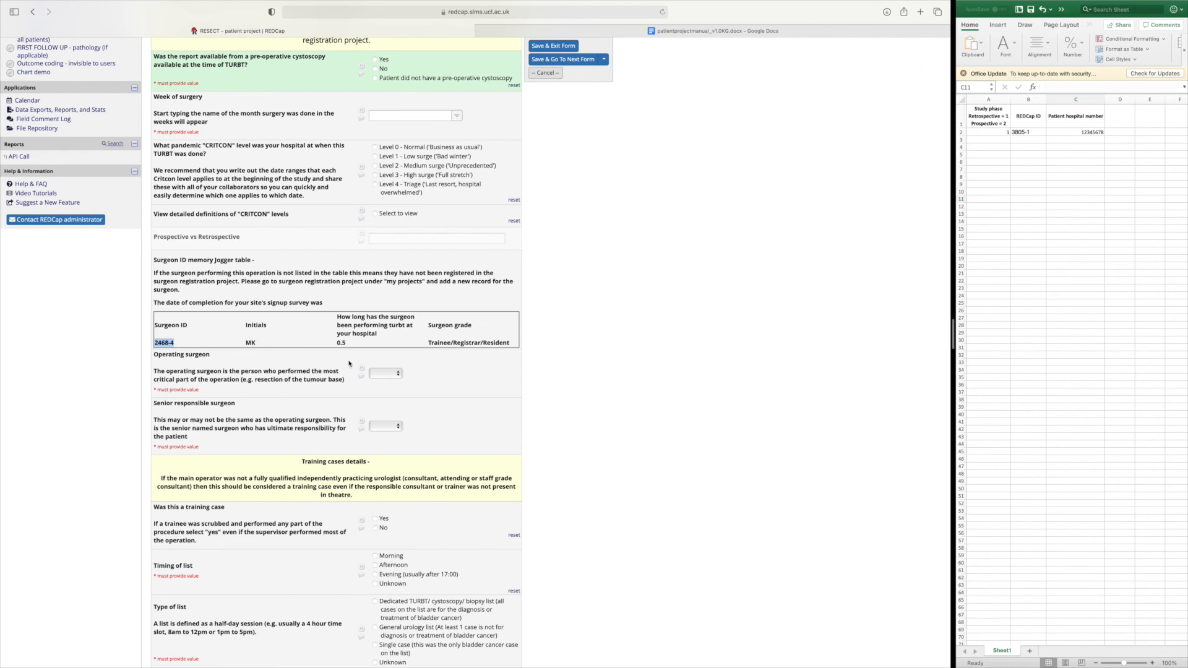
# Step: Select surgeon 2468-4 from the Operating surgeon dropdown
pyautogui.click(386, 374)
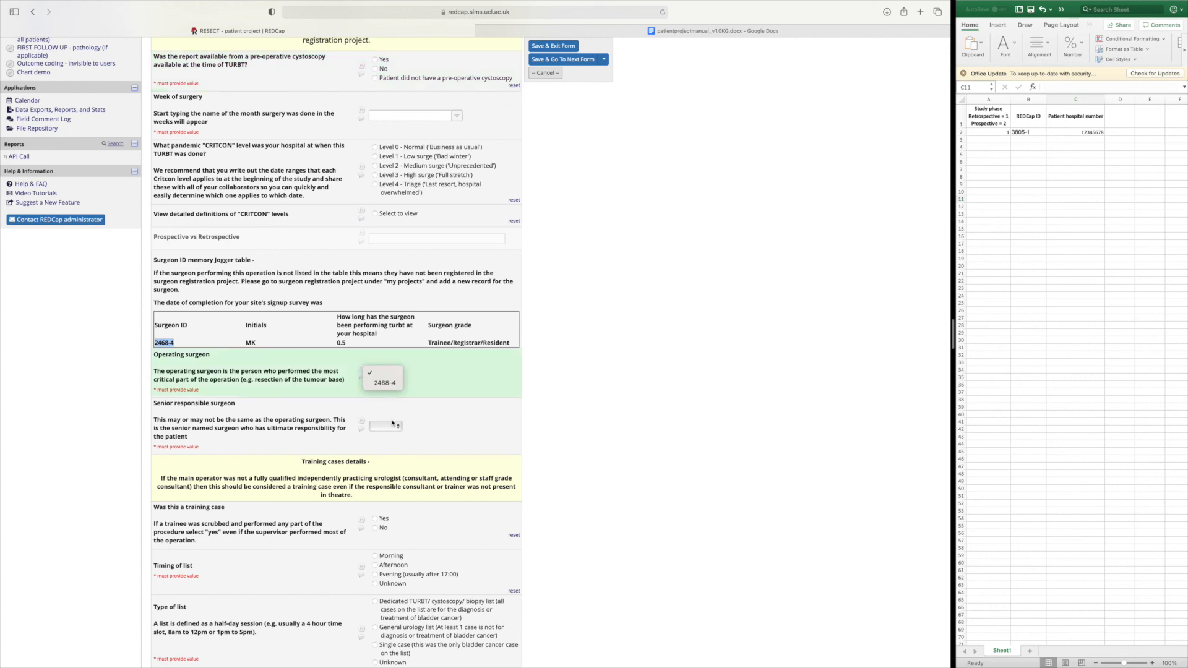
pyautogui.moveTo(391, 397)
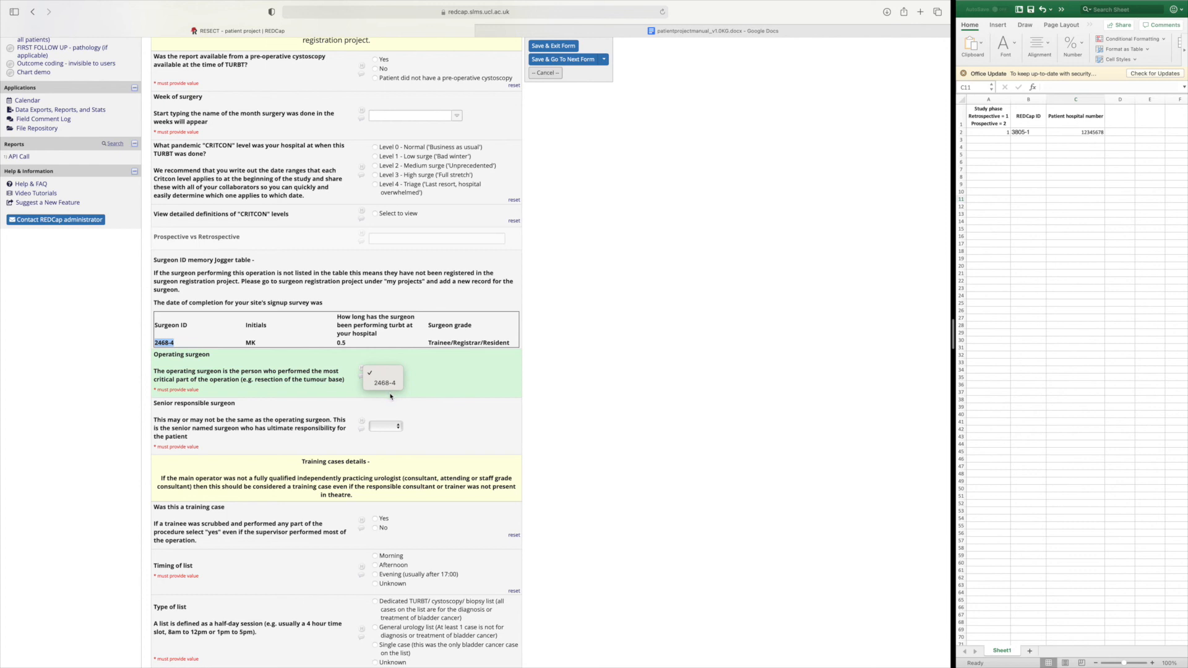
pyautogui.click(383, 383)
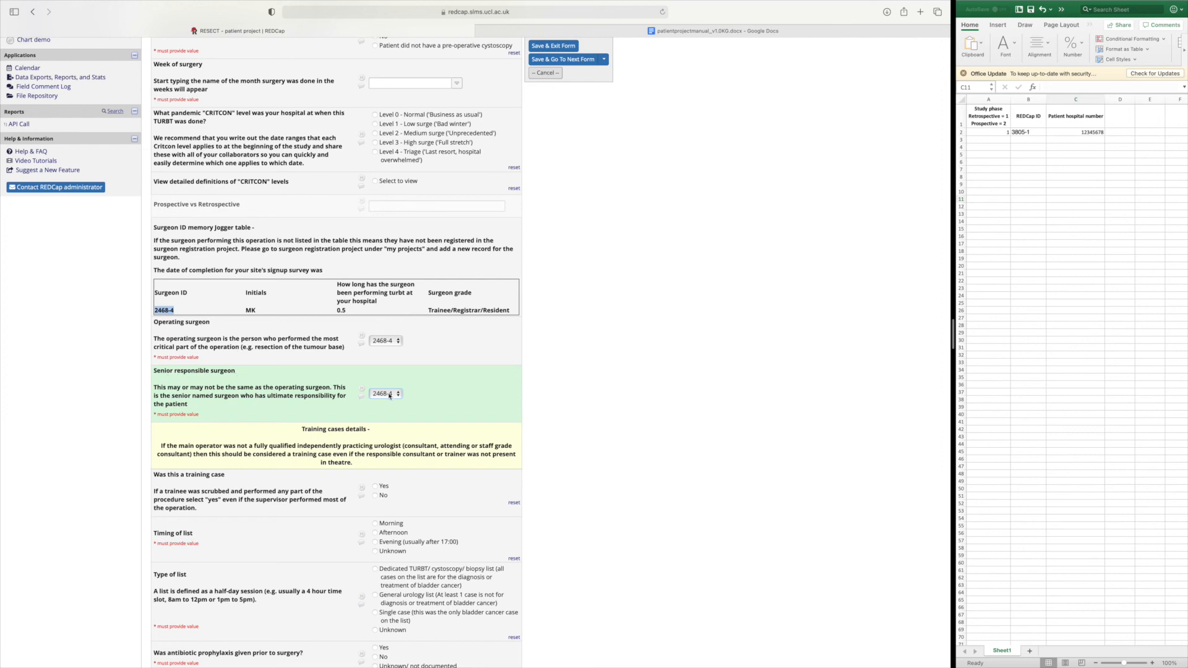
pyautogui.moveTo(388, 388)
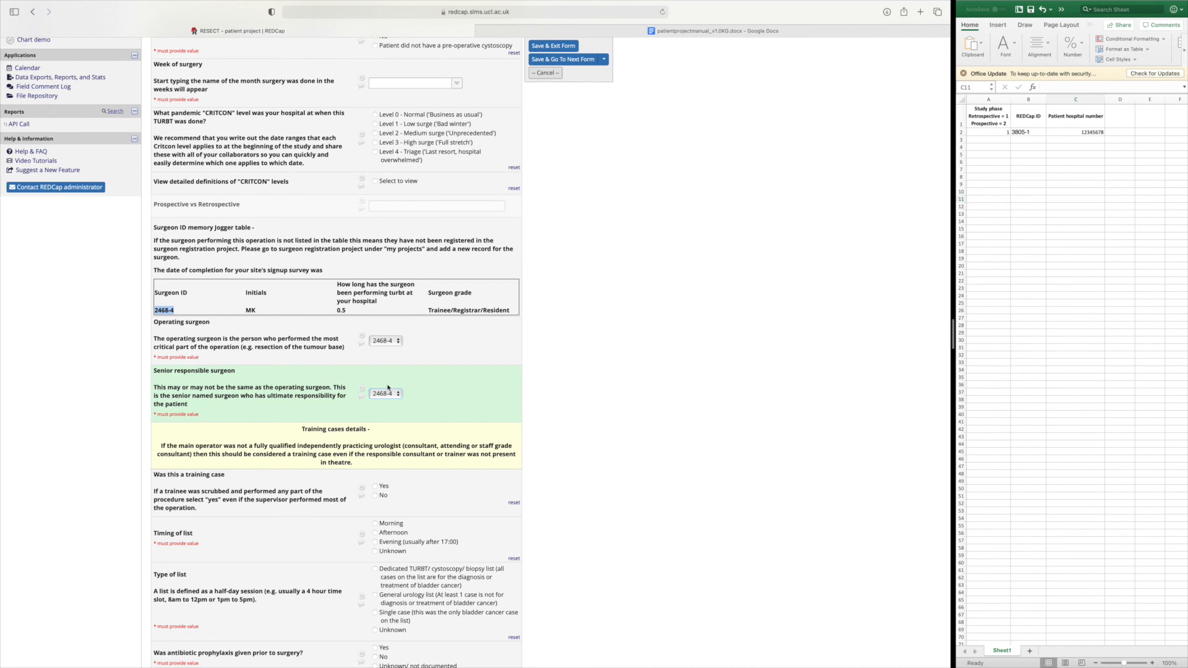
pyautogui.moveTo(394, 381)
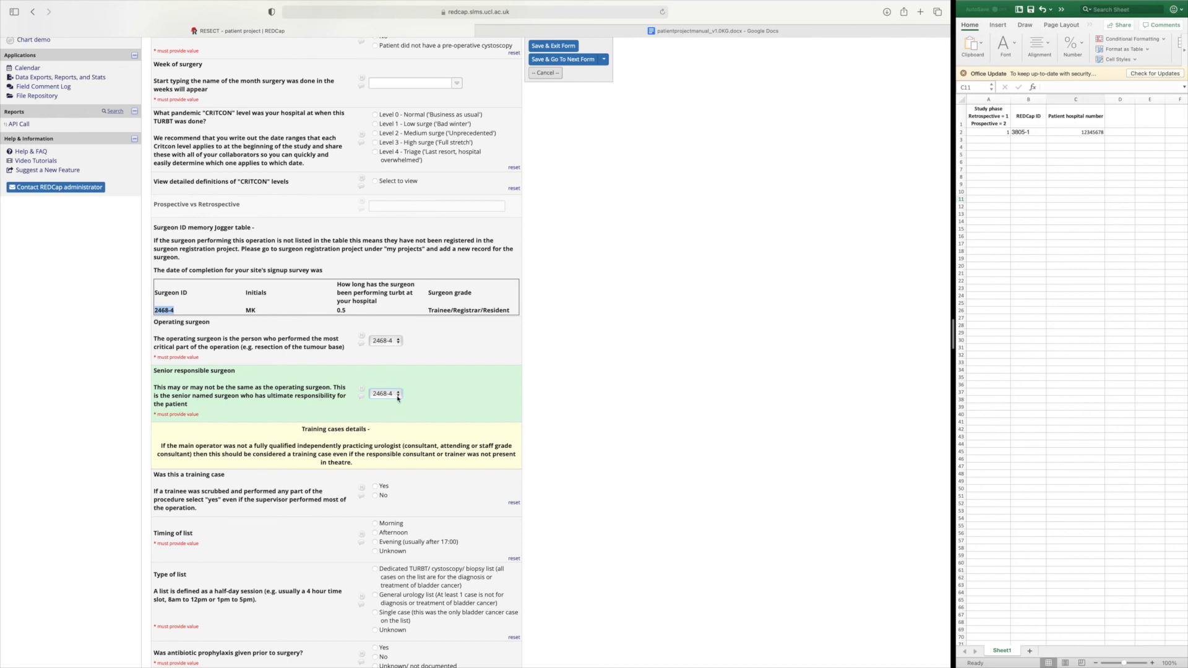
# Step: Scroll to the bottom and choose Save & Exit Form on the surgical details form
pyautogui.scroll(-3)
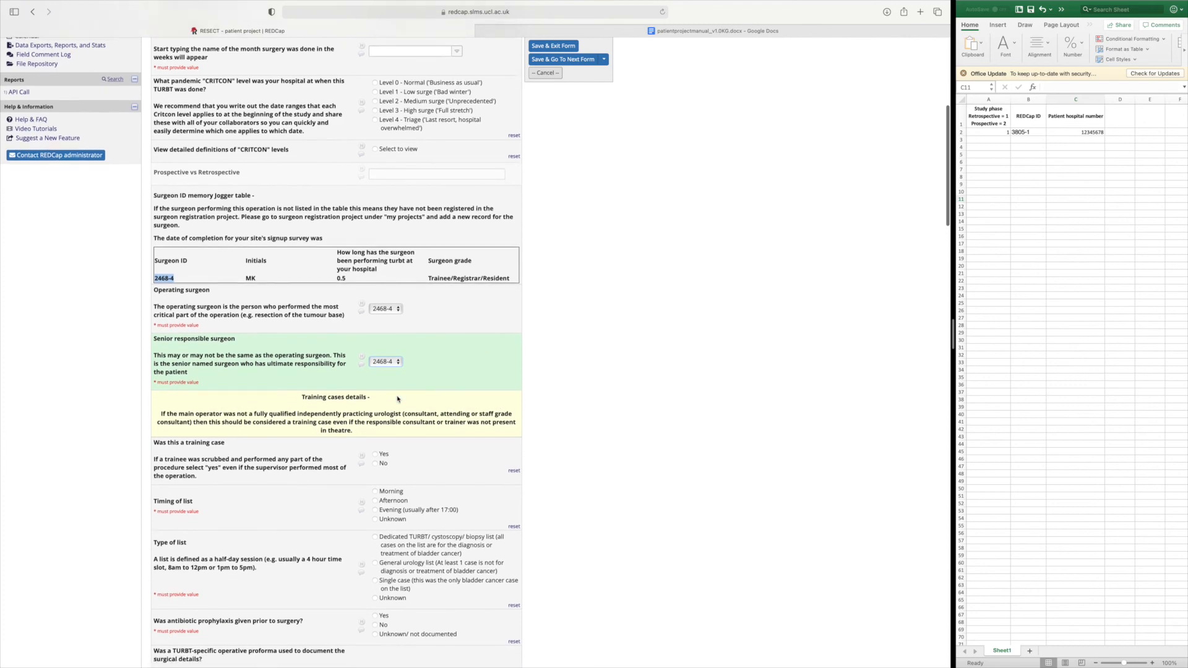
pyautogui.scroll(-3)
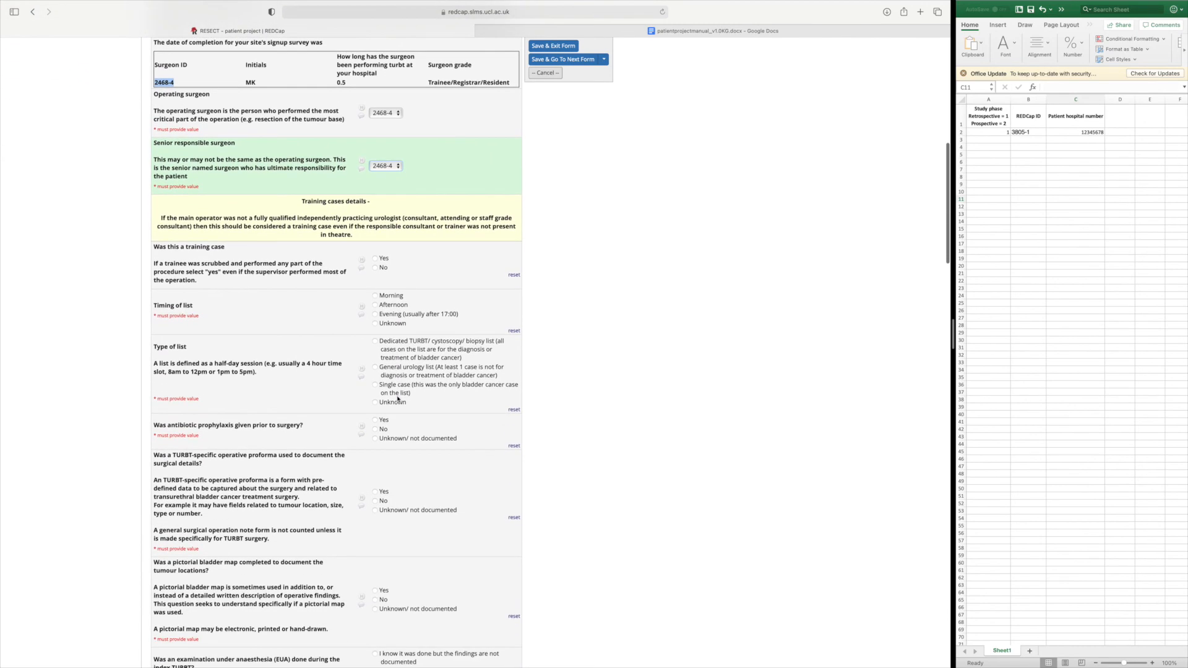
pyautogui.scroll(-3)
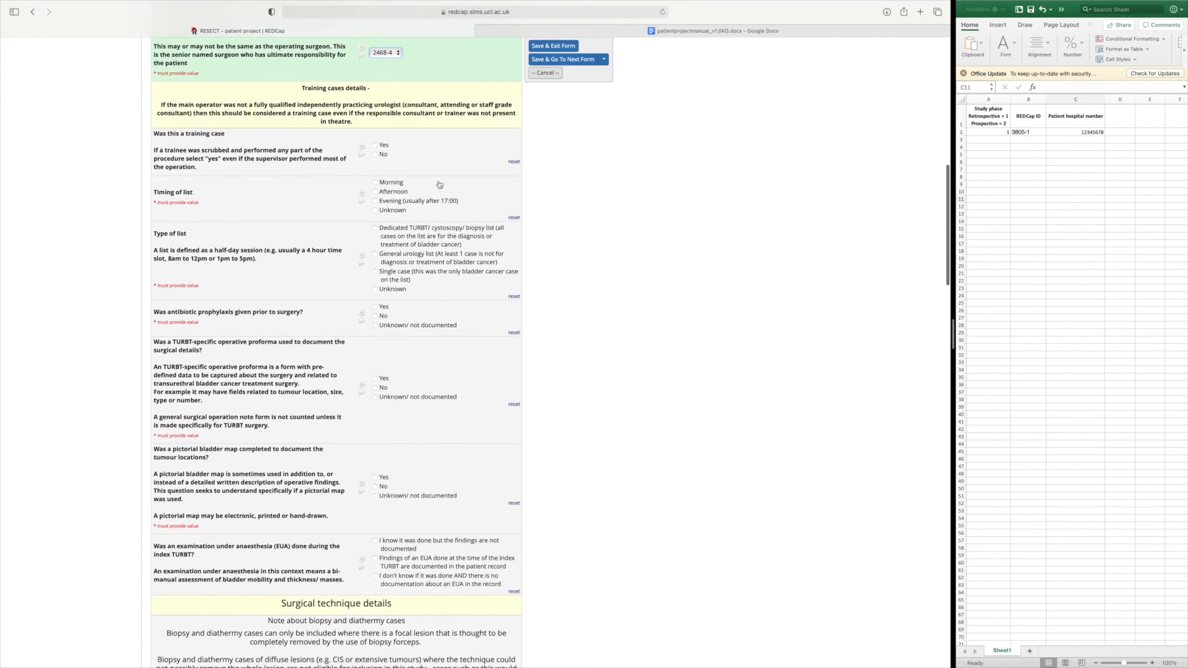
pyautogui.scroll(-3)
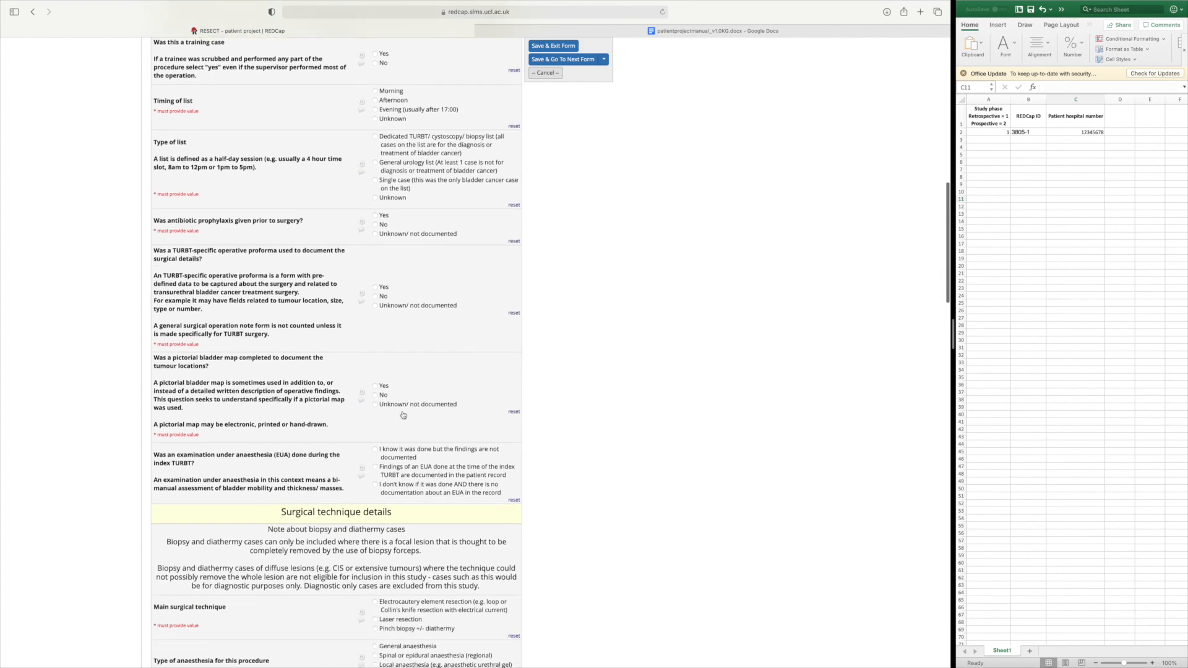
pyautogui.scroll(-3)
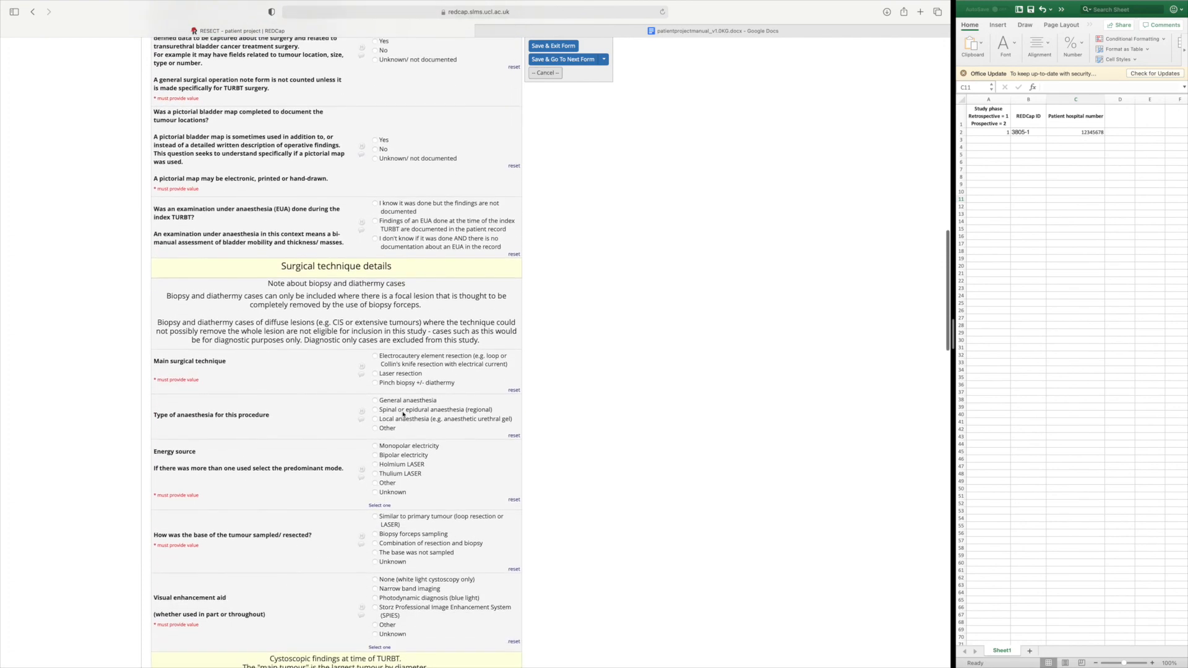
pyautogui.scroll(-3)
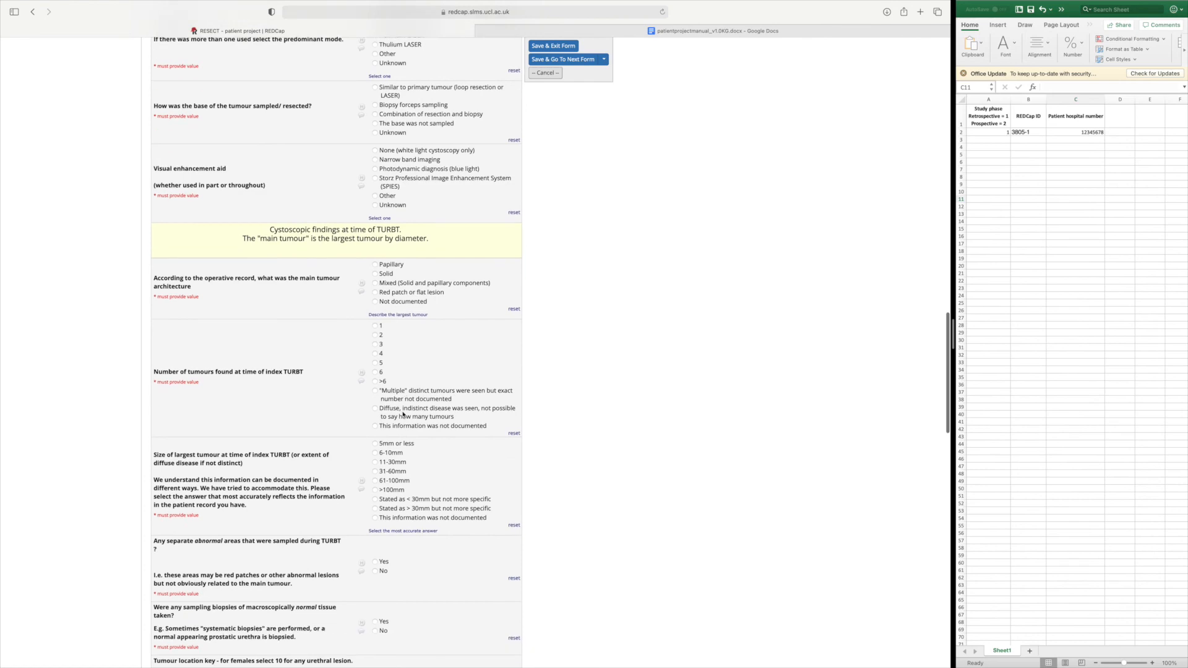
pyautogui.scroll(-3)
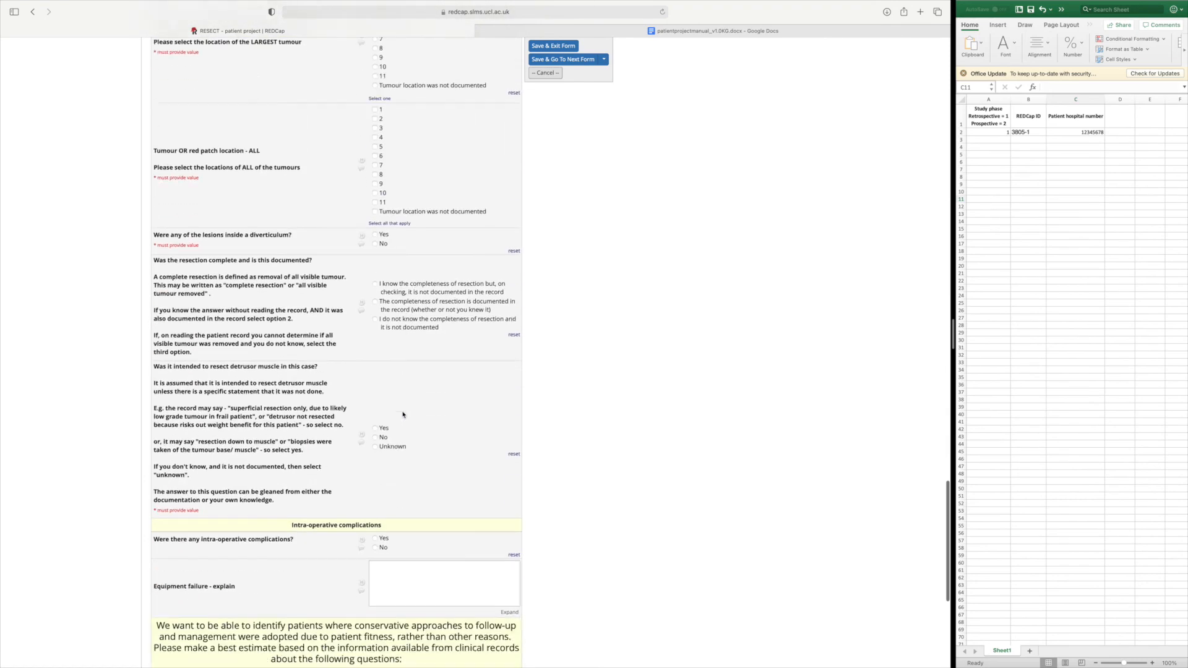
pyautogui.scroll(-3)
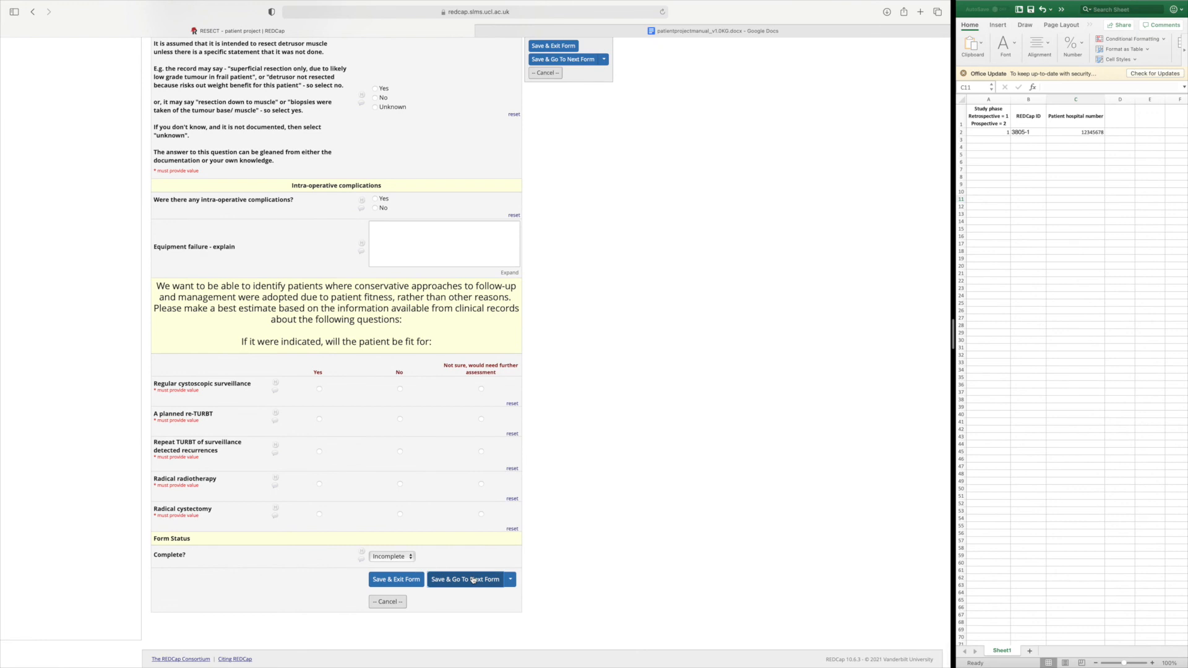
pyautogui.click(464, 580)
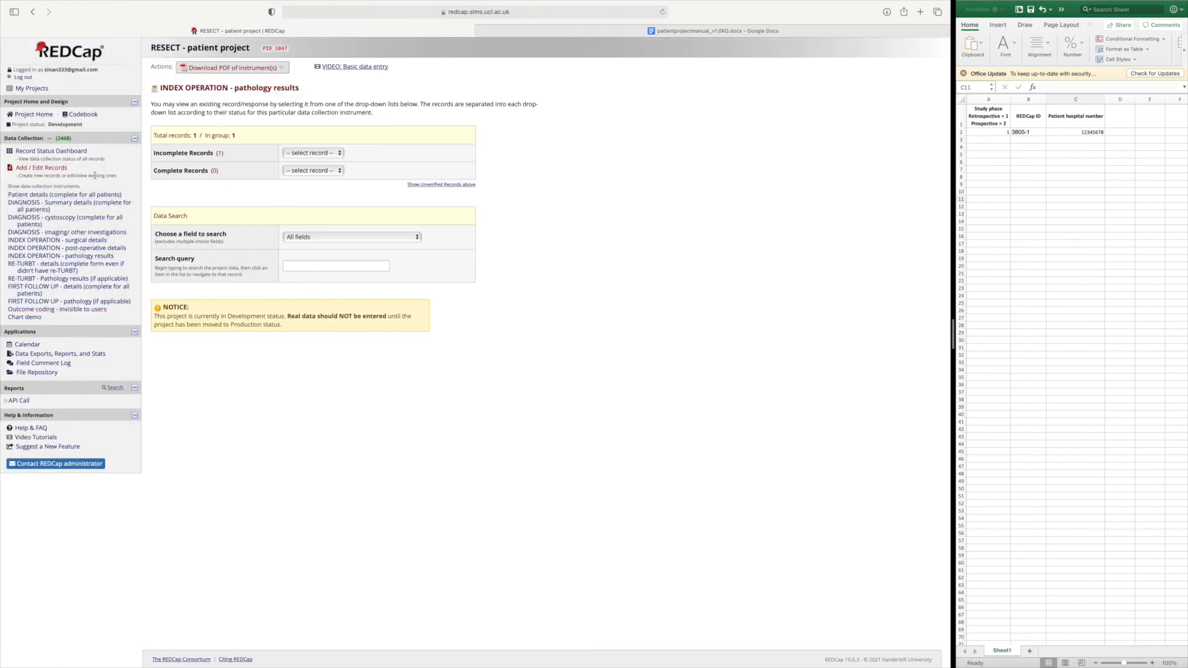
# Step: Open the Record Status Dashboard from the left sidebar
pyautogui.click(49, 150)
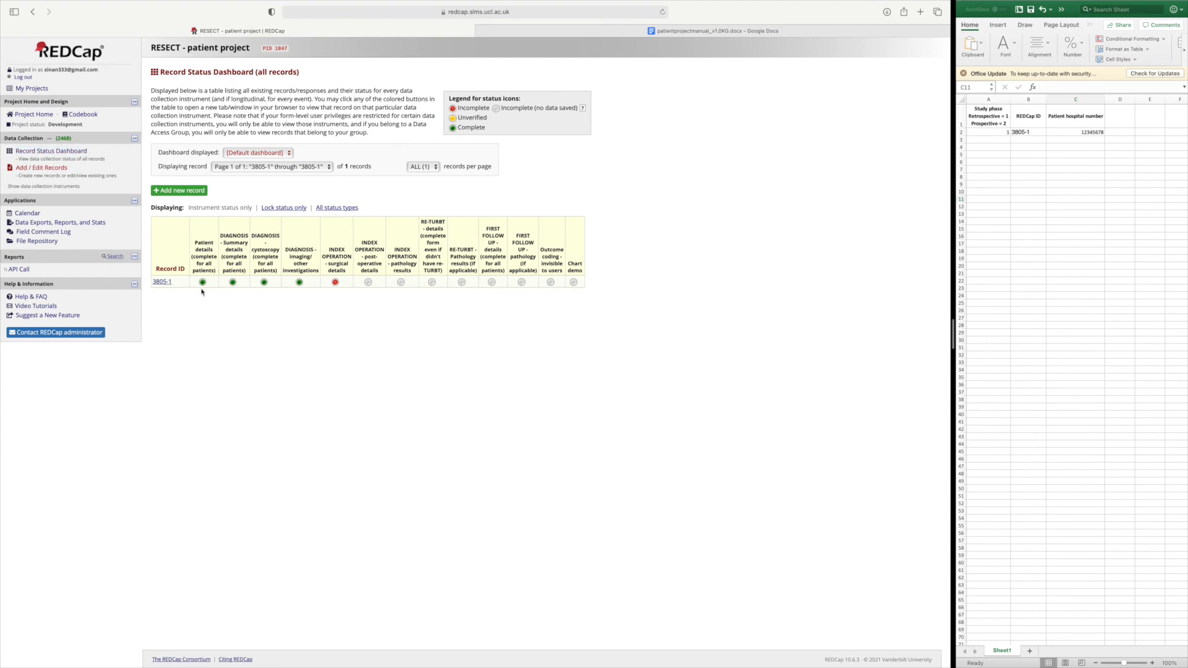
pyautogui.moveTo(162, 377)
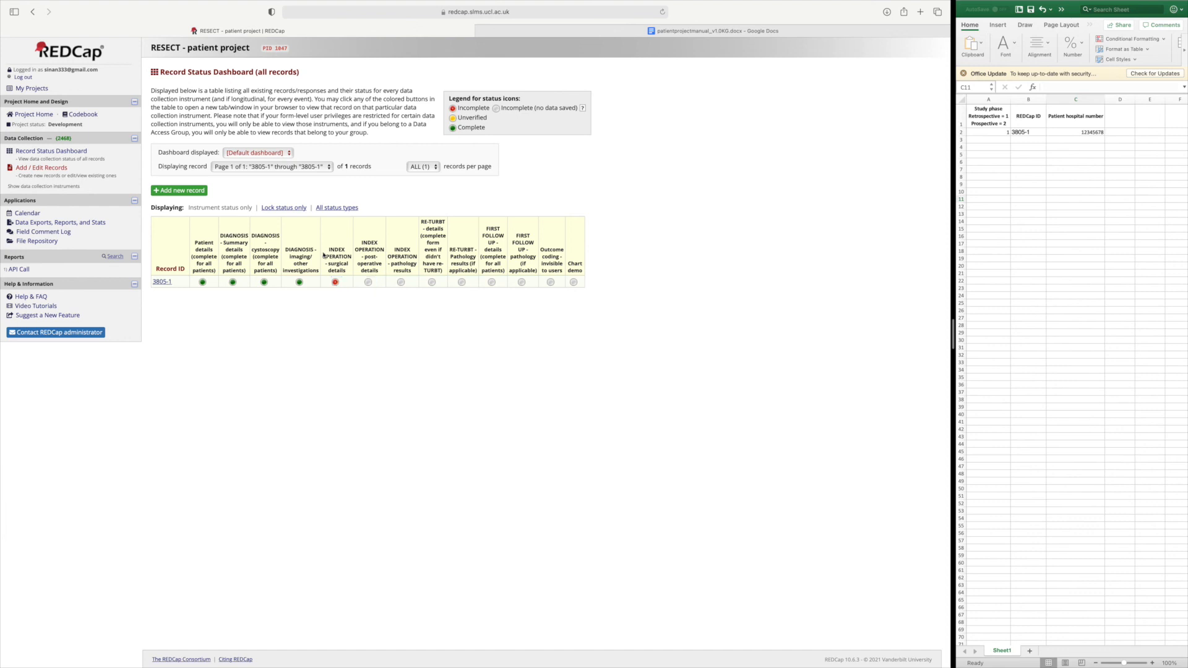
pyautogui.moveTo(199, 365)
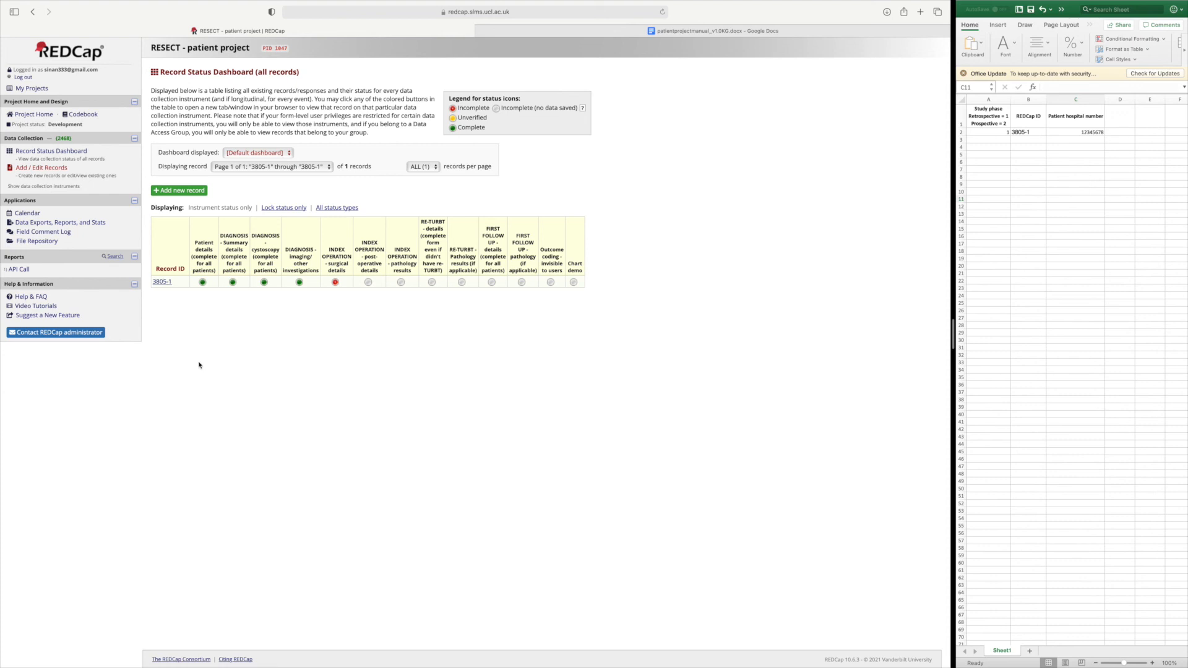
pyautogui.moveTo(165, 298)
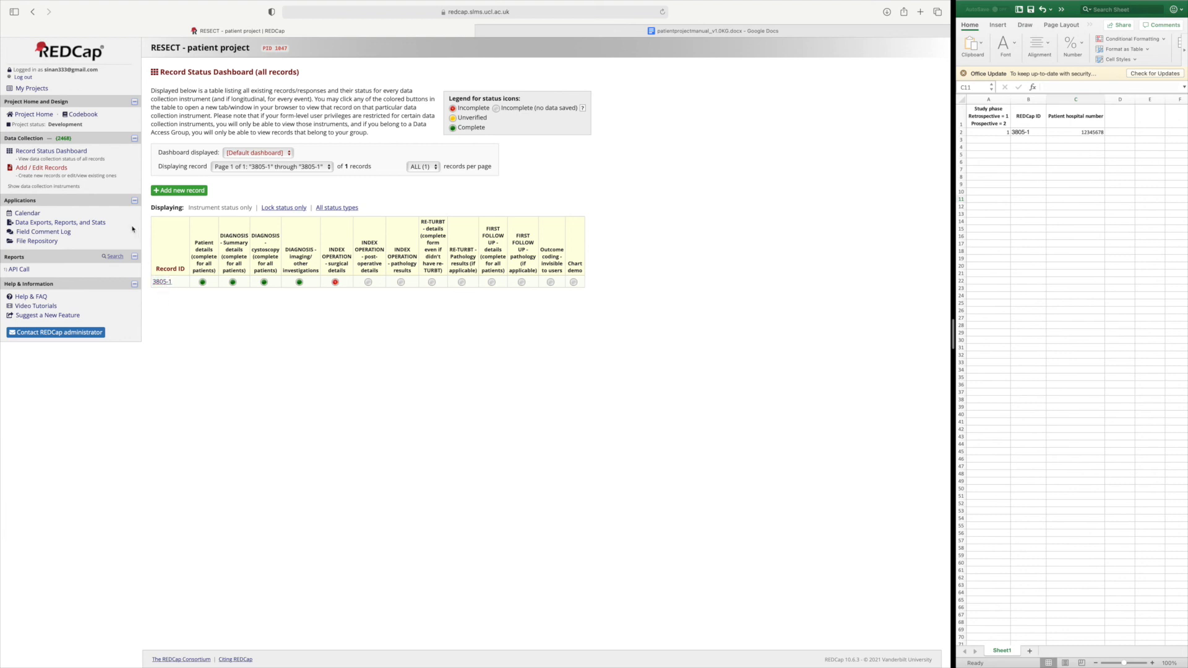
pyautogui.moveTo(64, 172)
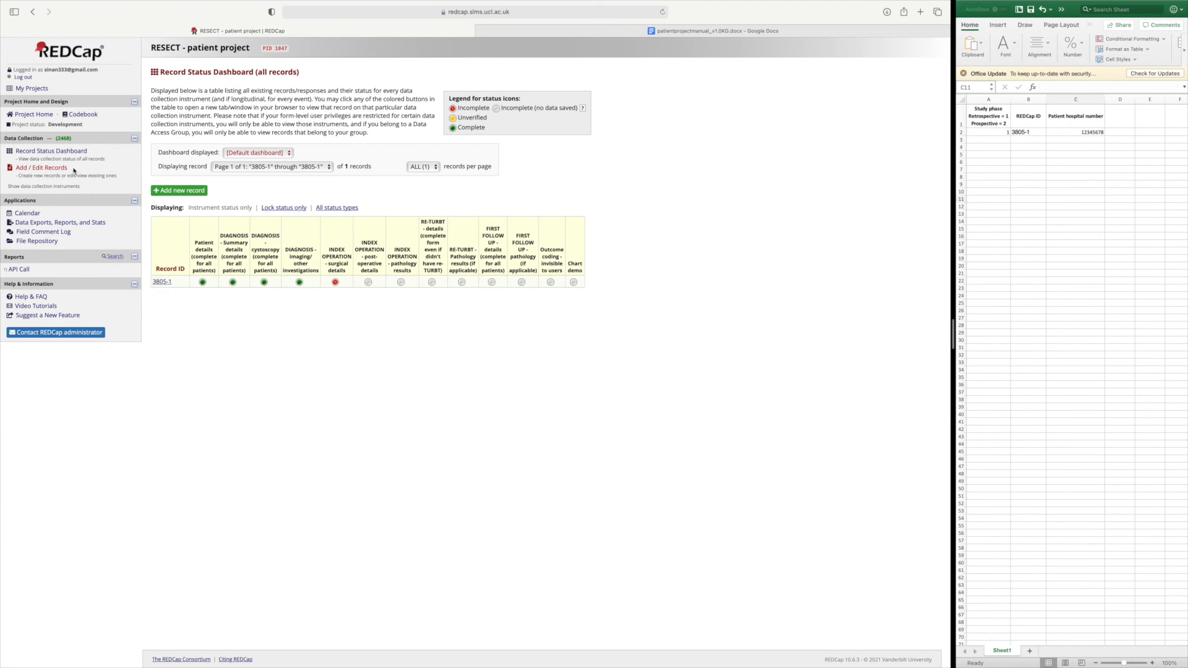
# Step: Search Add / Edit Records for '3805-' and open record 3805-1
pyautogui.click(41, 168)
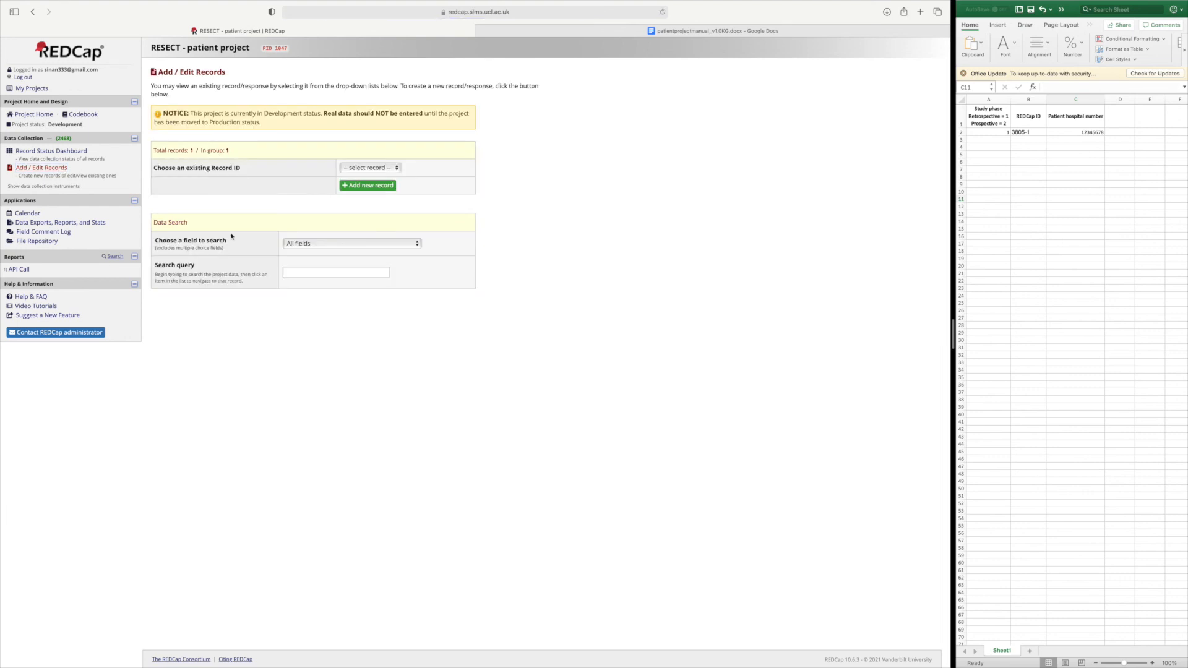
pyautogui.click(336, 272)
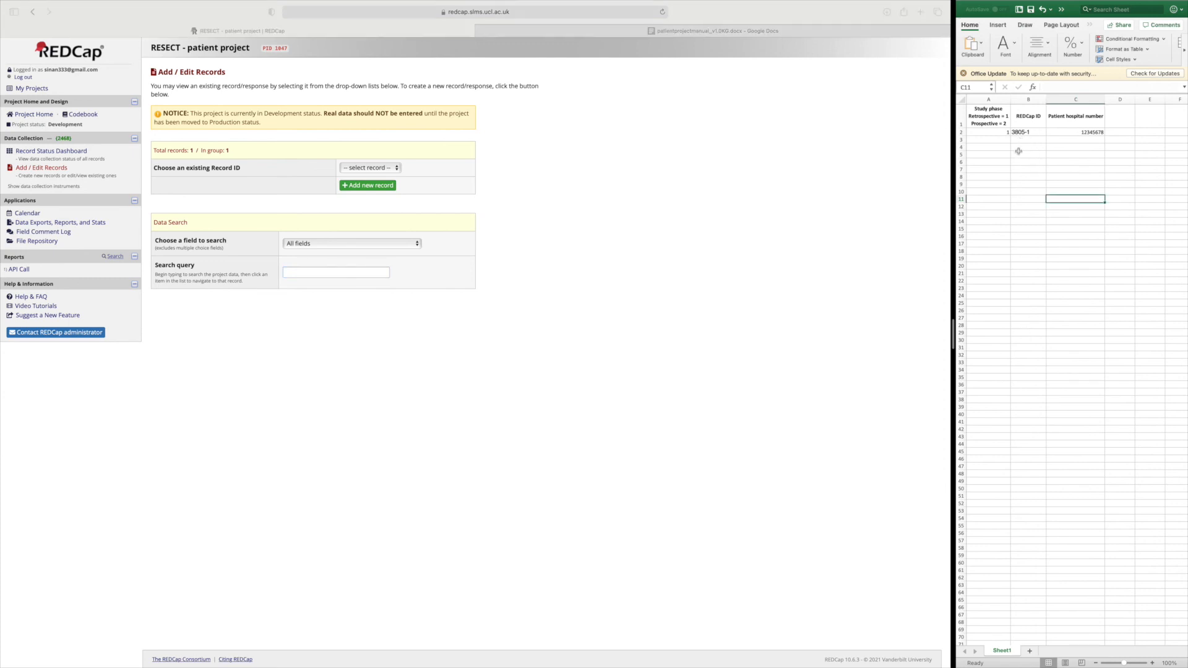
pyautogui.click(1027, 257)
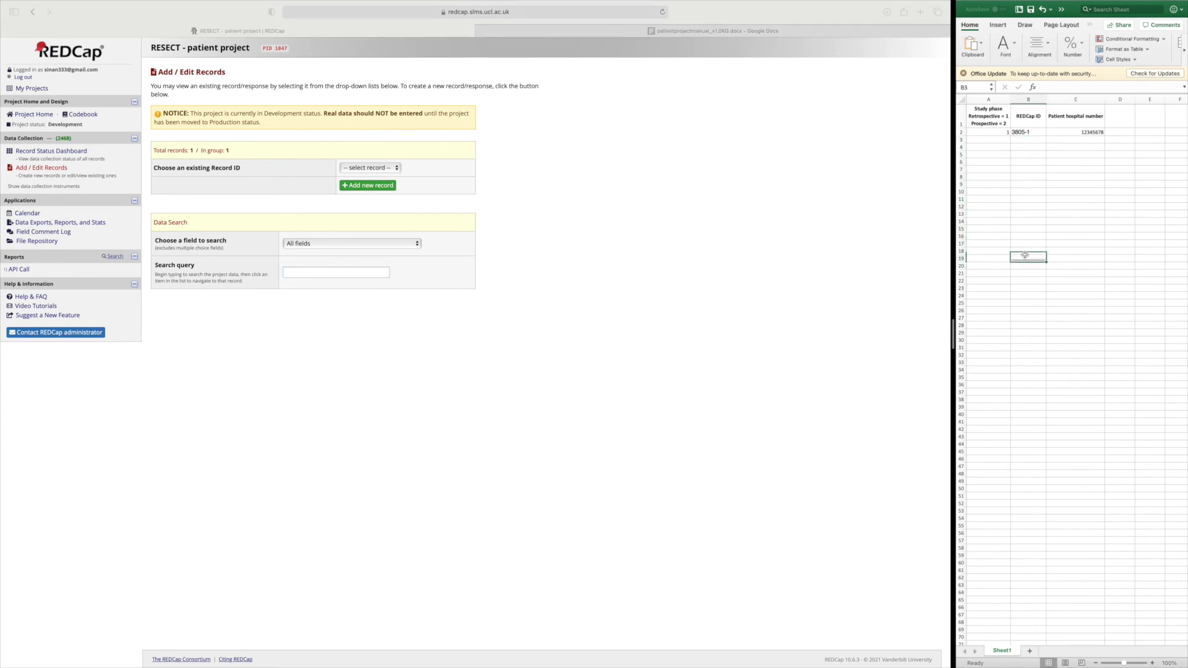
pyautogui.click(1028, 236)
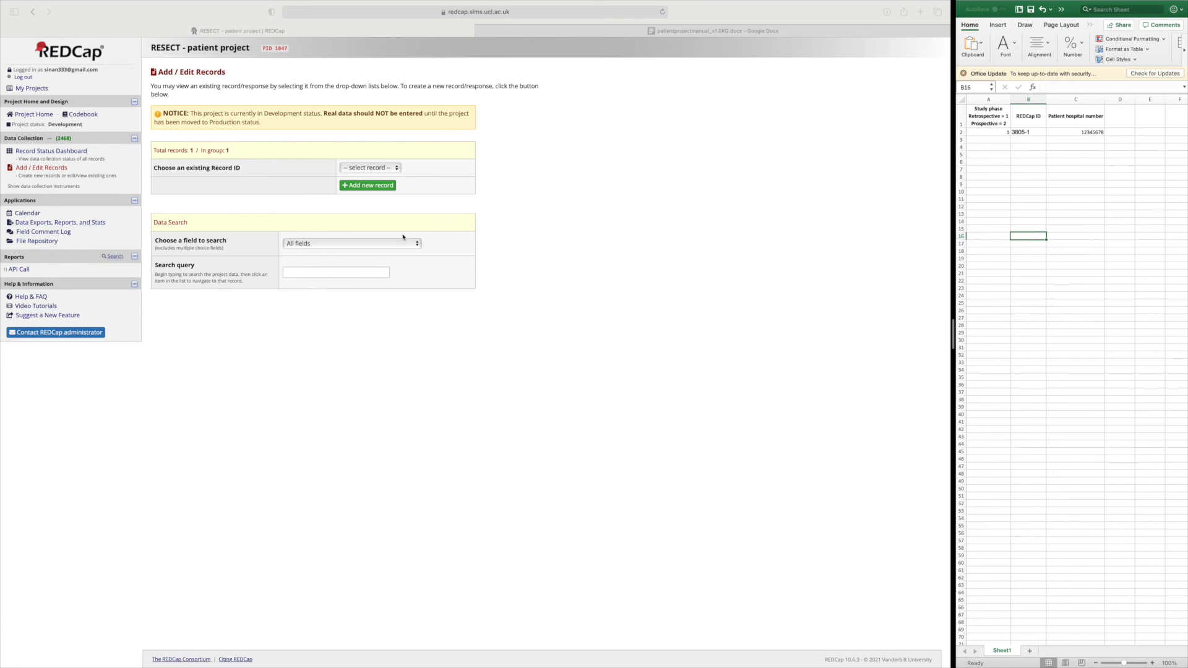
pyautogui.write('3')
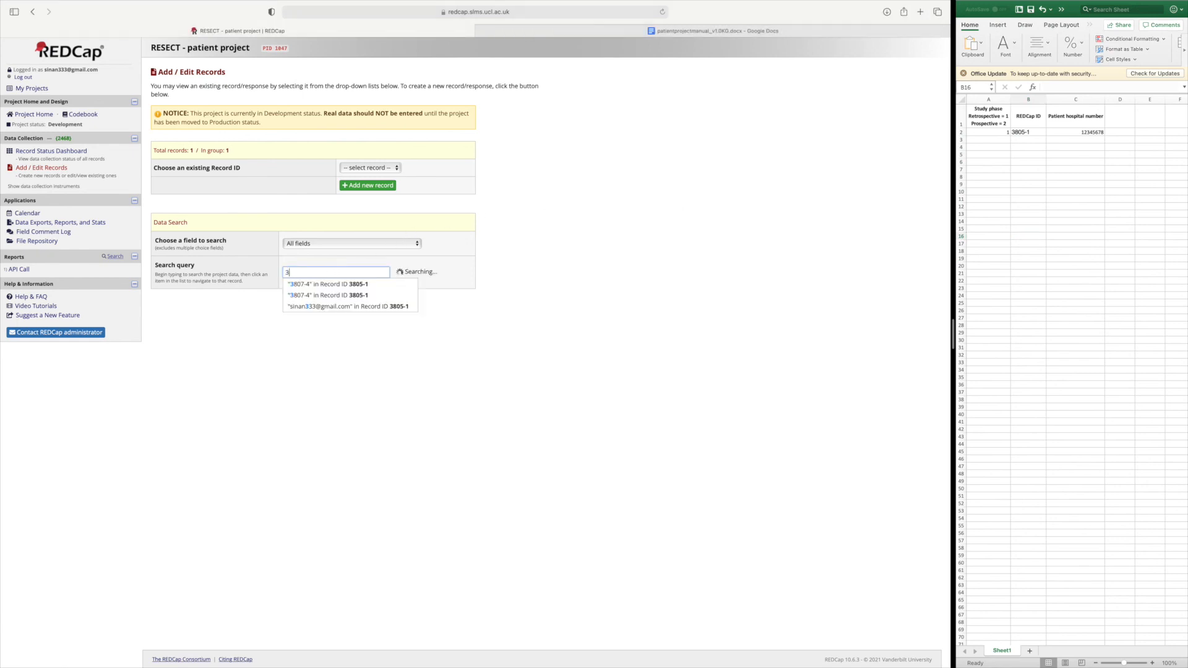
pyautogui.write('805-')
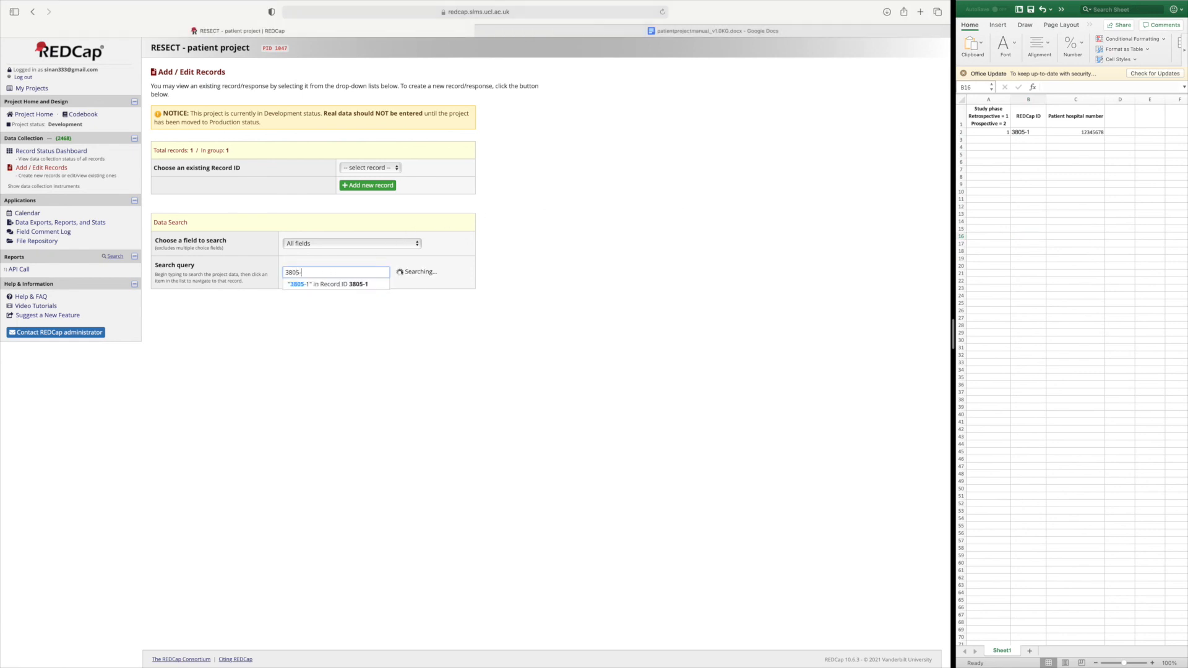
pyautogui.click(304, 284)
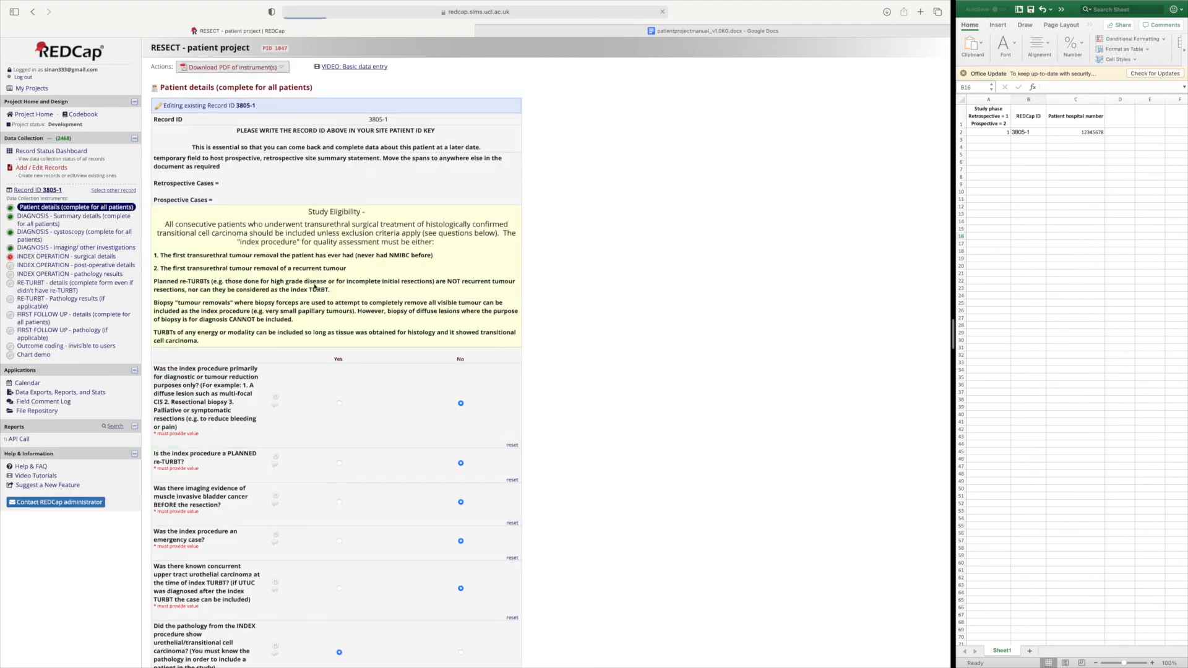